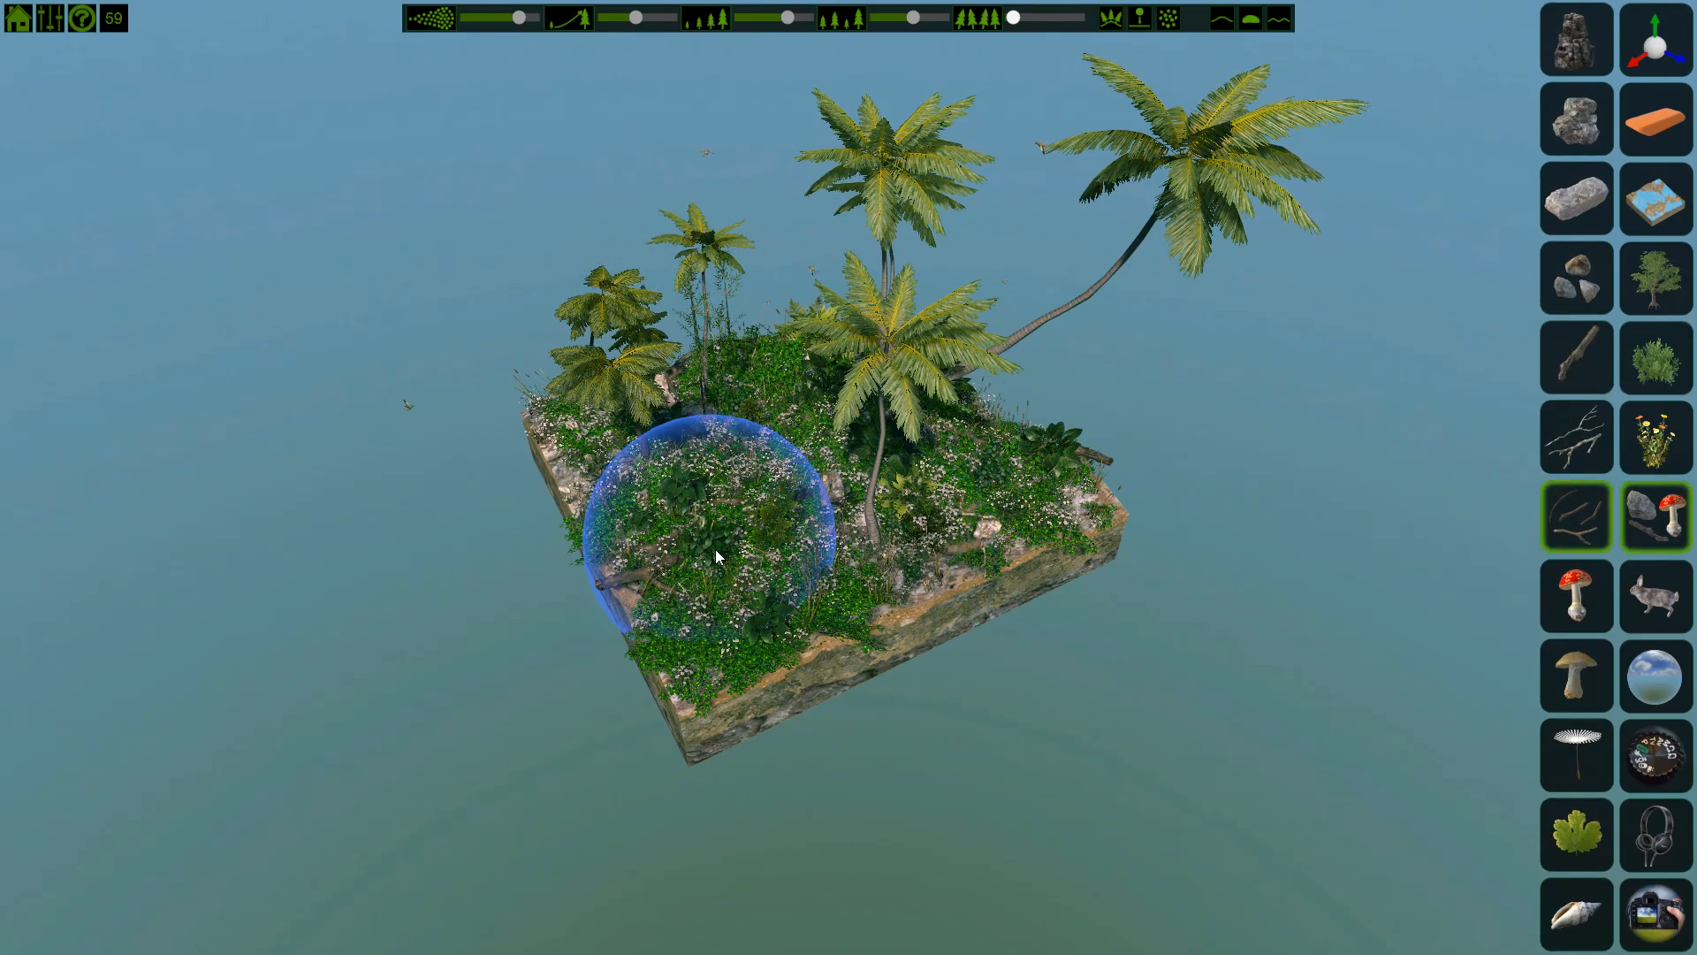
mouse_move(1110, 481)
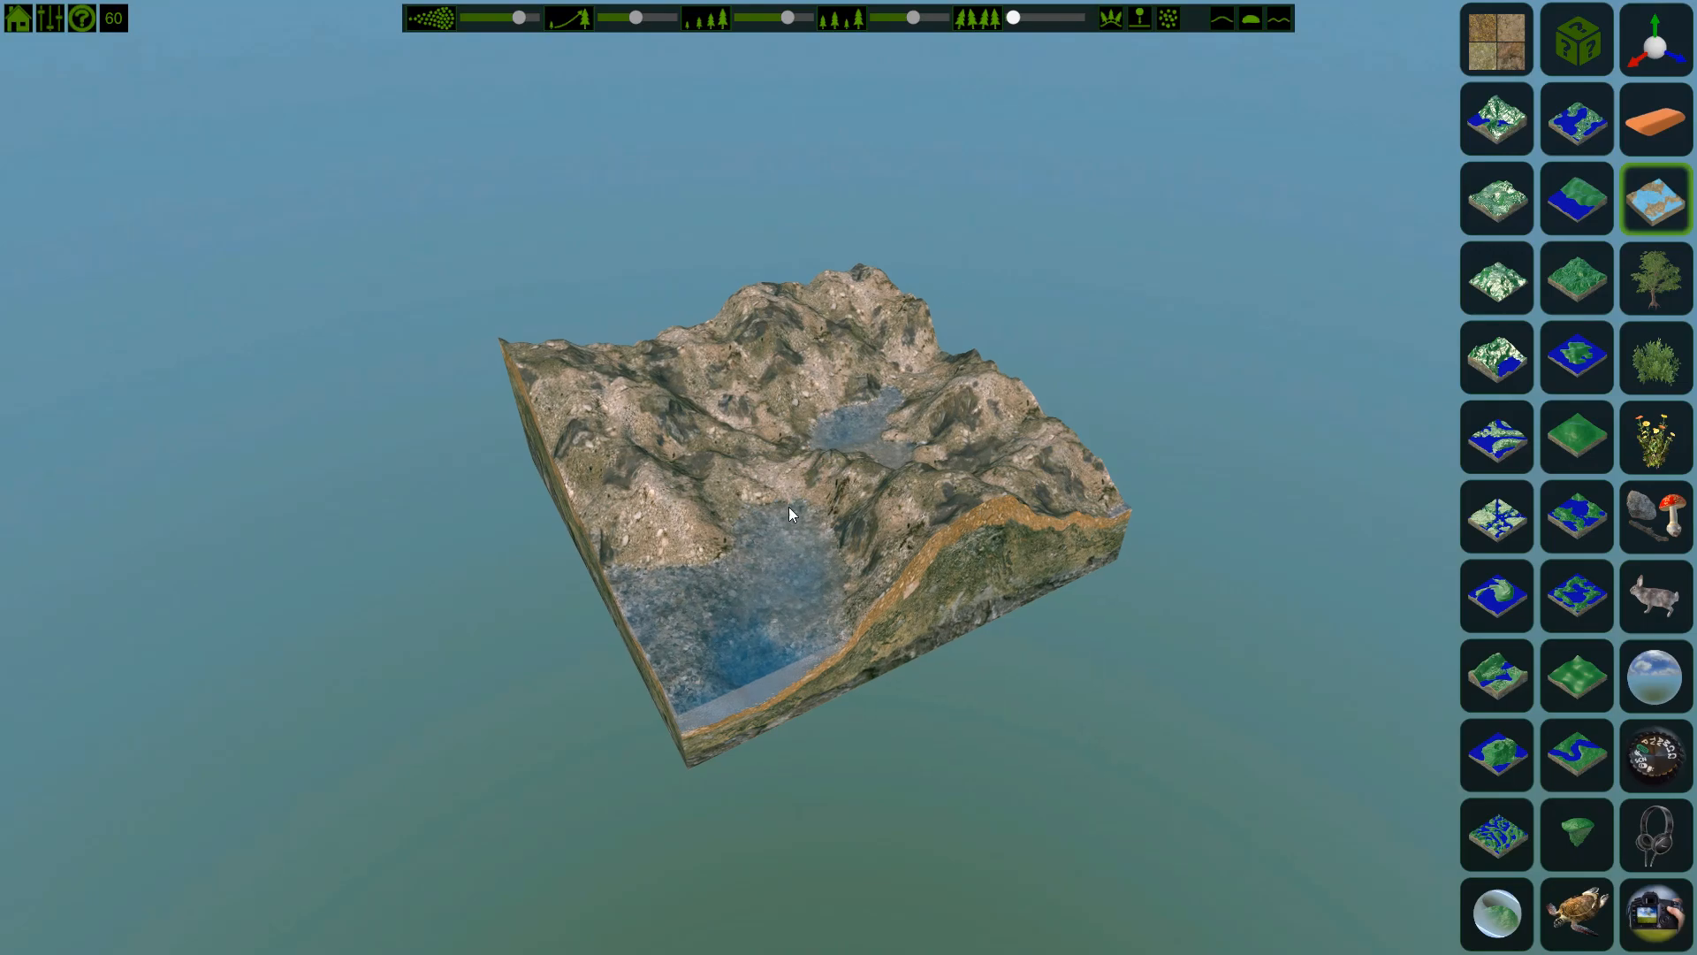
Browse the Ground 1 textures and terrain tiles, then swap the base for the sea turtle preset
left_click(1653, 200)
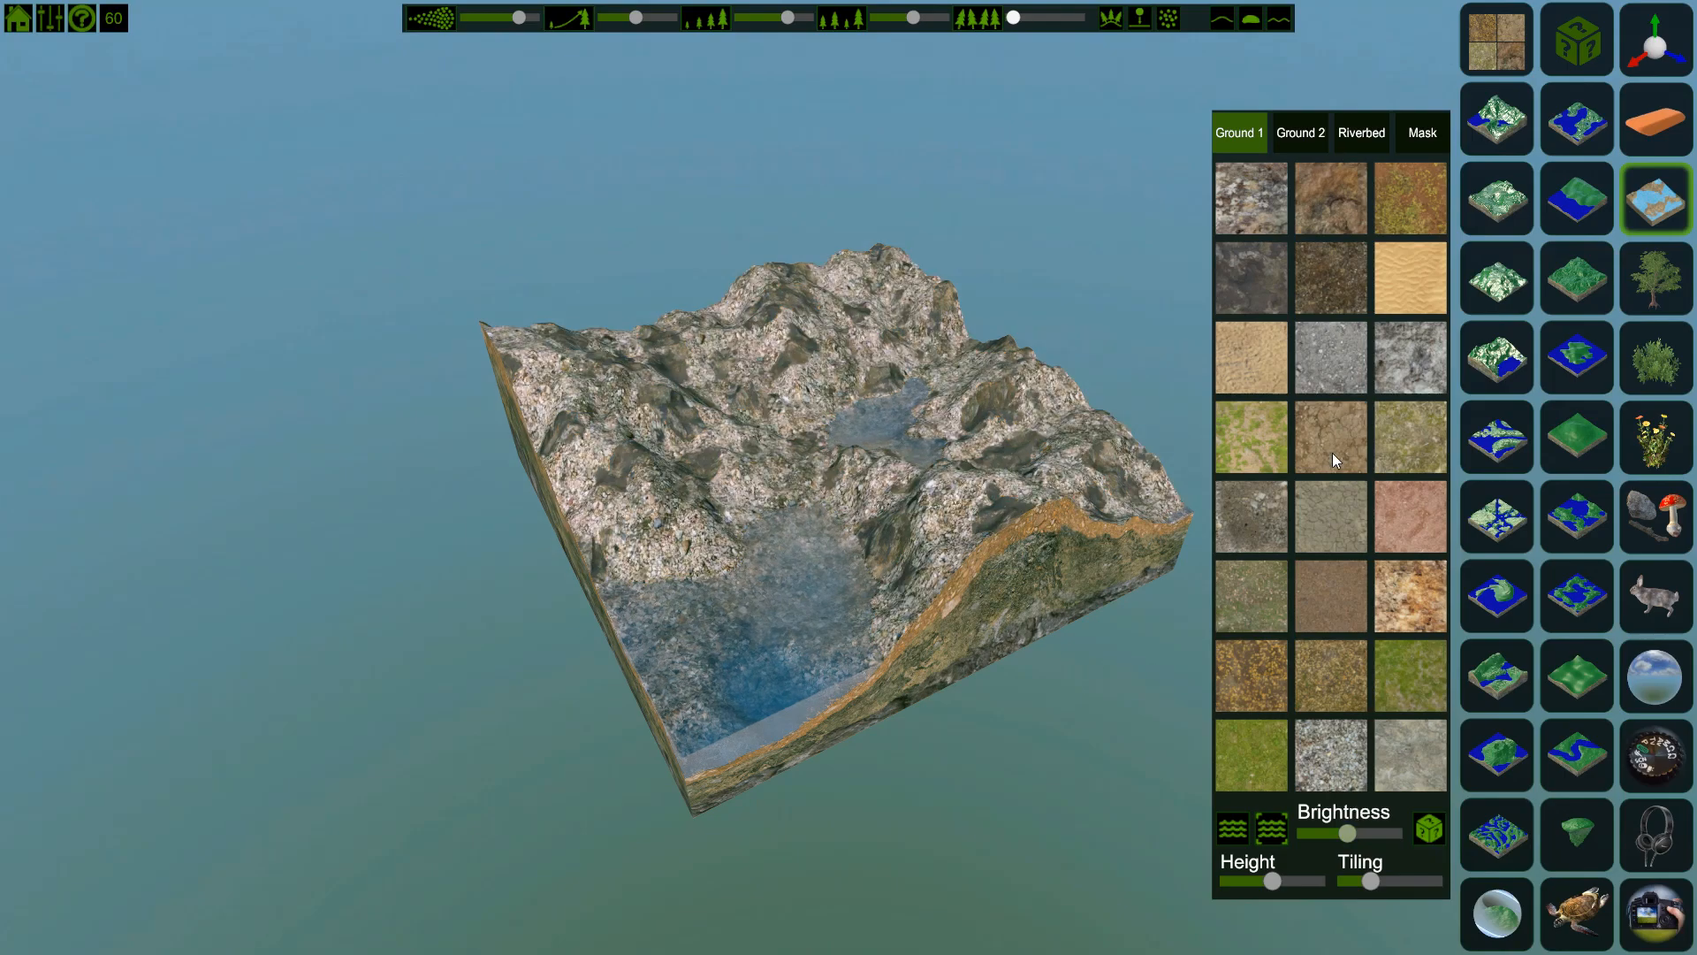
left_click_drag(1271, 880, 1294, 881)
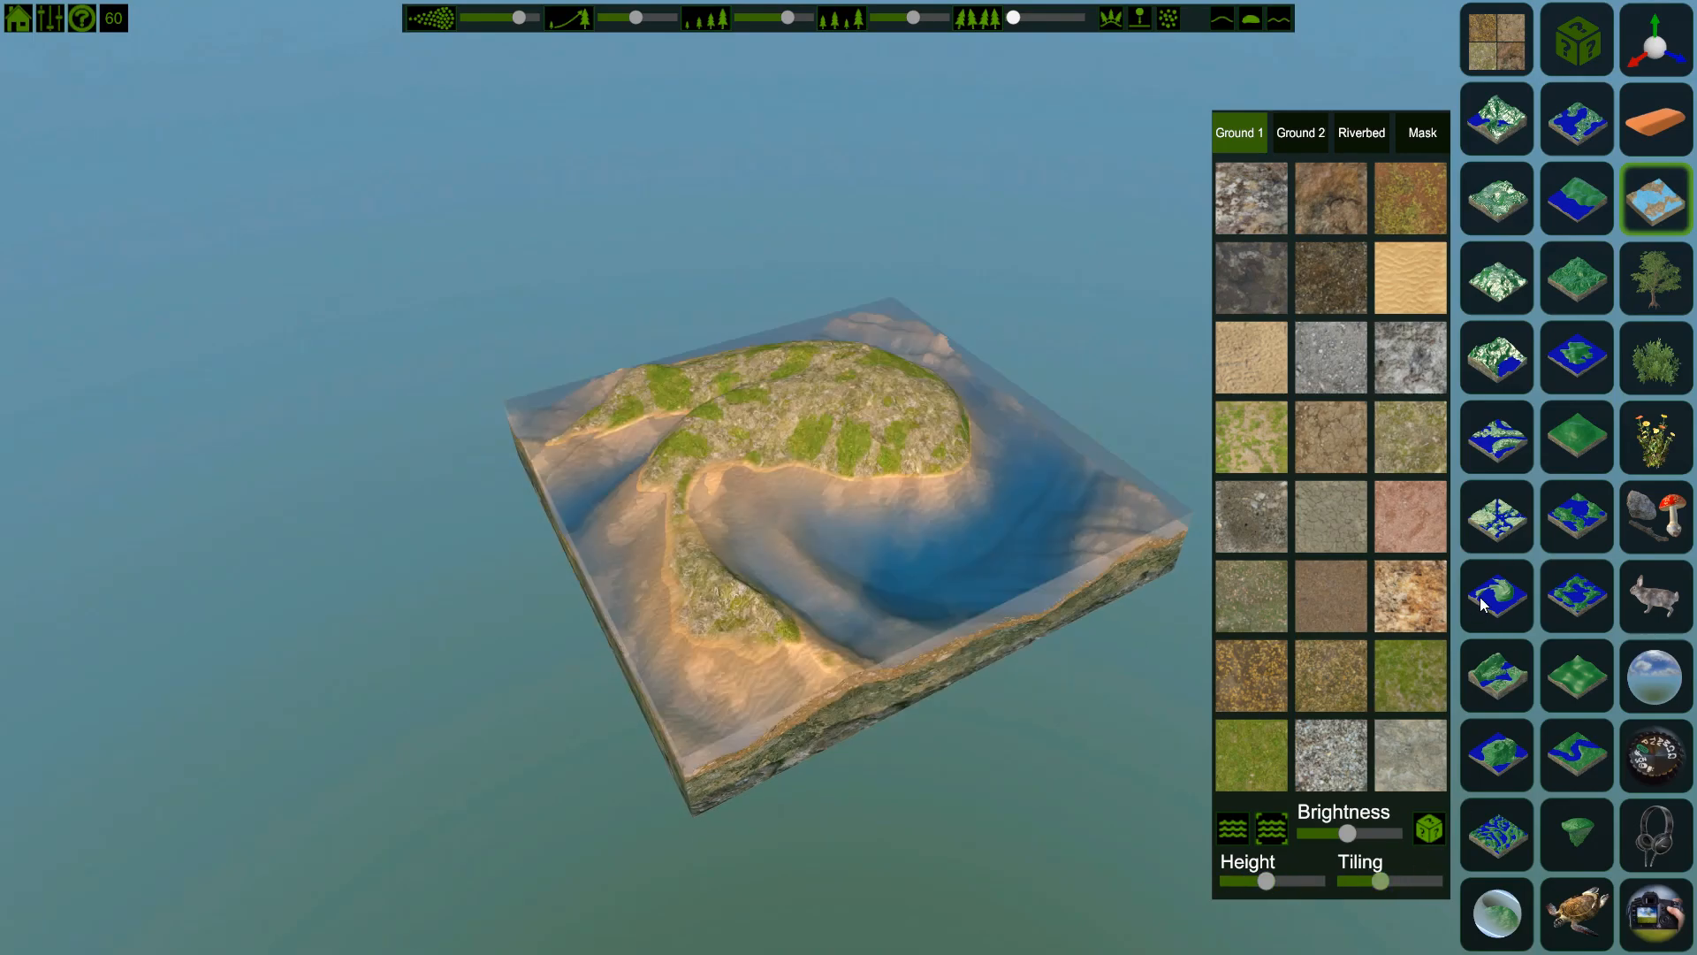
left_click(1575, 912)
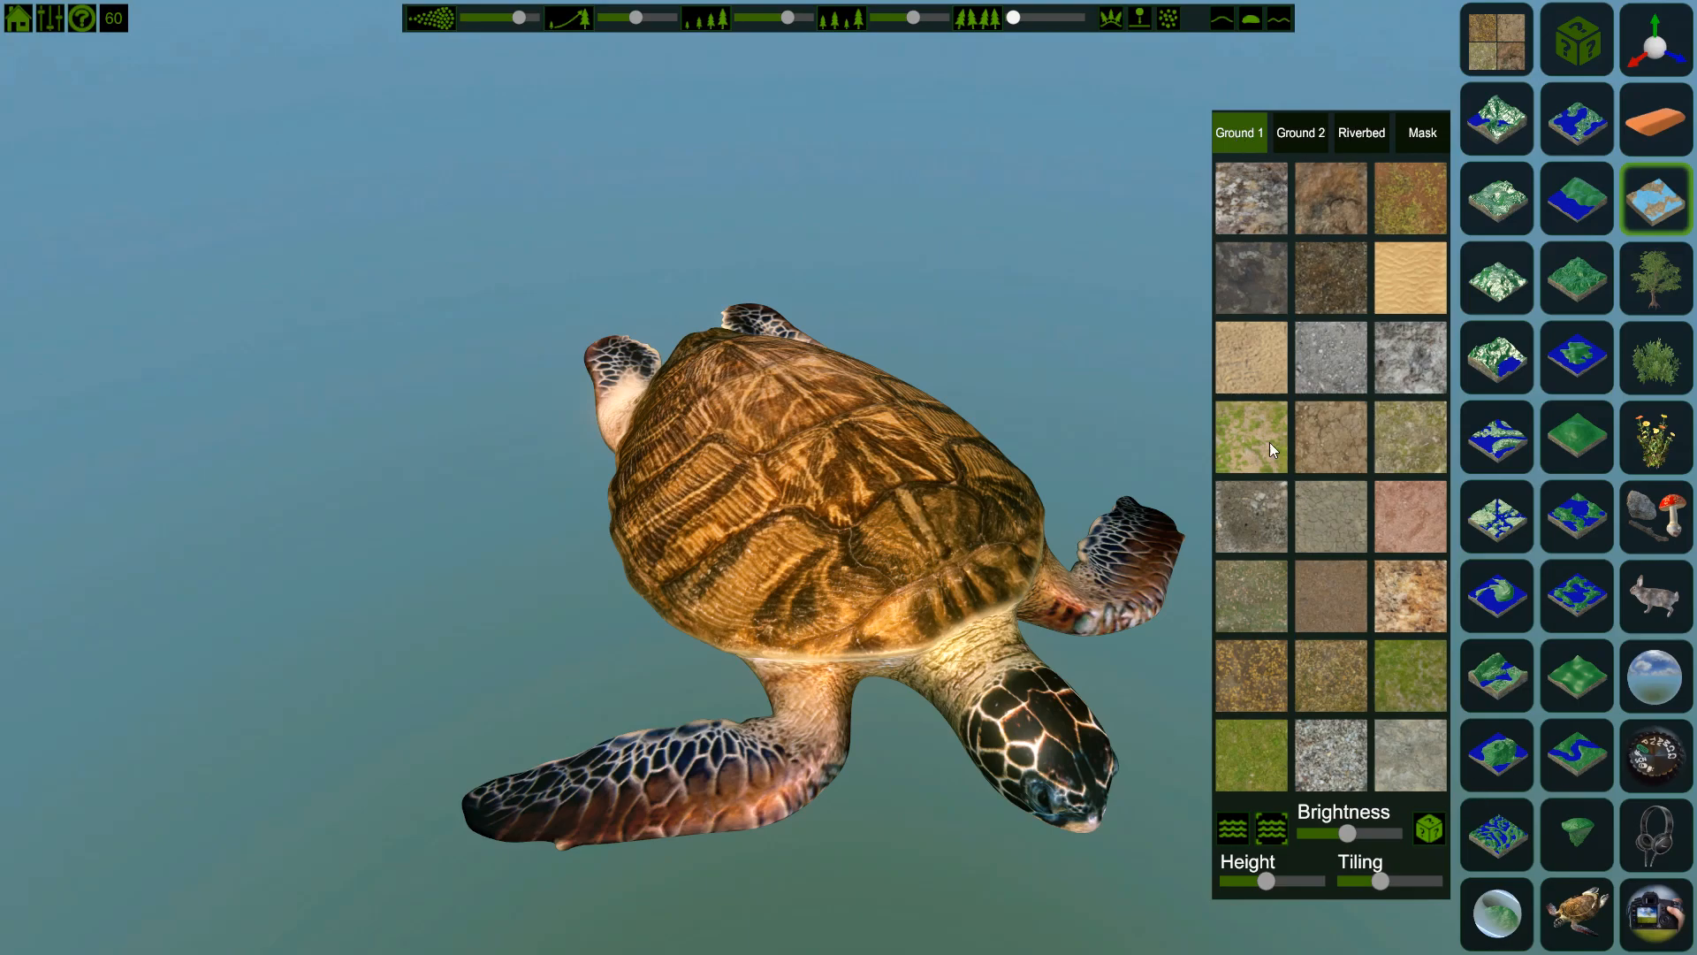
mouse_move(1474, 30)
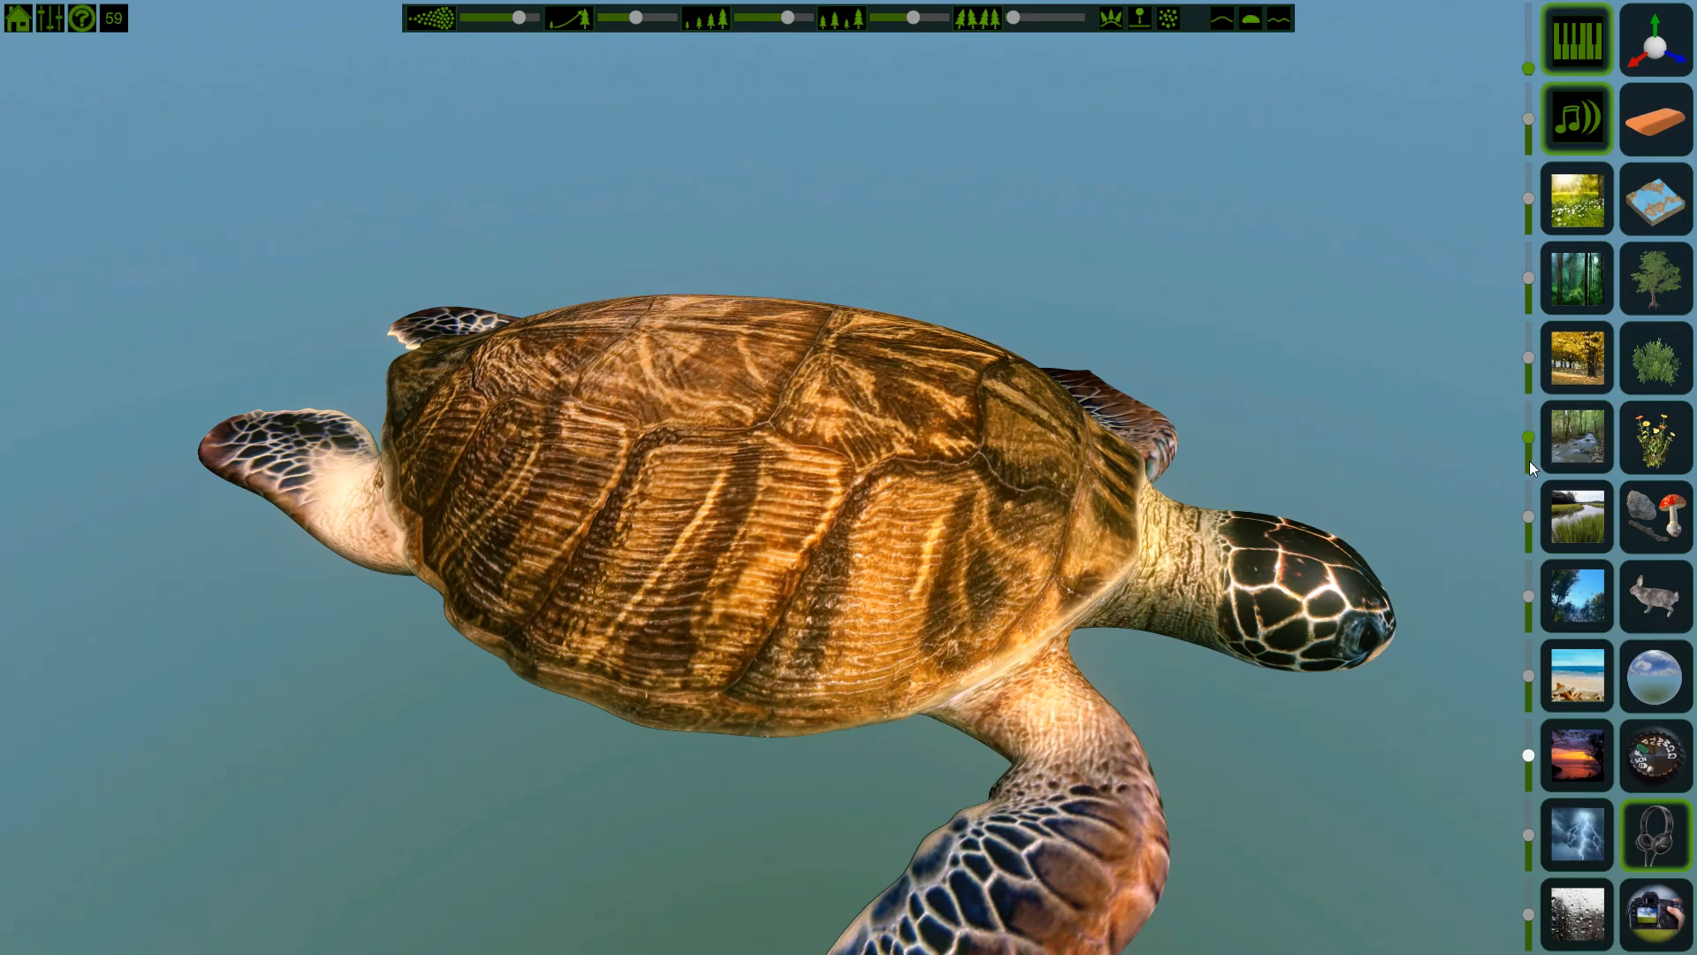
Try the lakeside, beach and sunset ambient soundscapes in turn
left_click(1575, 595)
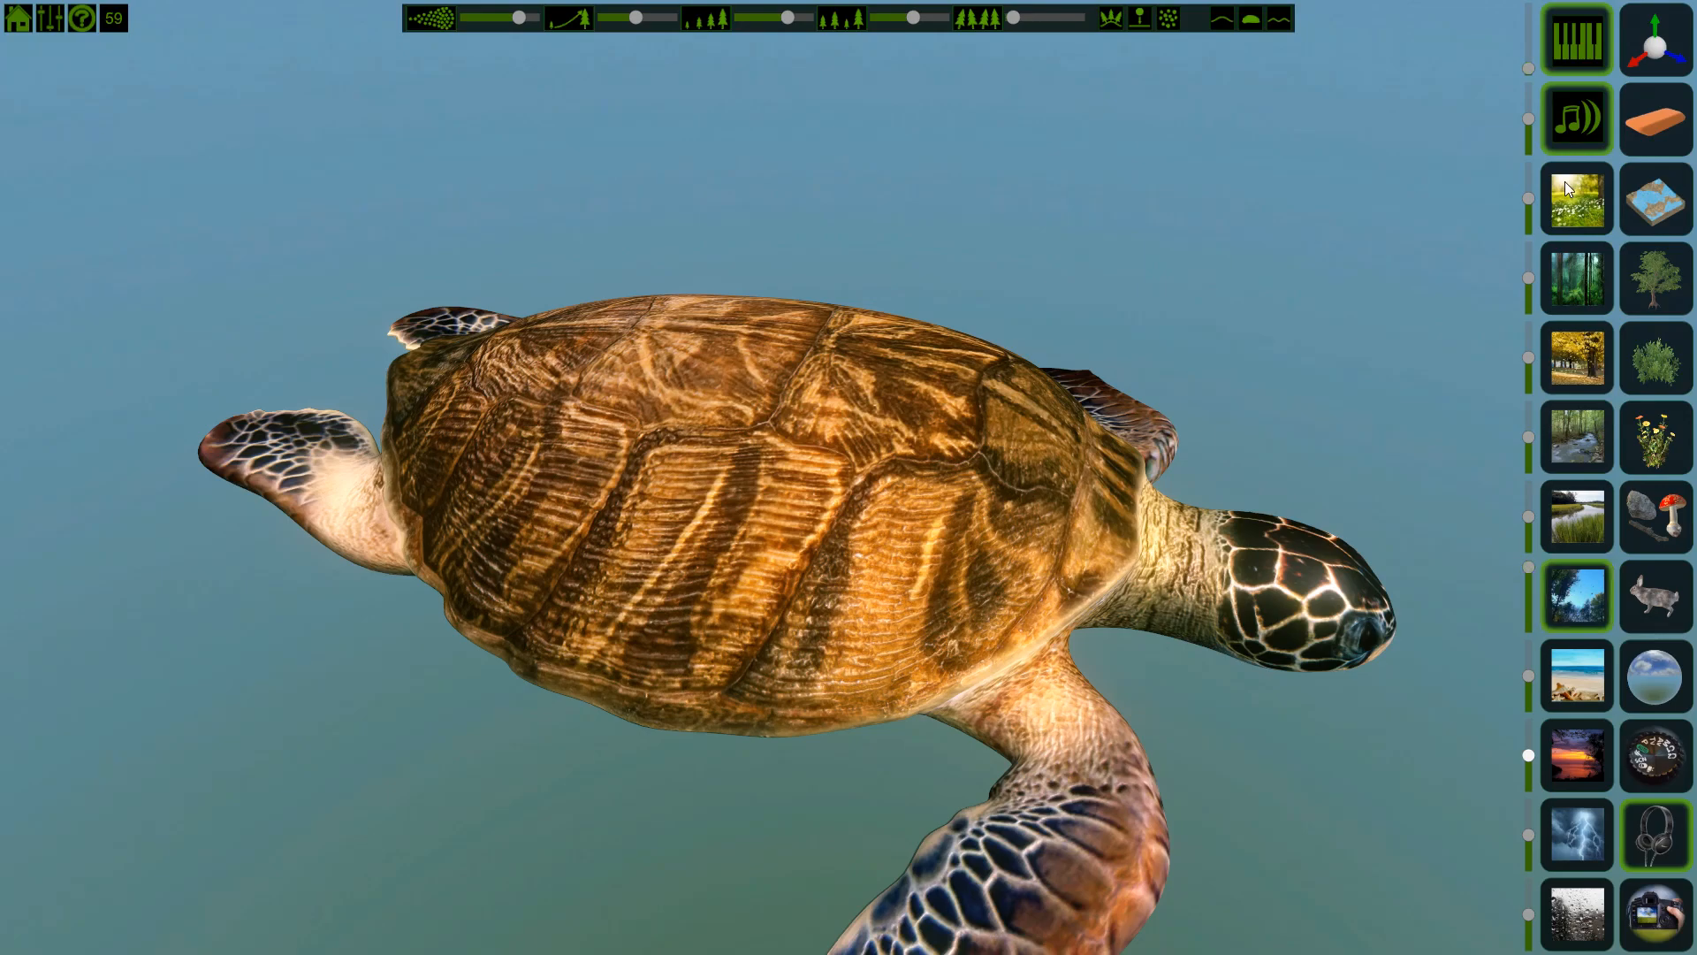
left_click(1577, 675)
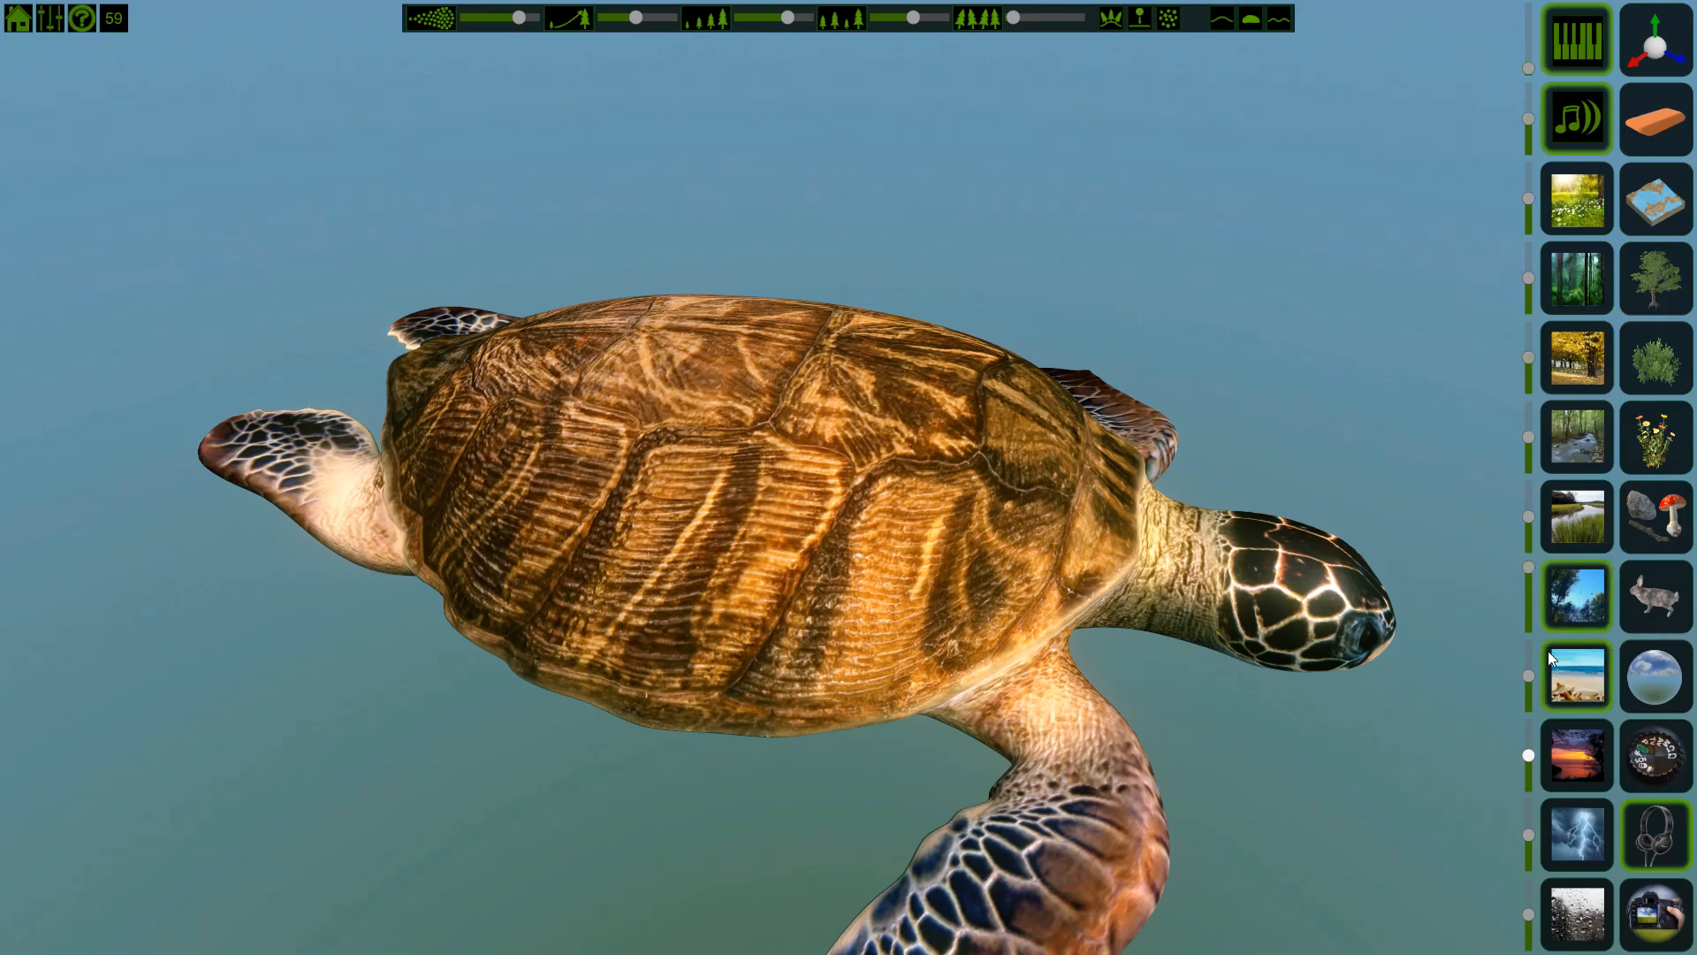
left_click(1577, 673)
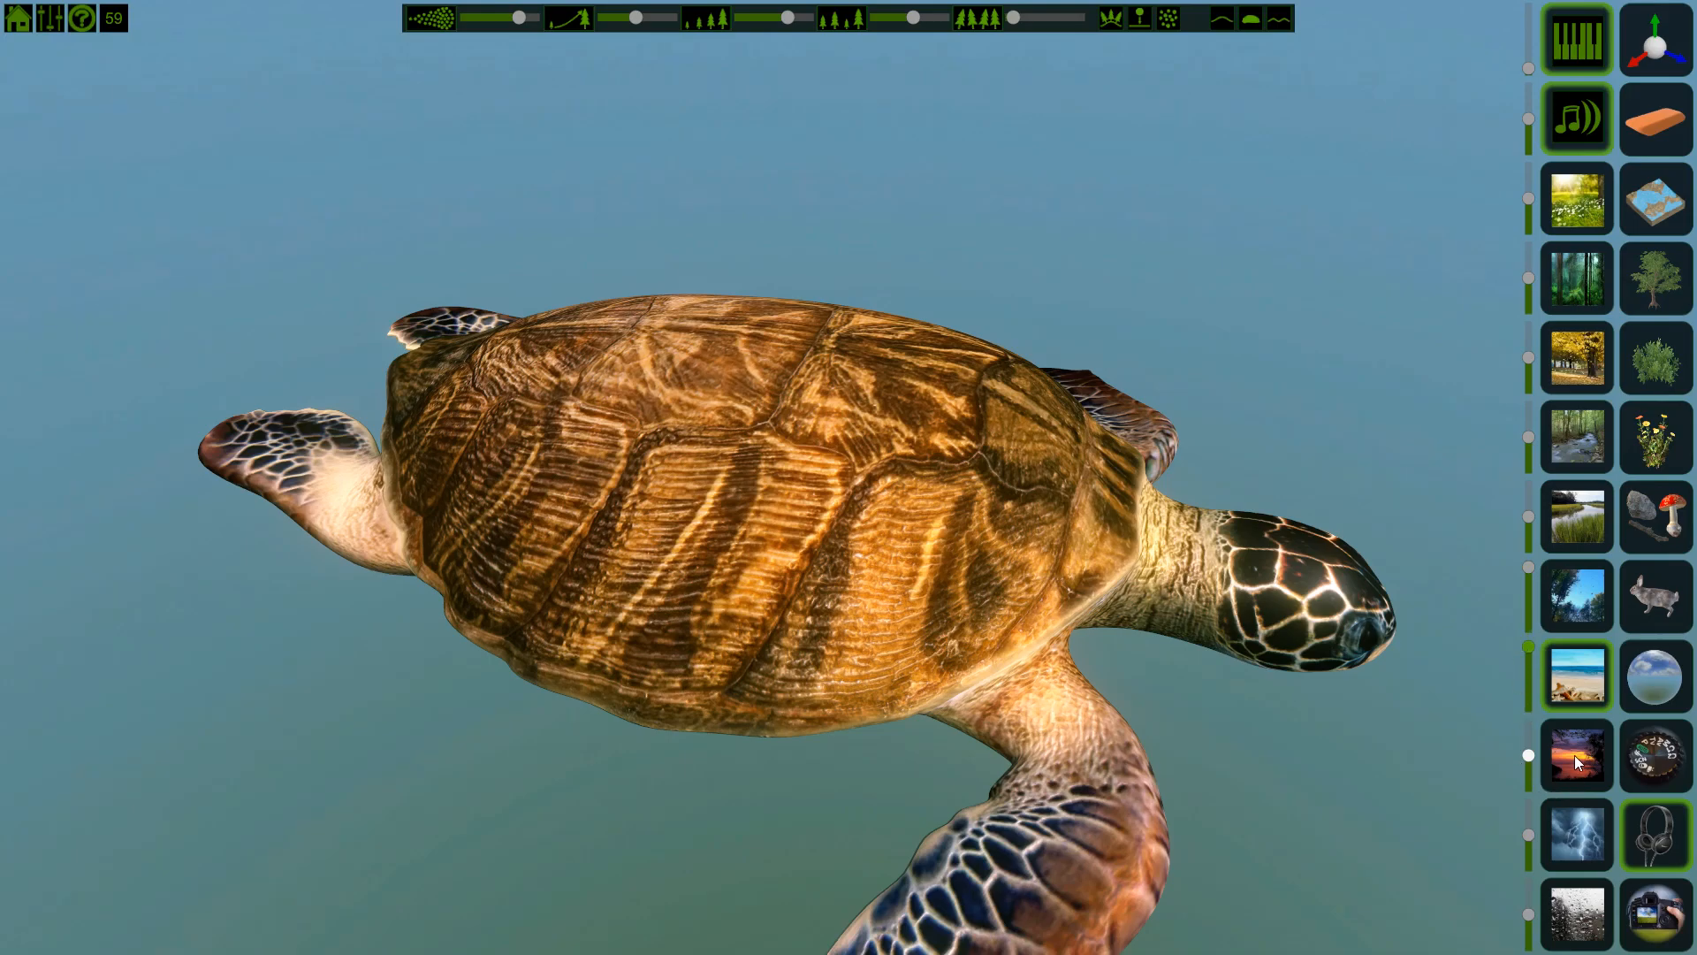
mouse_move(1523, 179)
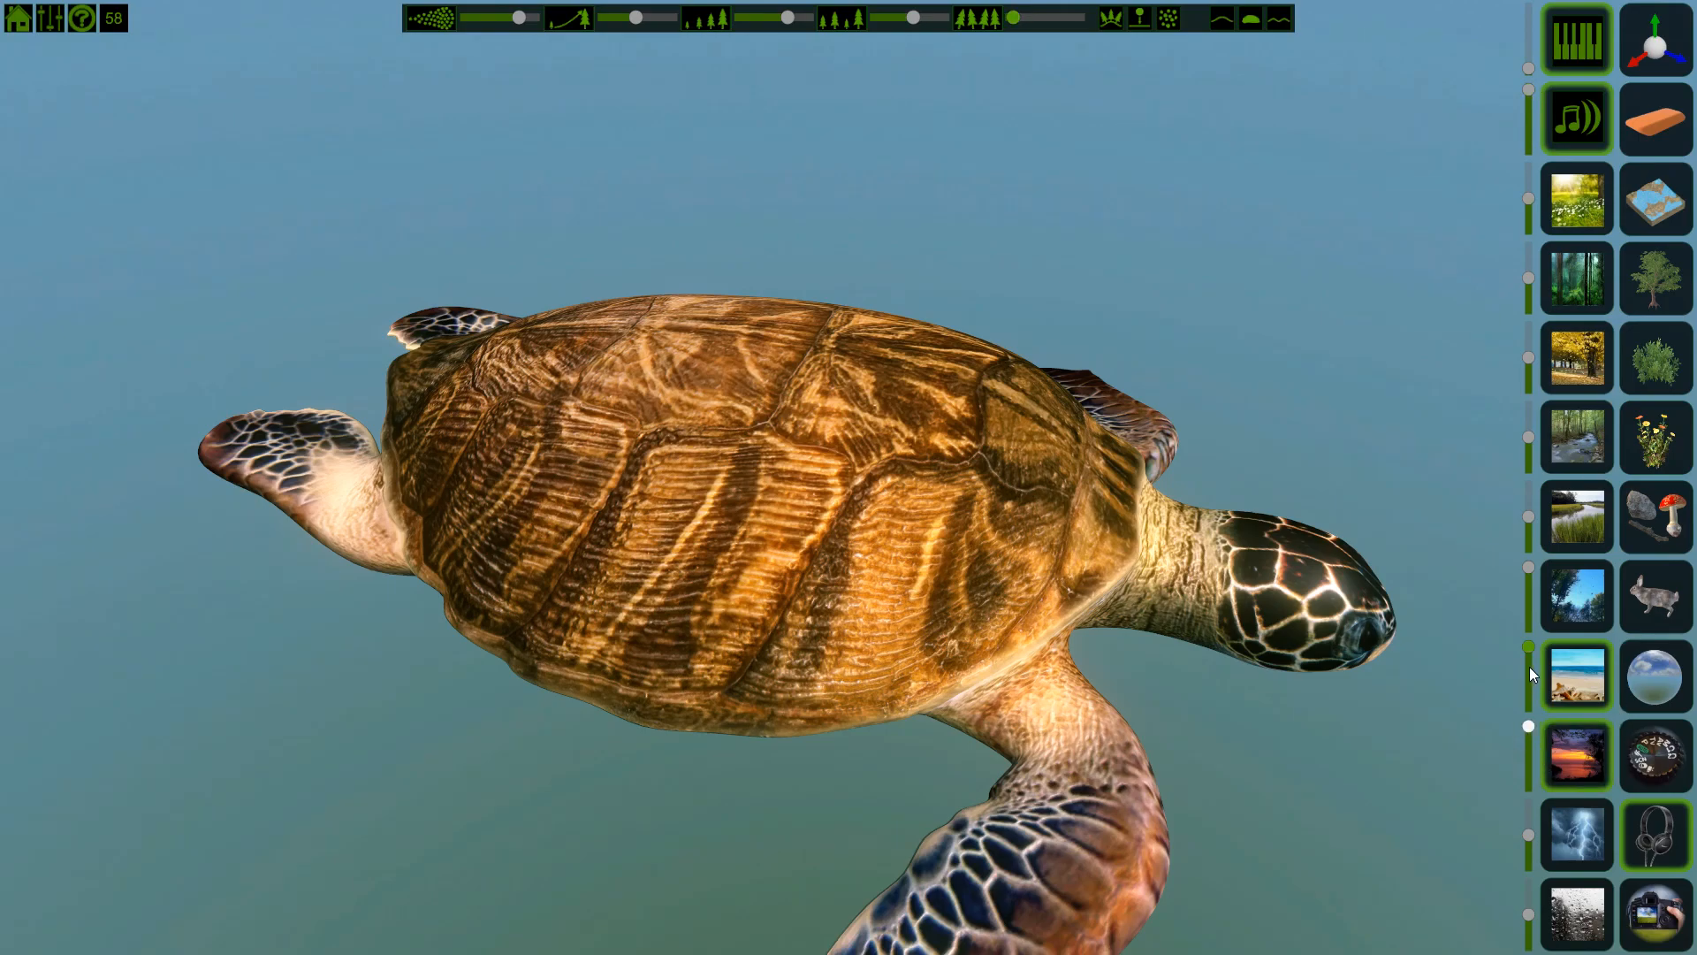
left_click(1575, 755)
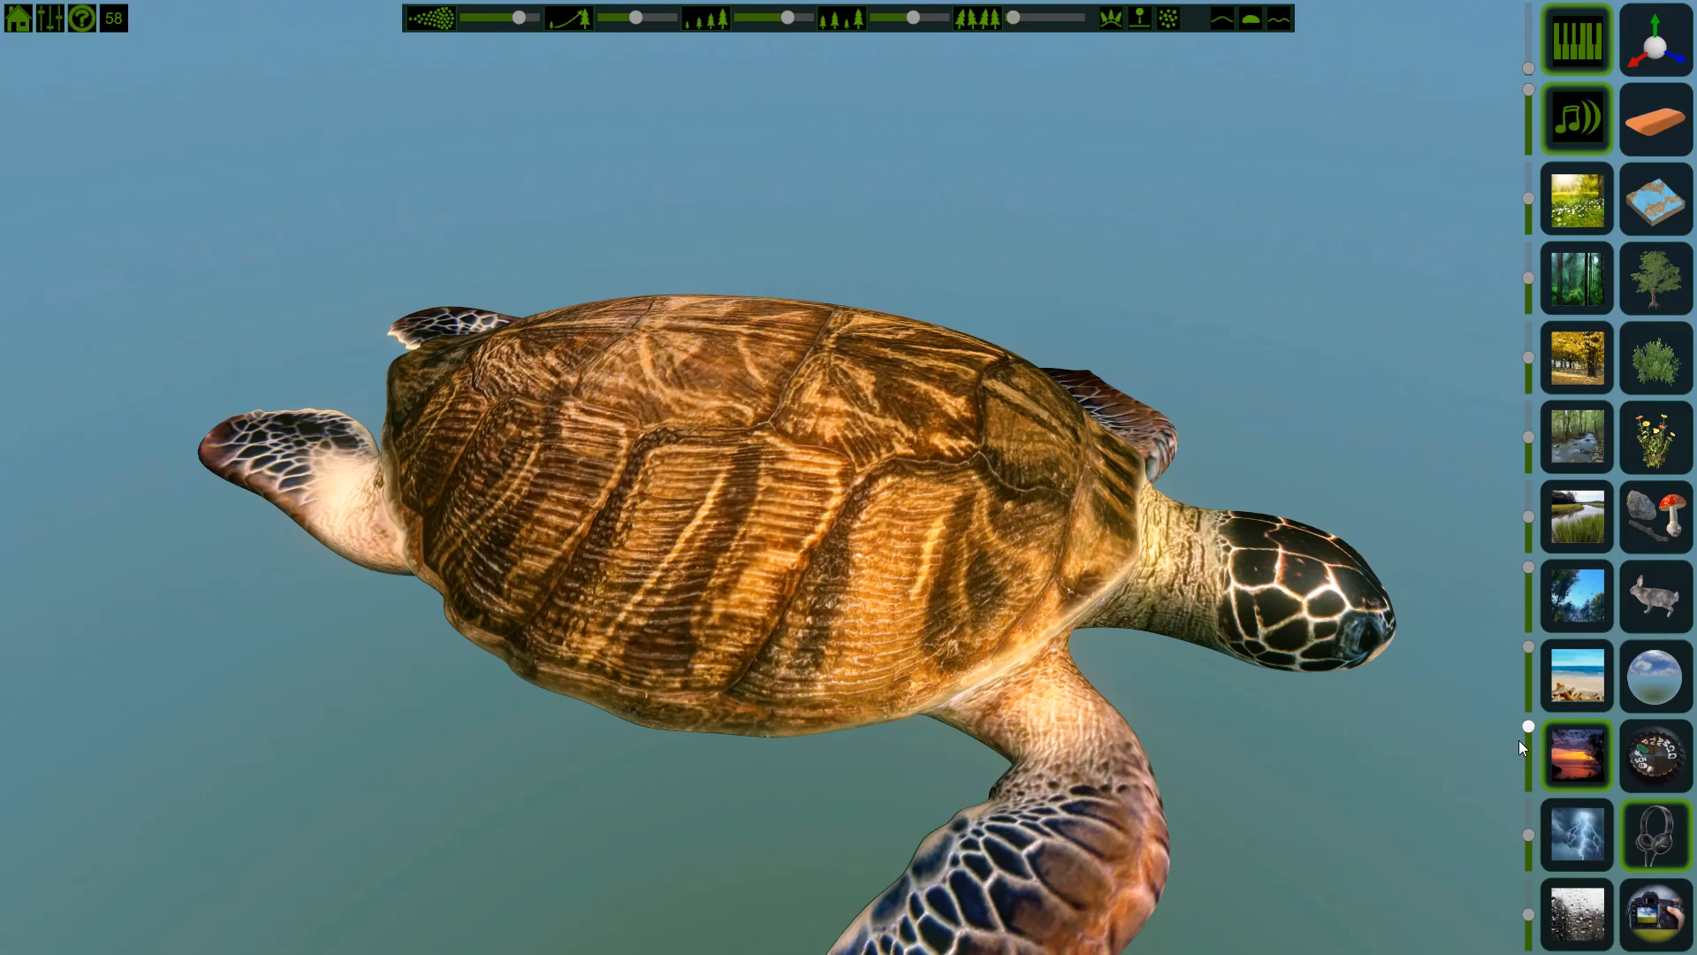
mouse_move(1605, 799)
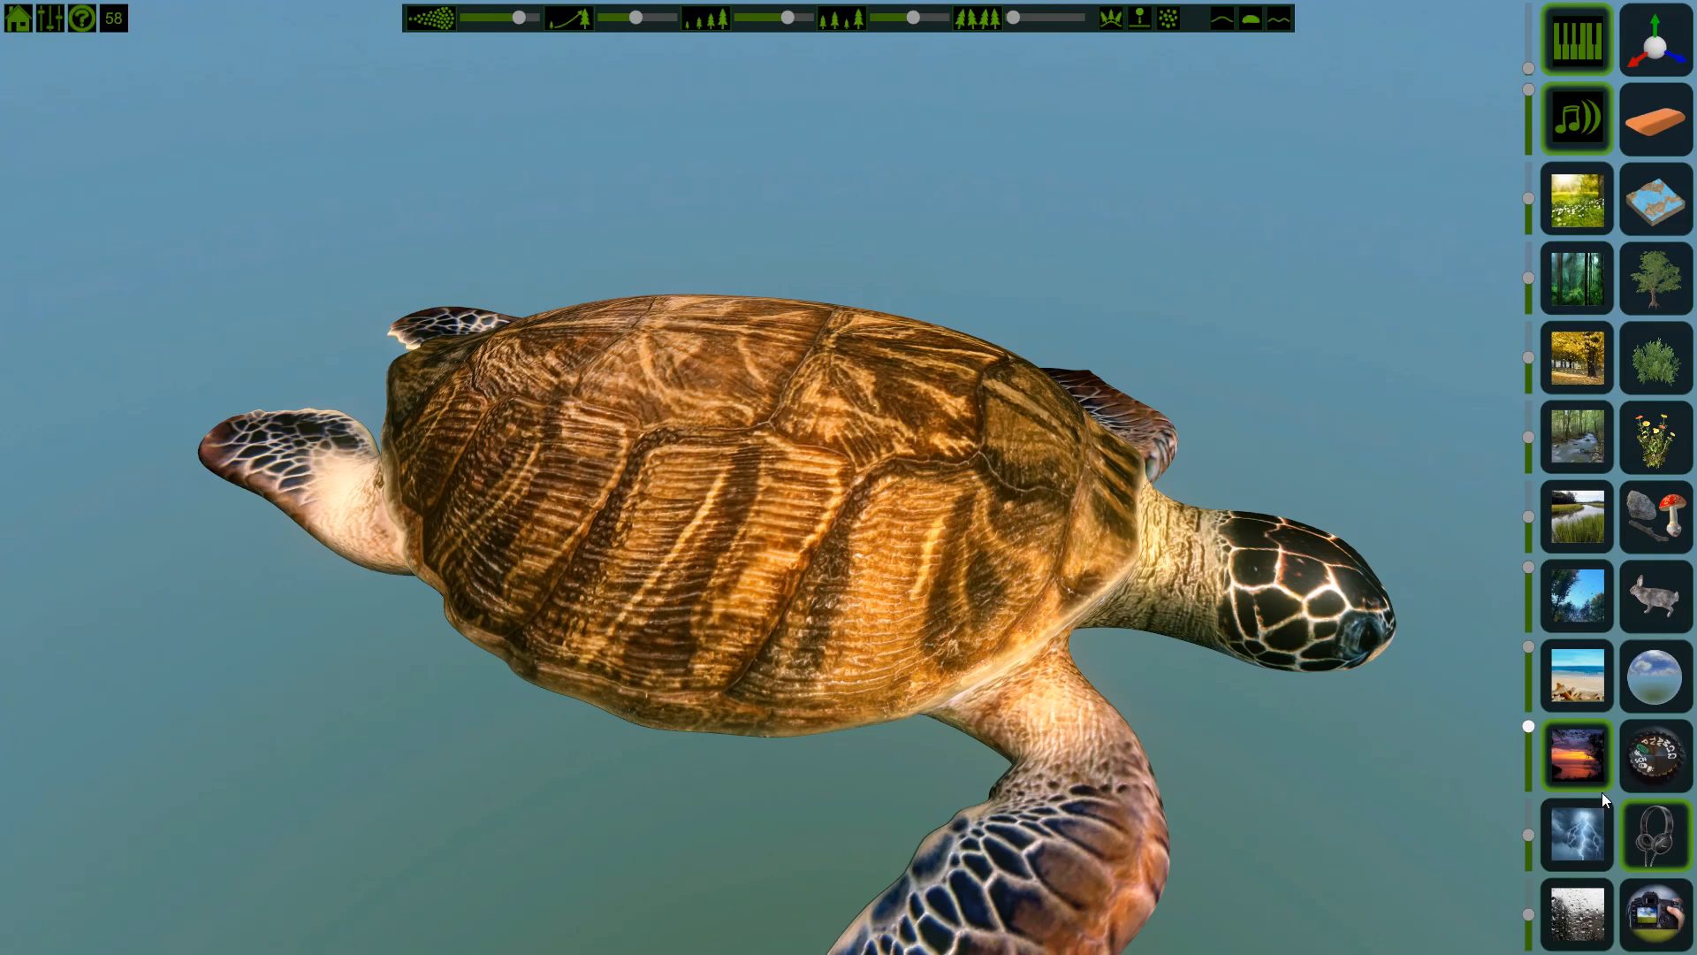
left_click(1574, 832)
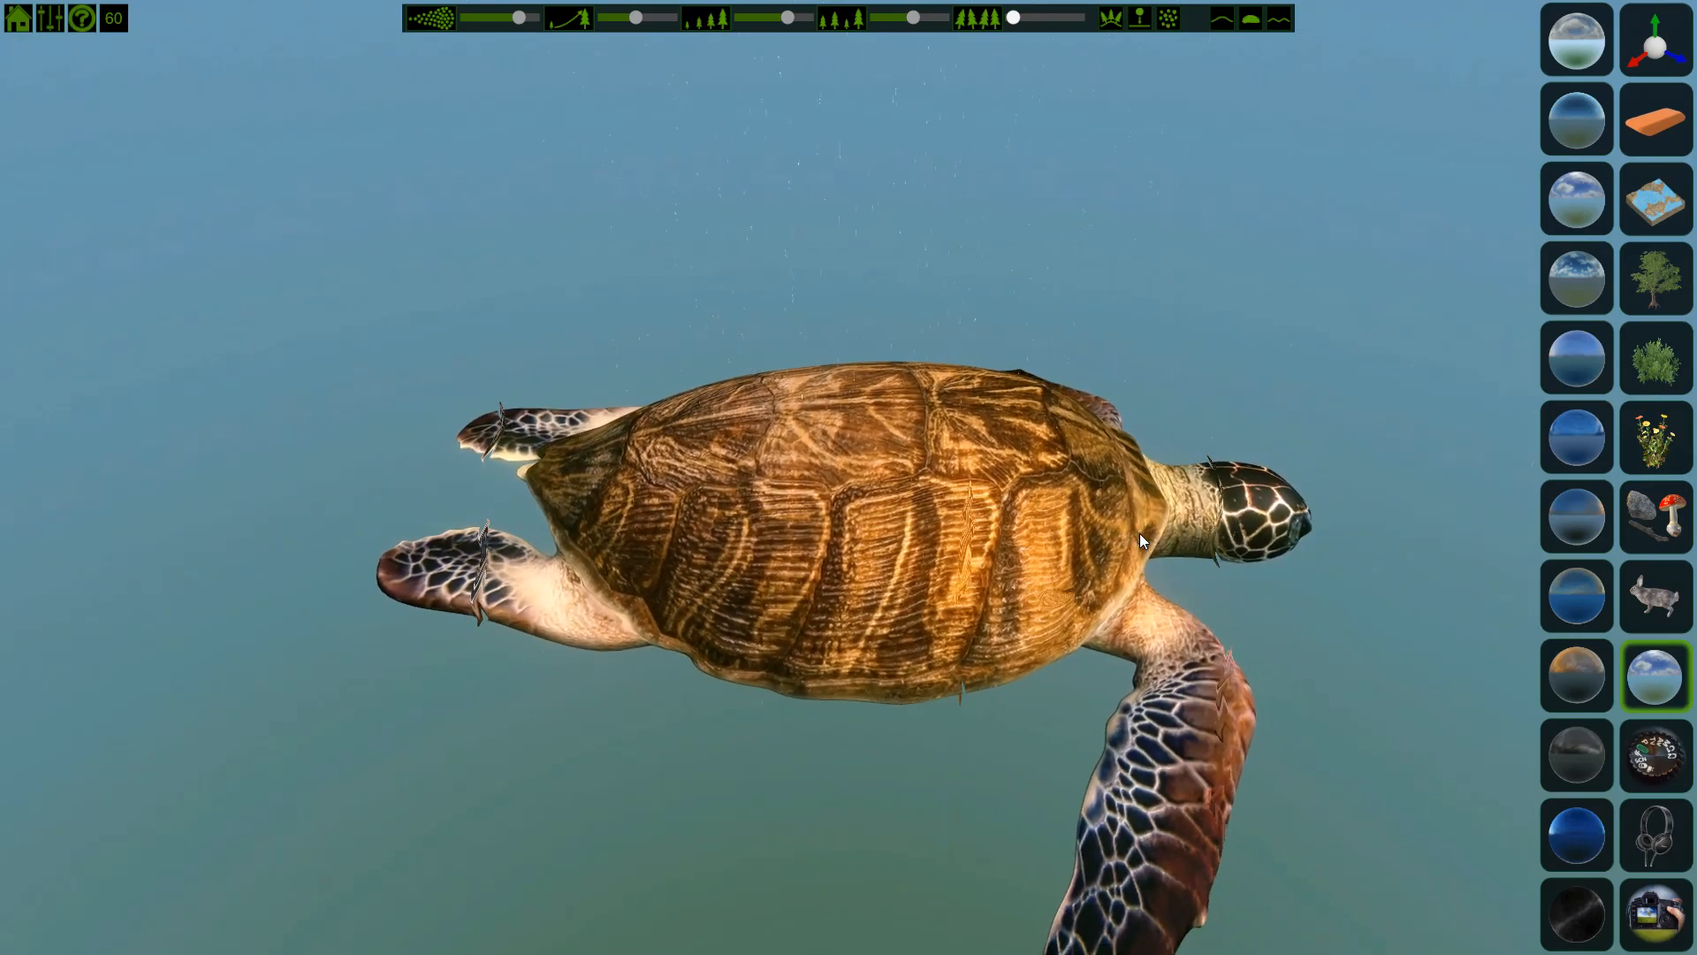
Change the sky backdrop to the starry night sphere, then the deep blue sky sphere
left_click(1575, 755)
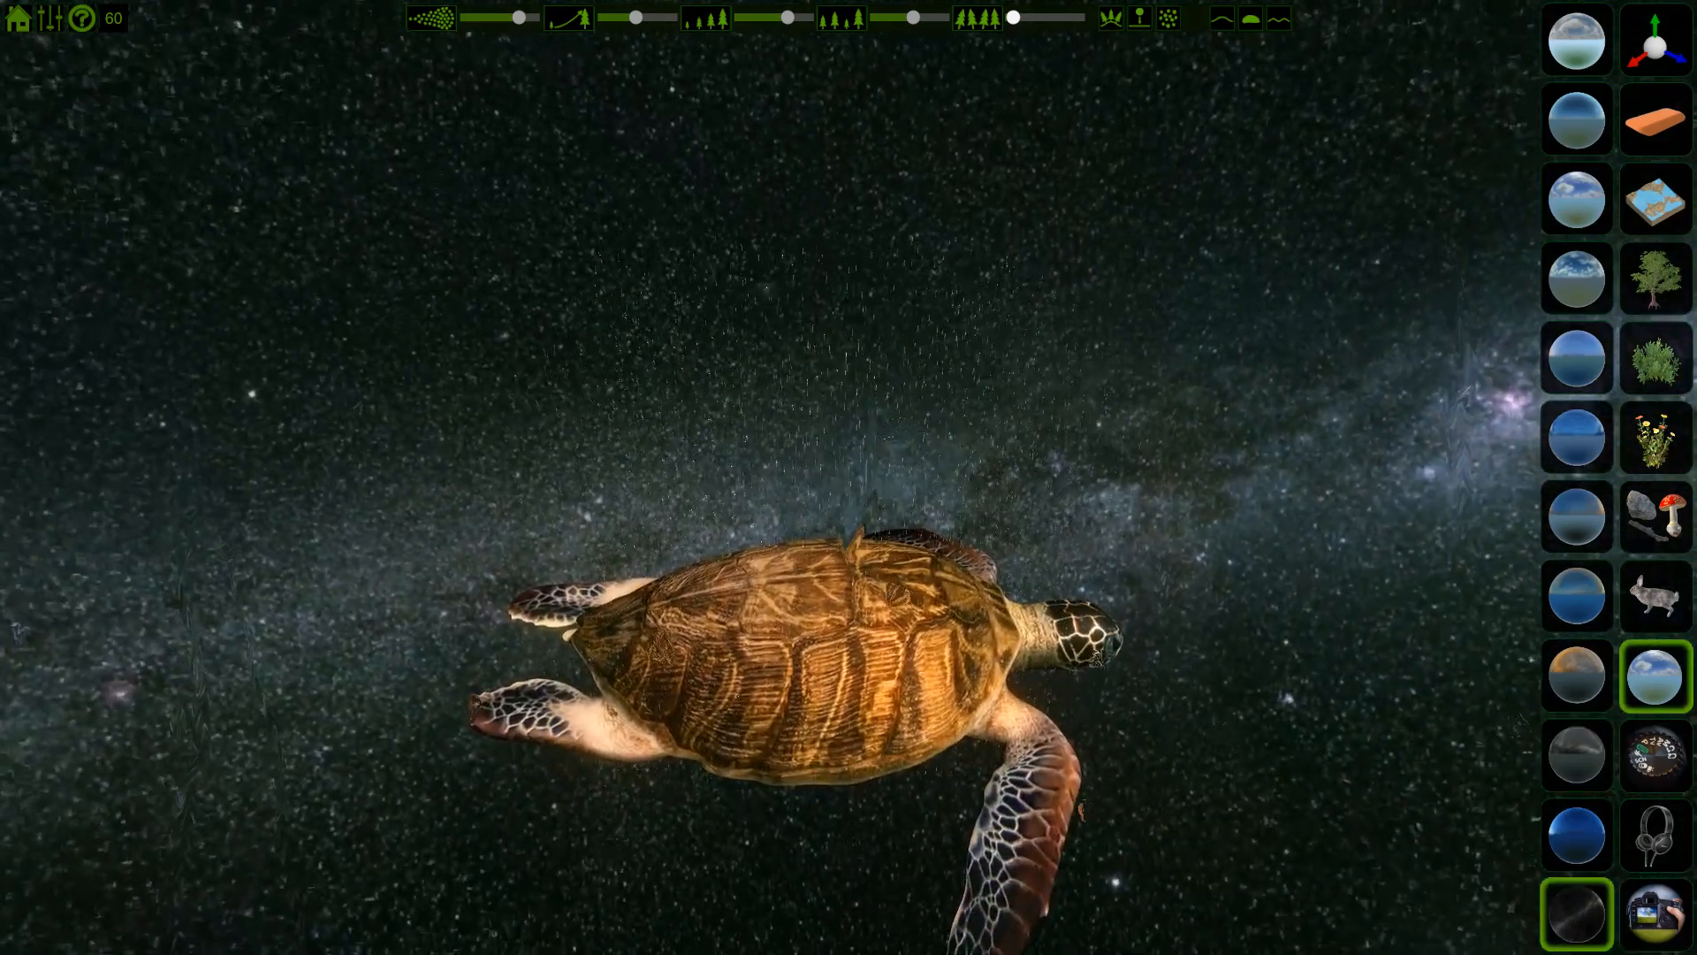
left_click(1575, 833)
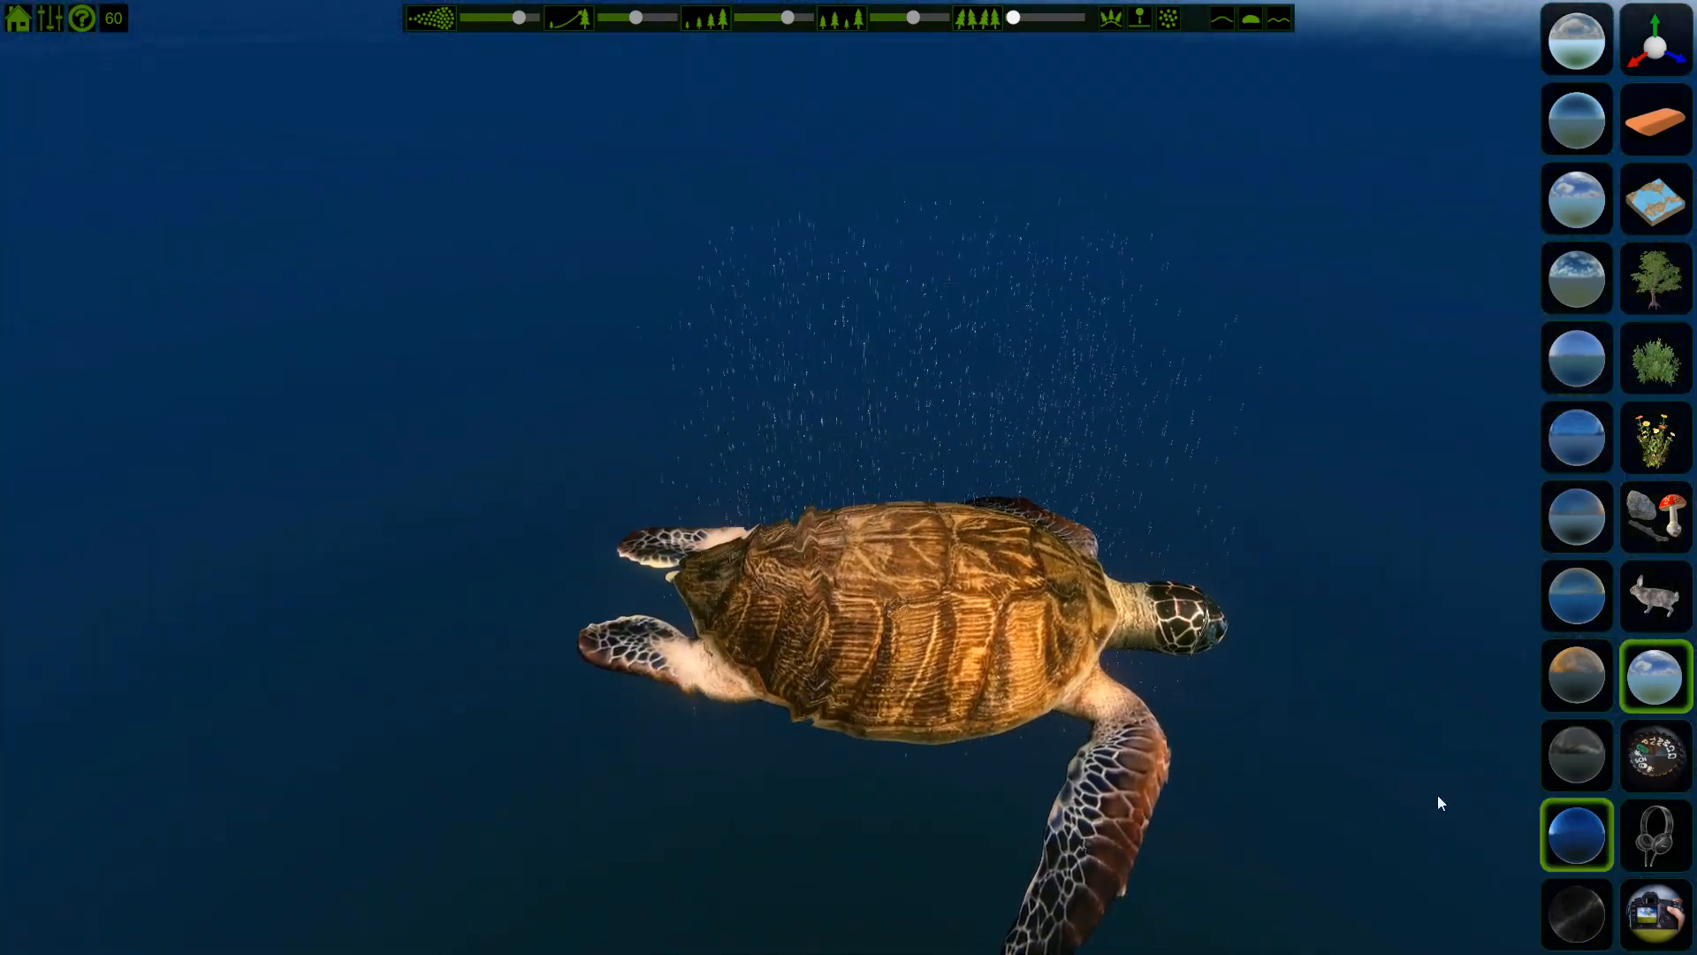
left_click(1575, 914)
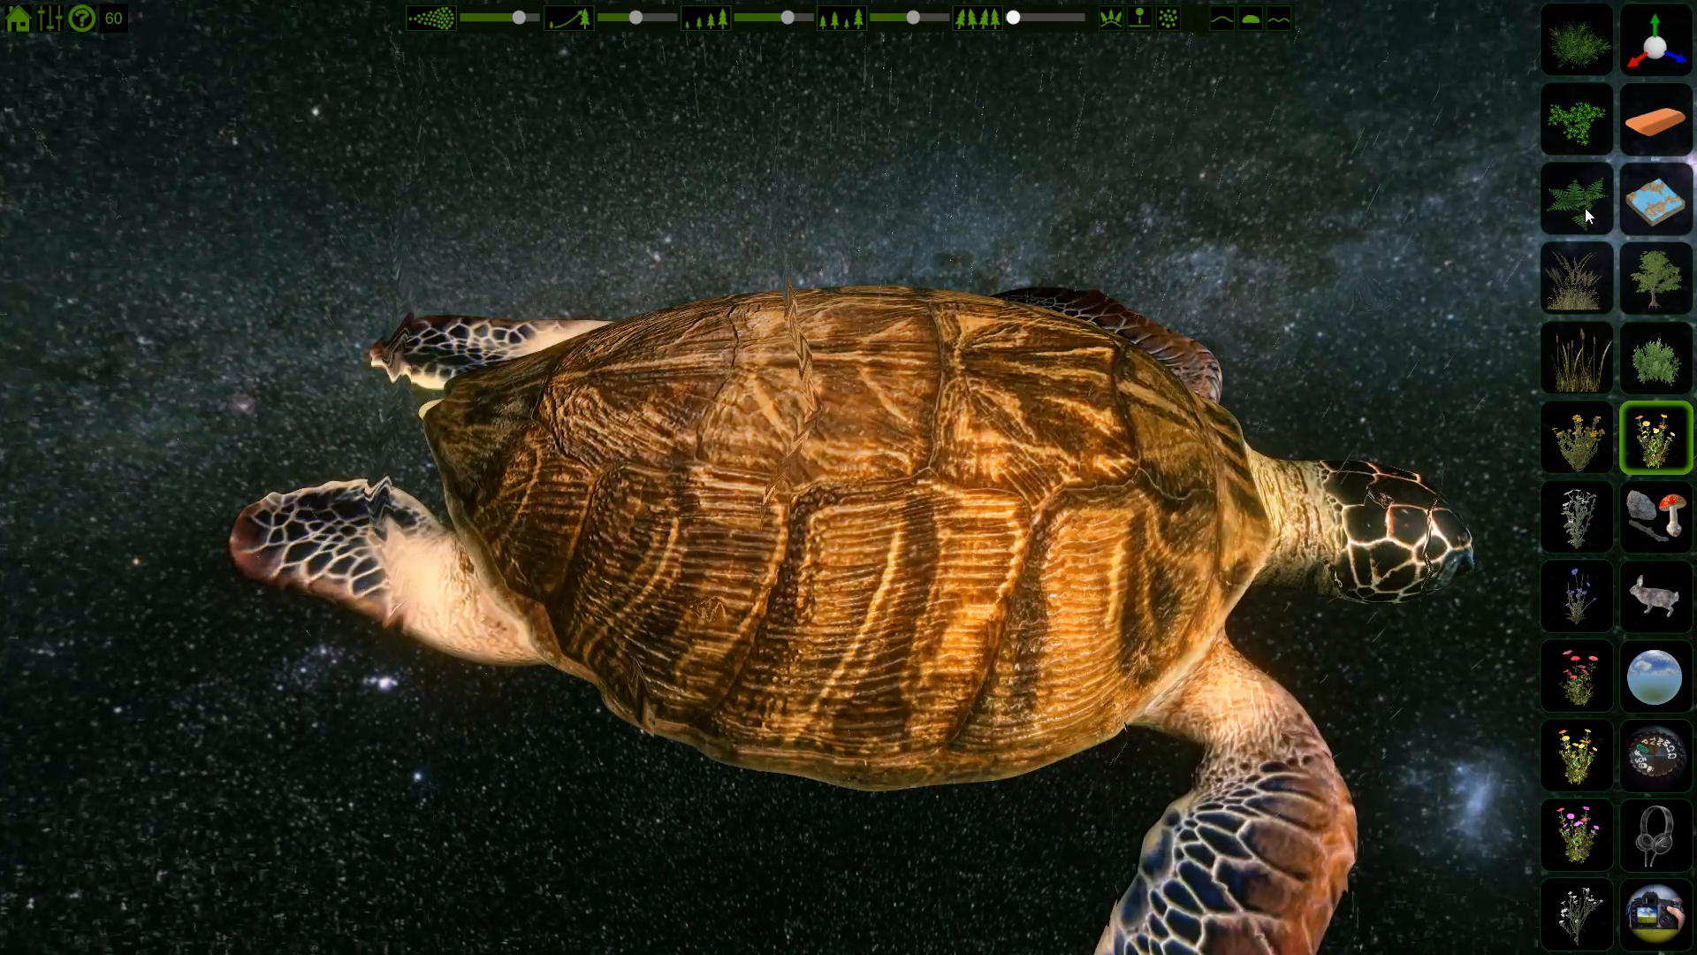
Choose the small fern species and plant ferns on the turtle's shell
left_click(1575, 198)
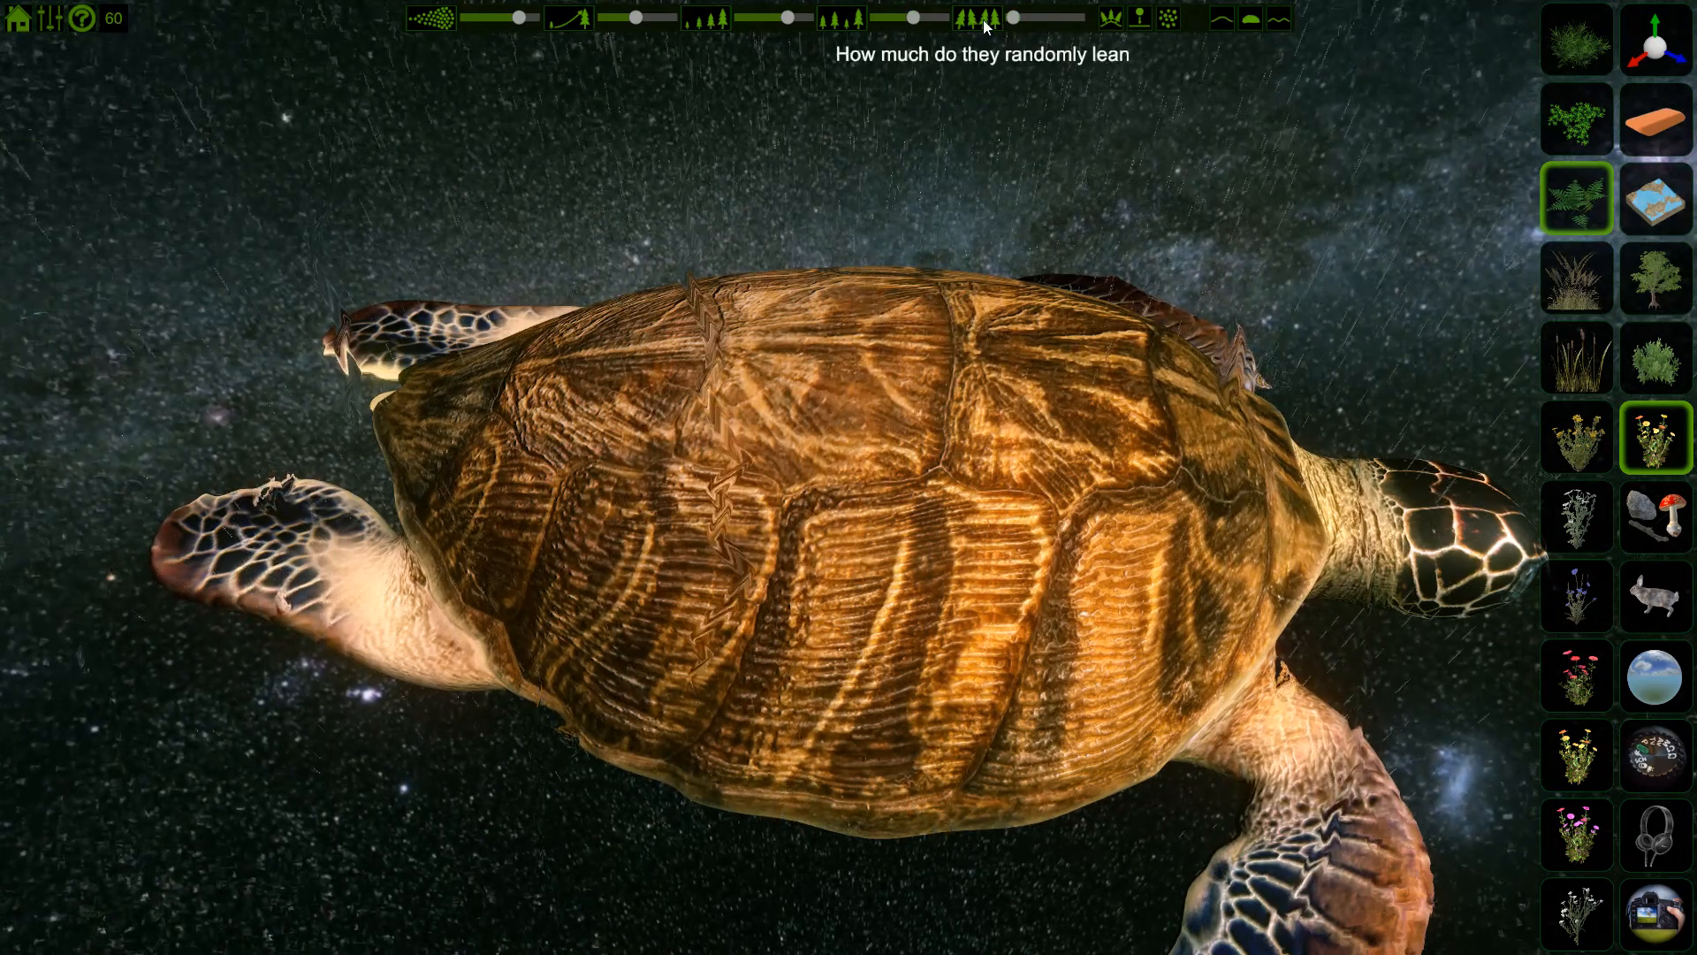
mouse_move(1092, 37)
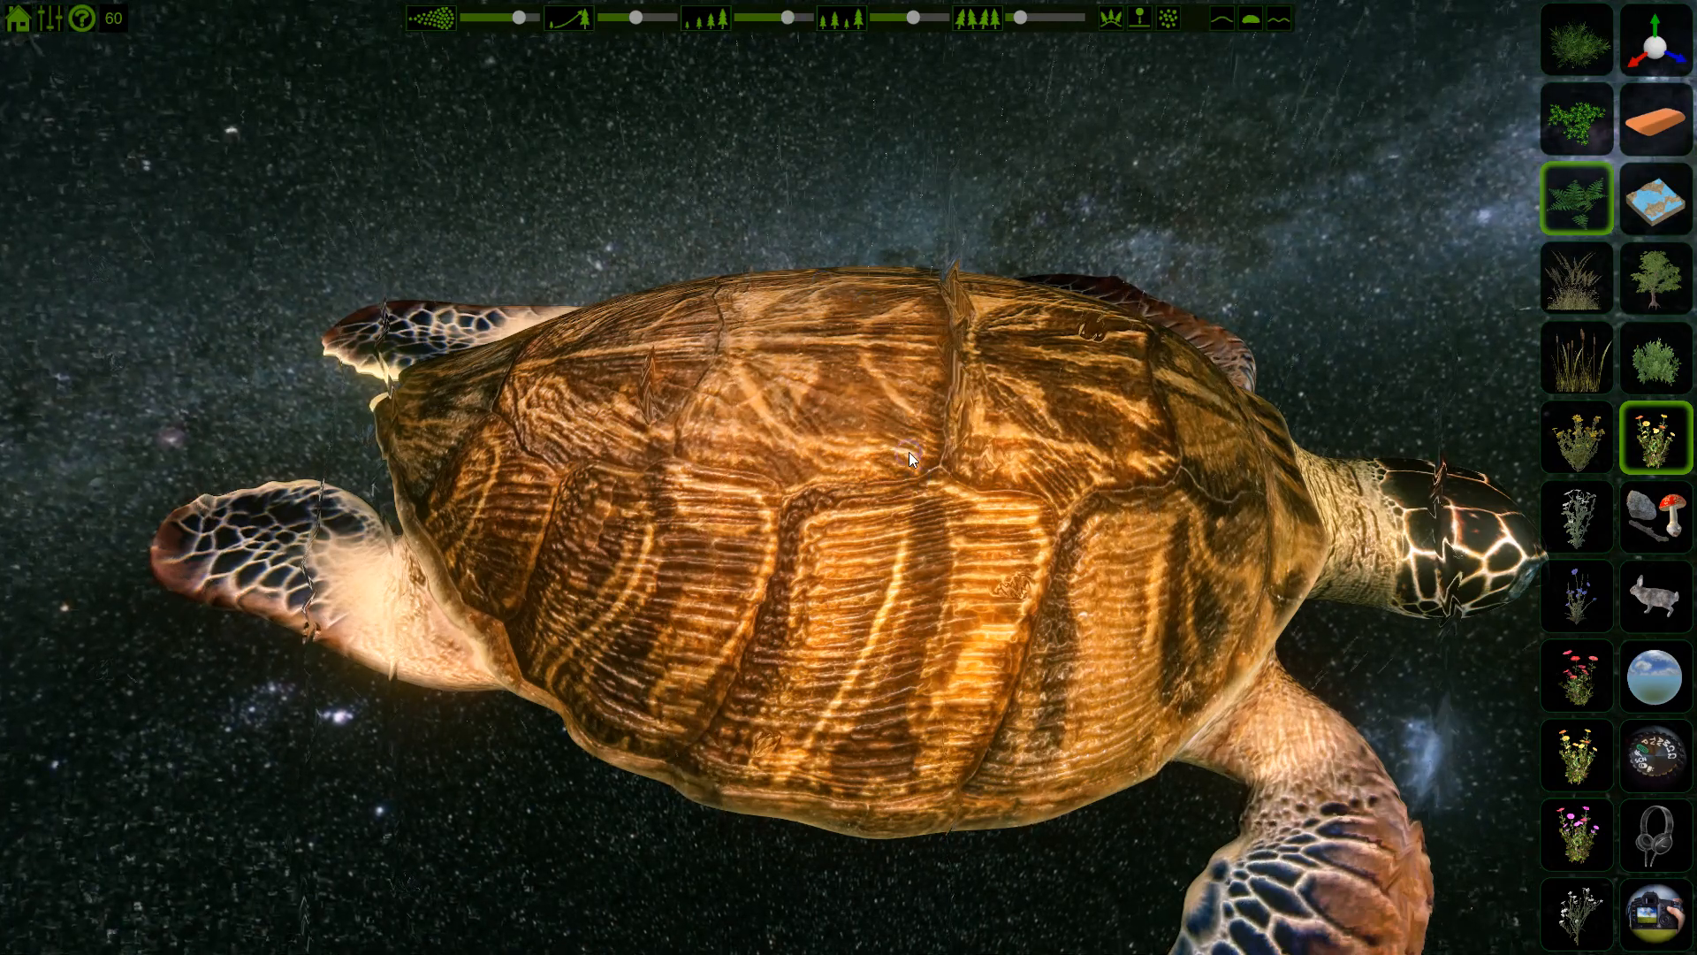
left_click(903, 392)
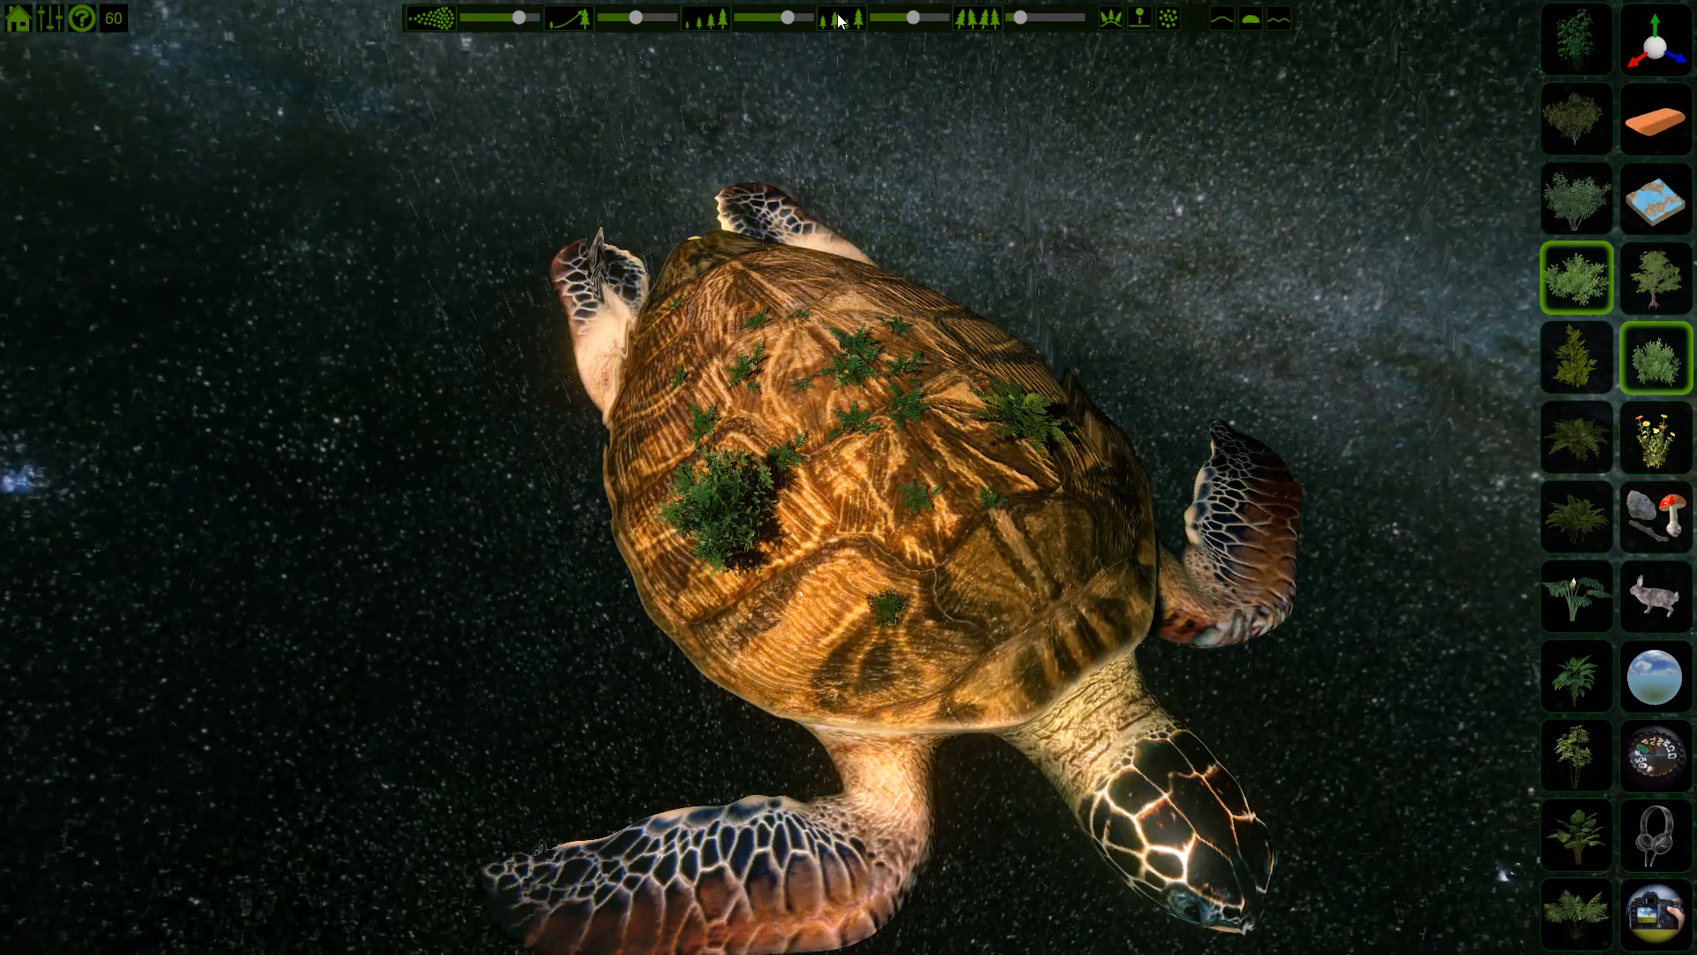
Paint more bushes and ferns onto the turtle's shell
left_click(958, 613)
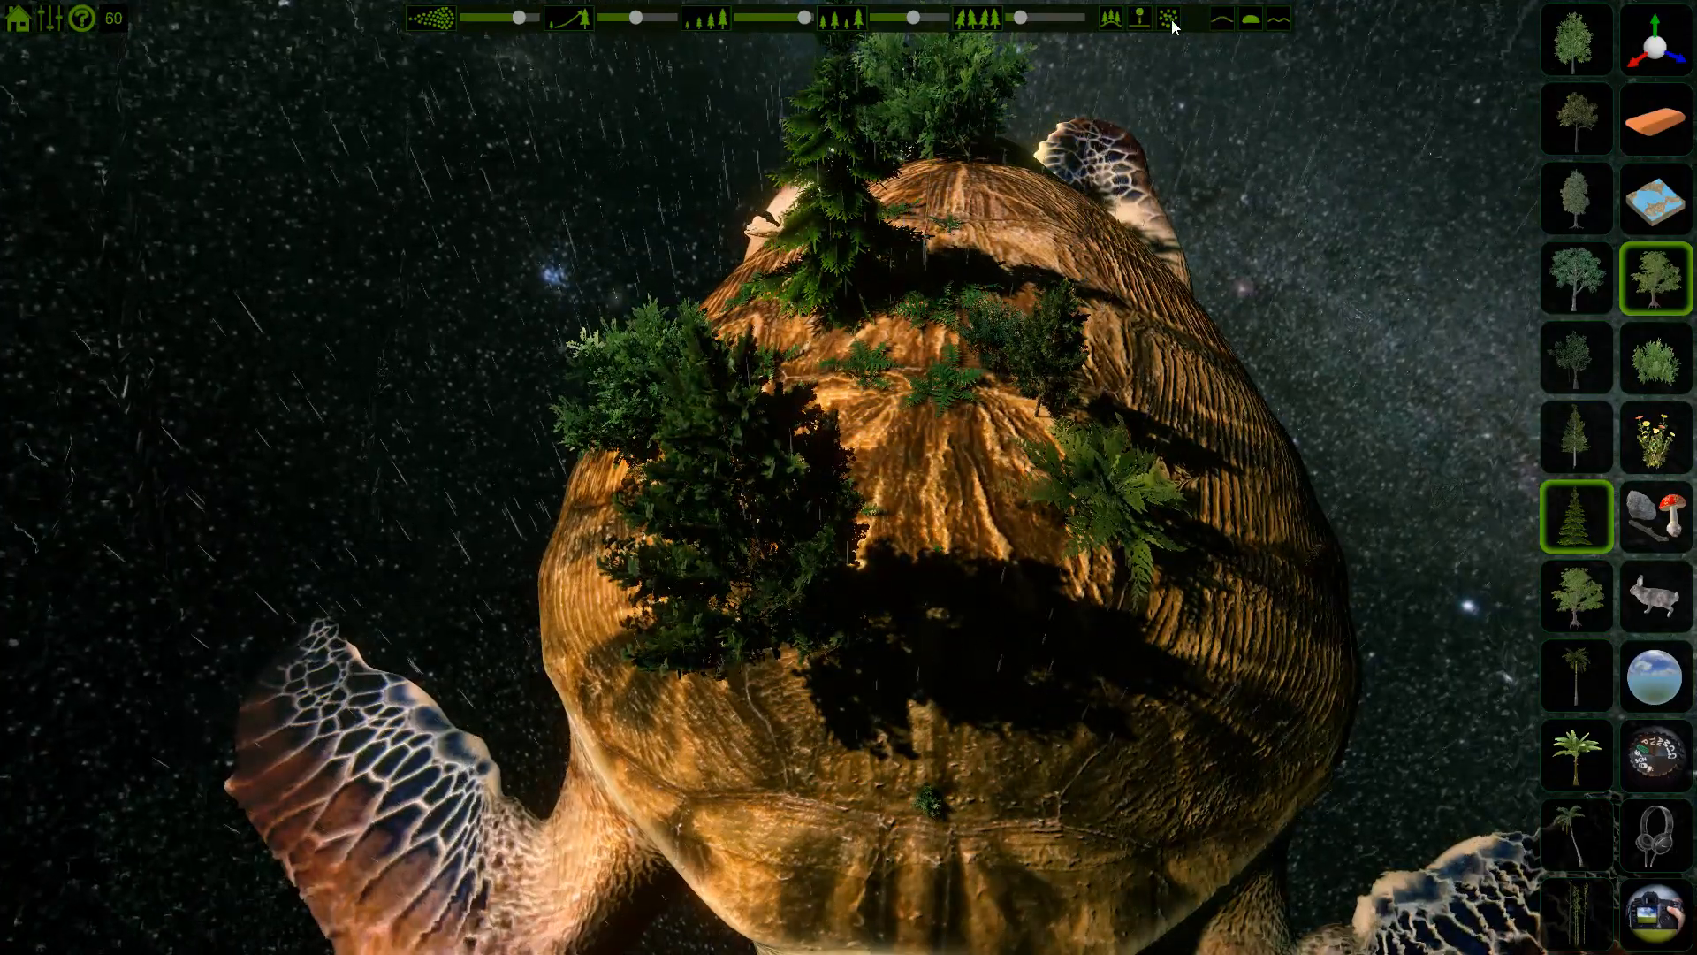
mouse_move(1170, 17)
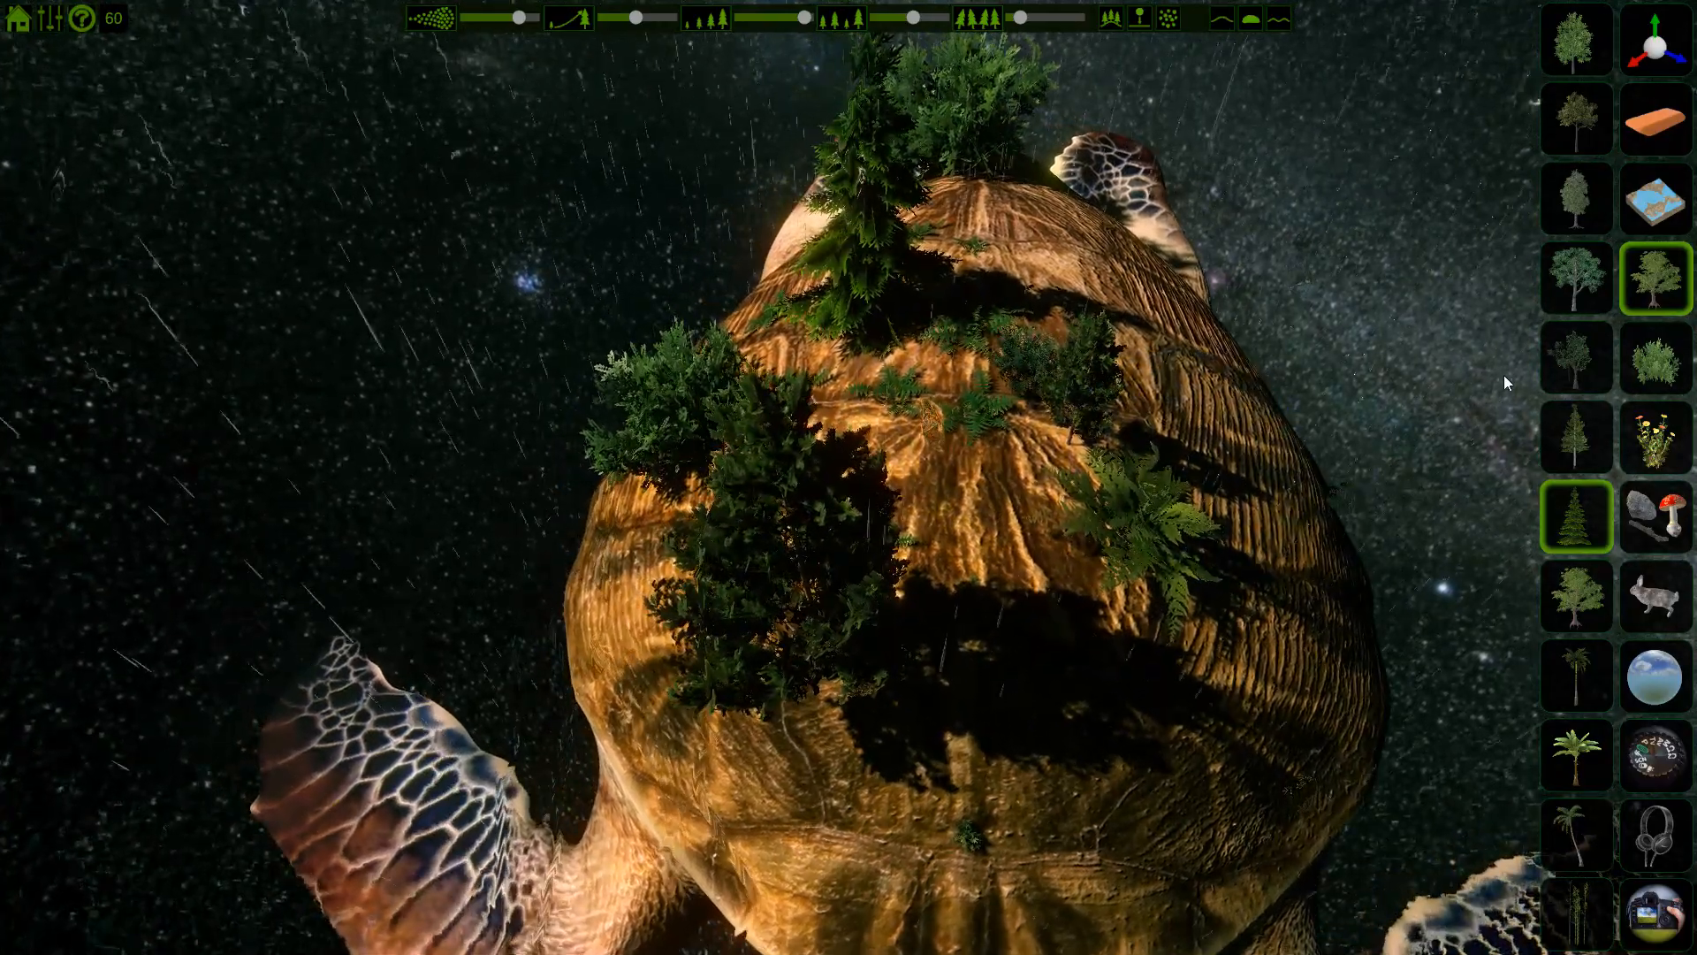
Plant a broadleaf tree on the shell, then bring up the terrain texture choices
left_click(1575, 356)
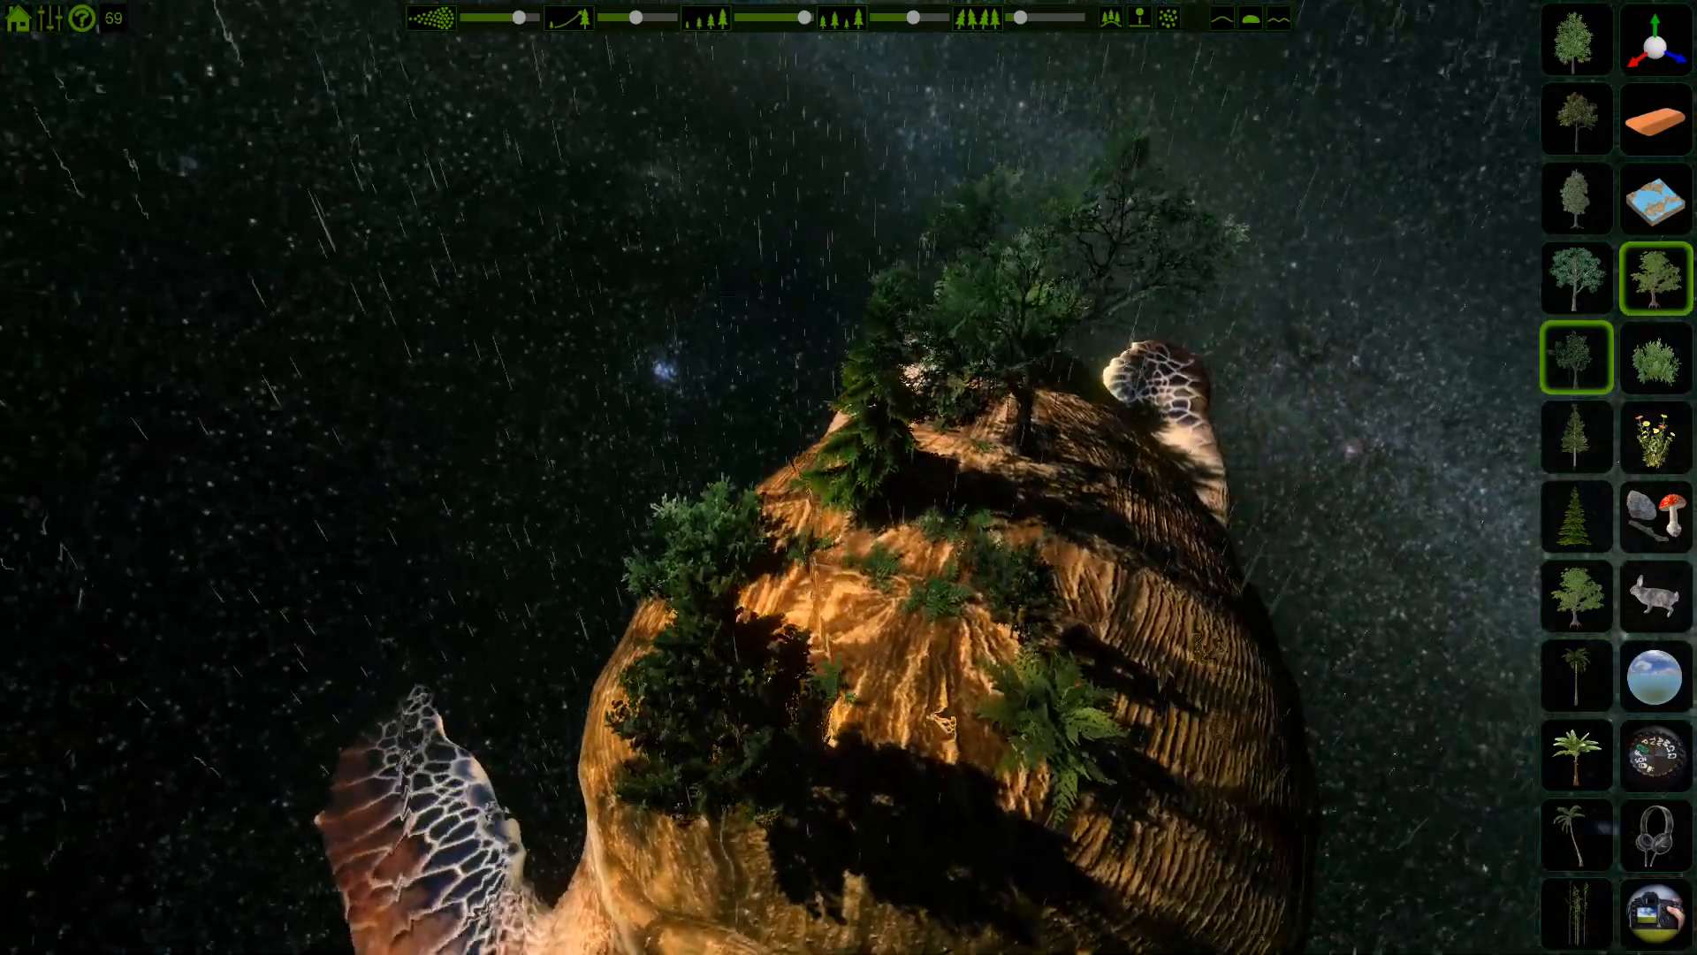
left_click(1575, 119)
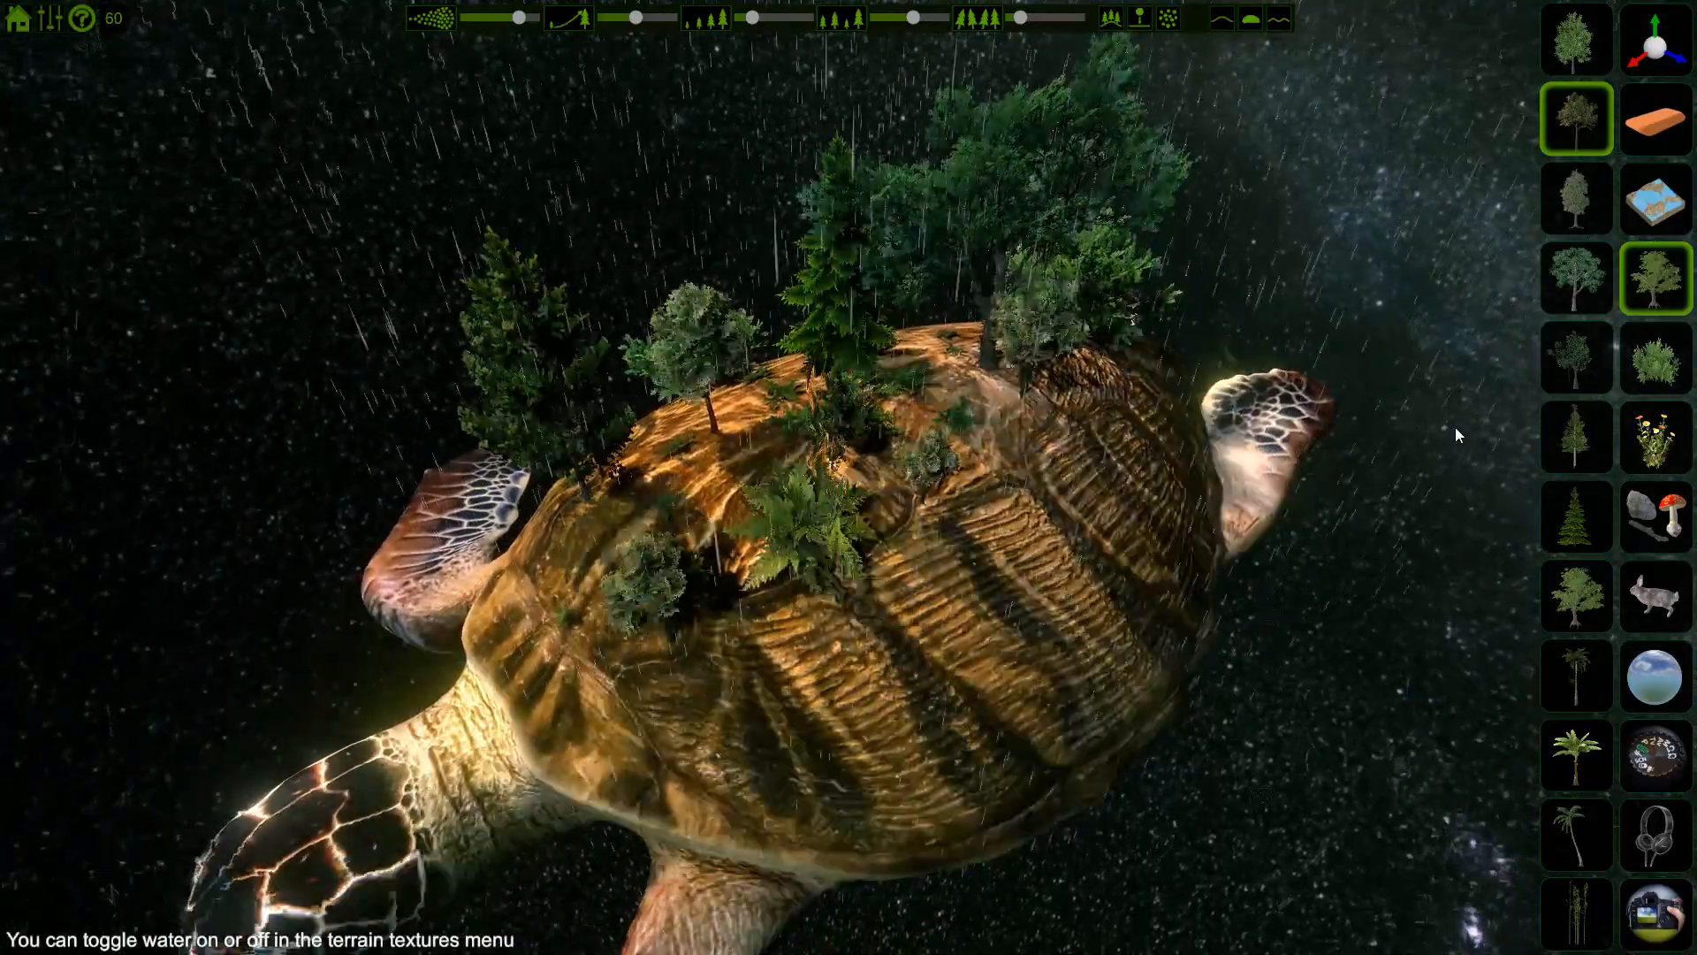
left_click(1657, 199)
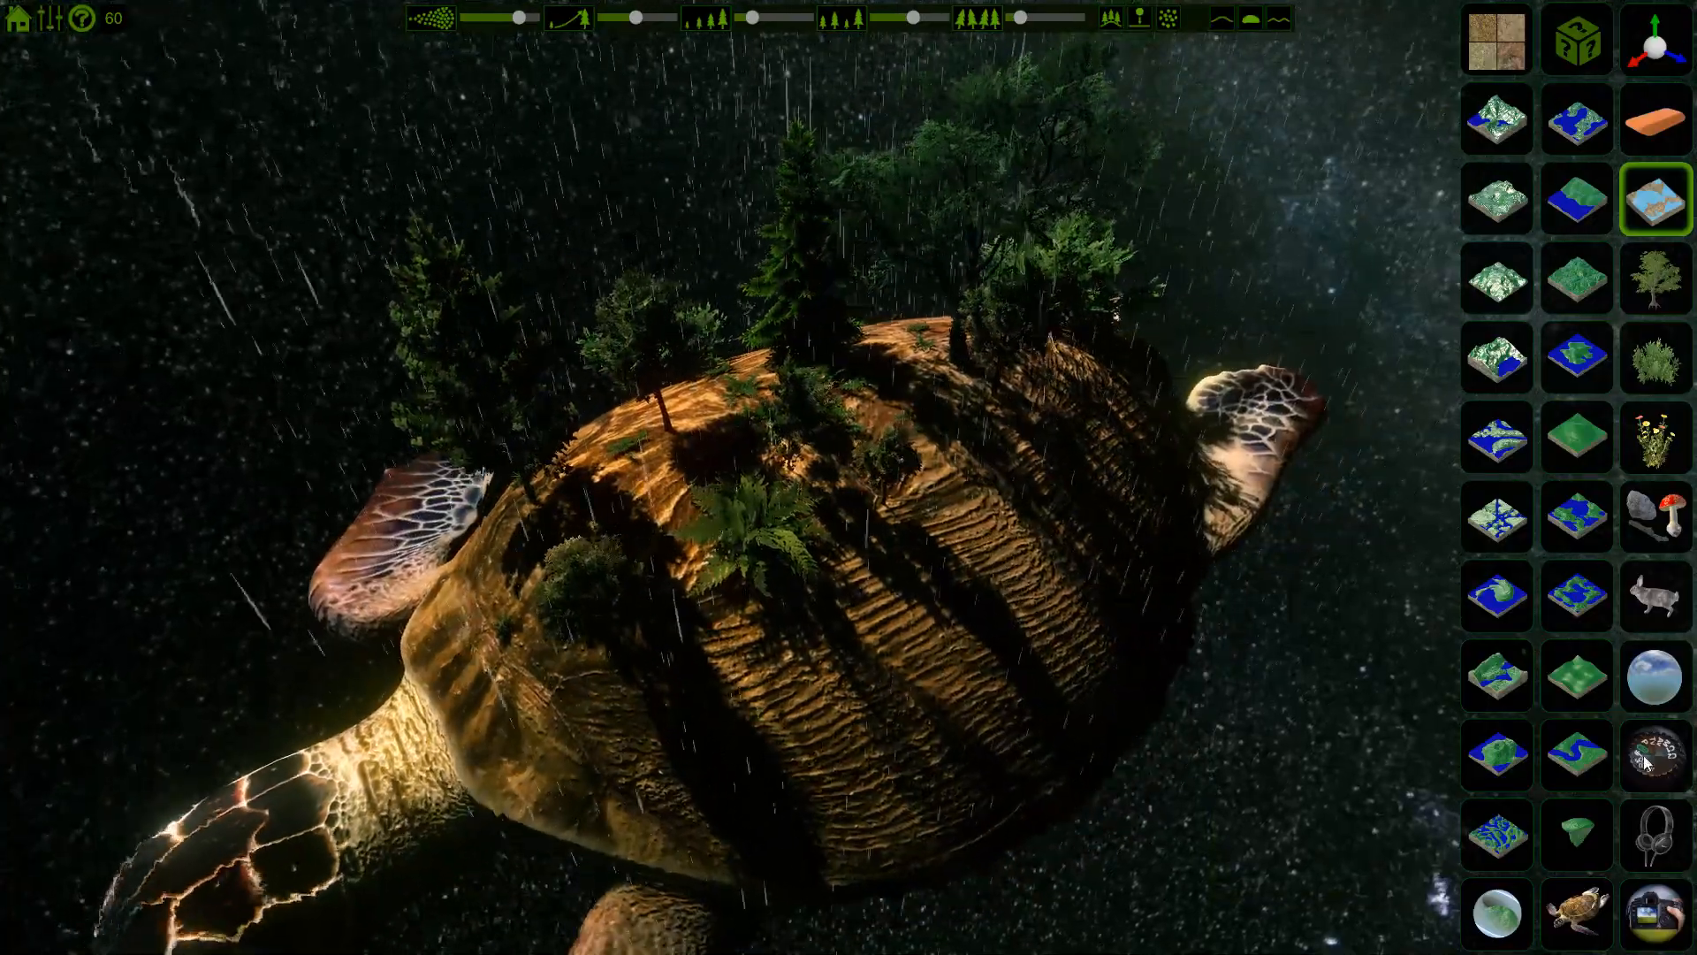
Brighten and rotate the starry sky, lower the vignette and toggle the sun/moon light
left_click(1653, 755)
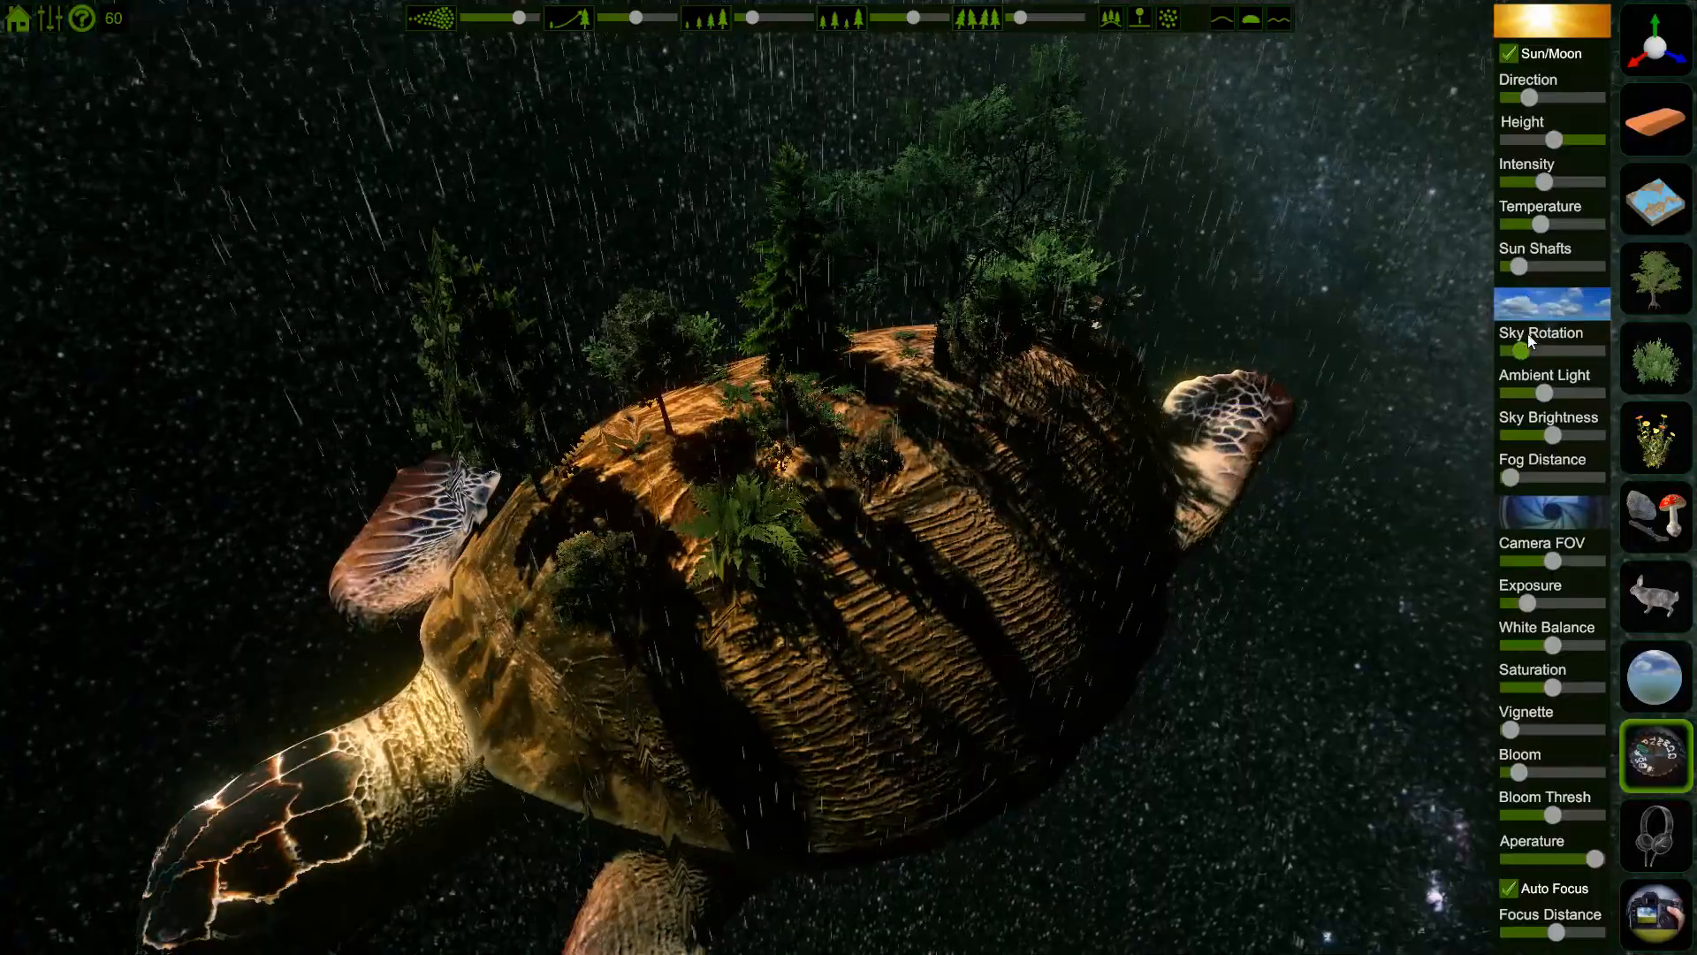
left_click_drag(1520, 350, 1541, 350)
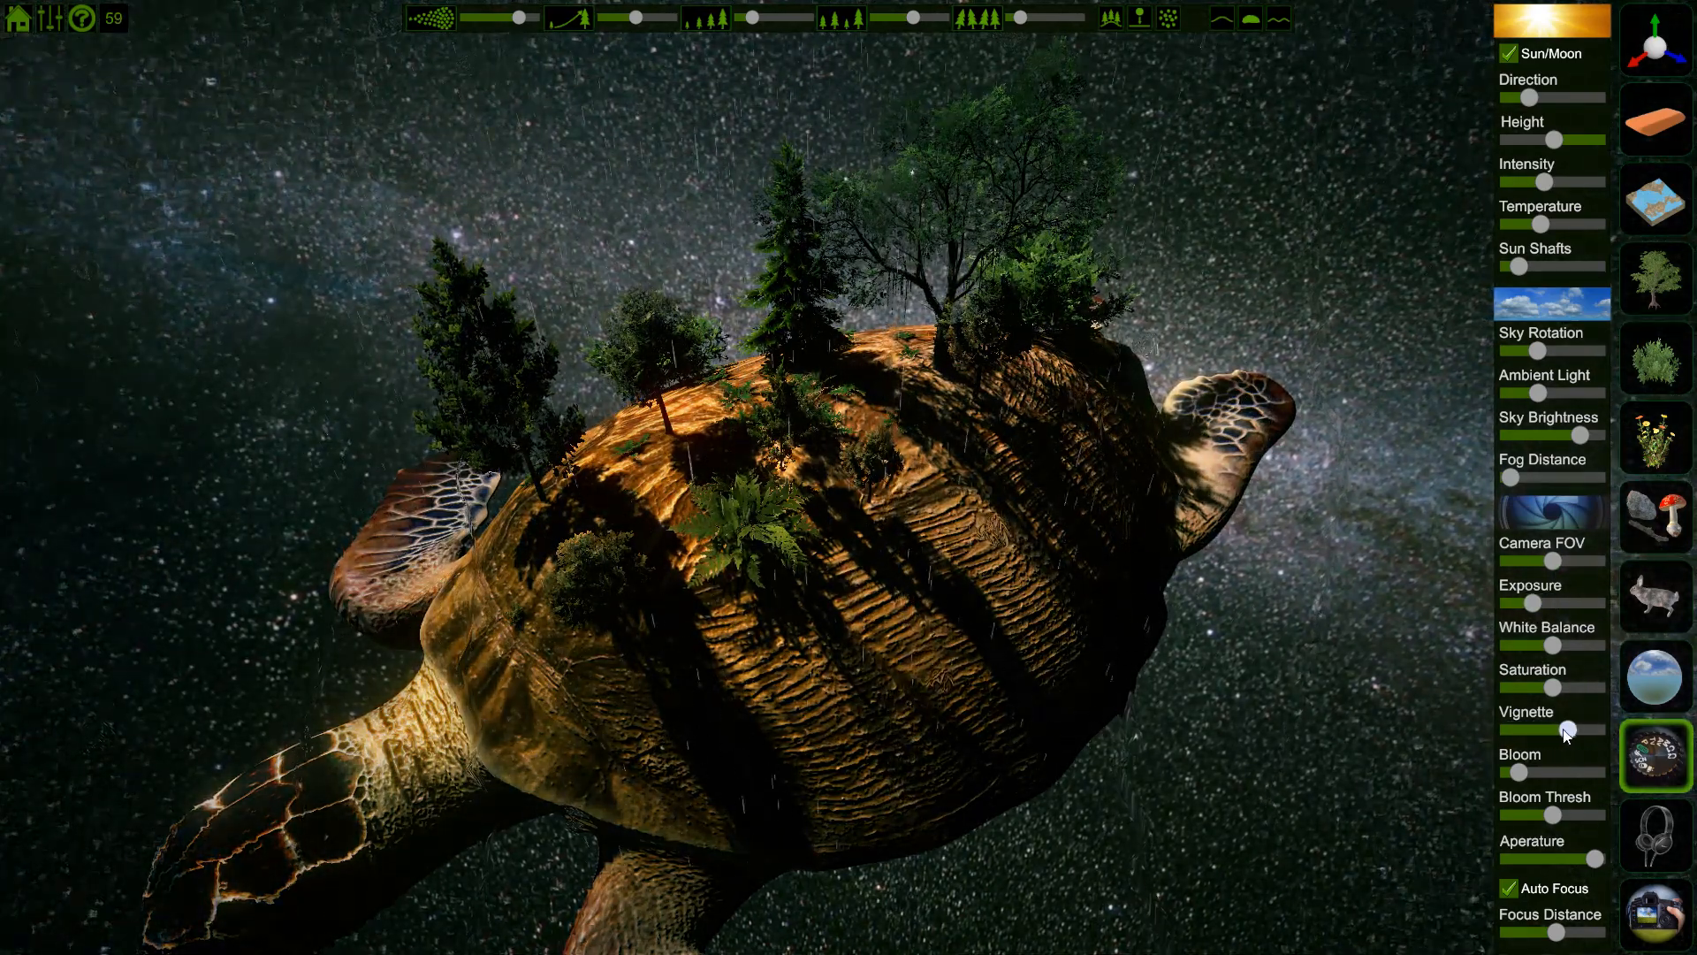
left_click_drag(1525, 140, 1553, 139)
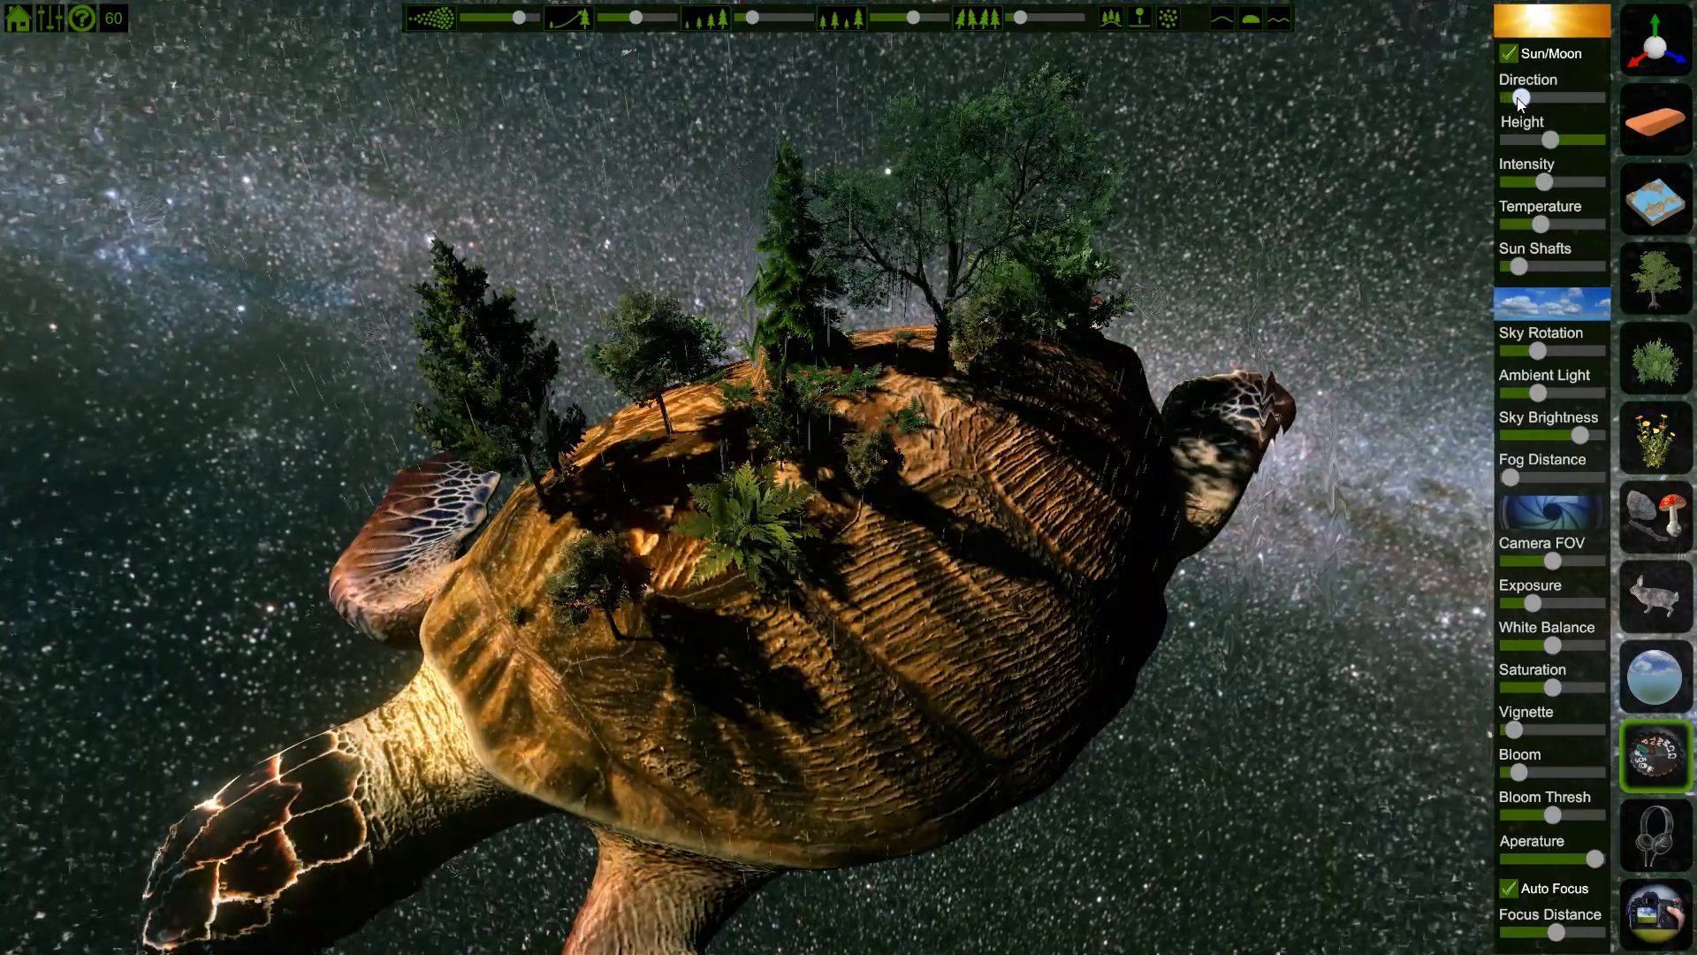
left_click(1508, 53)
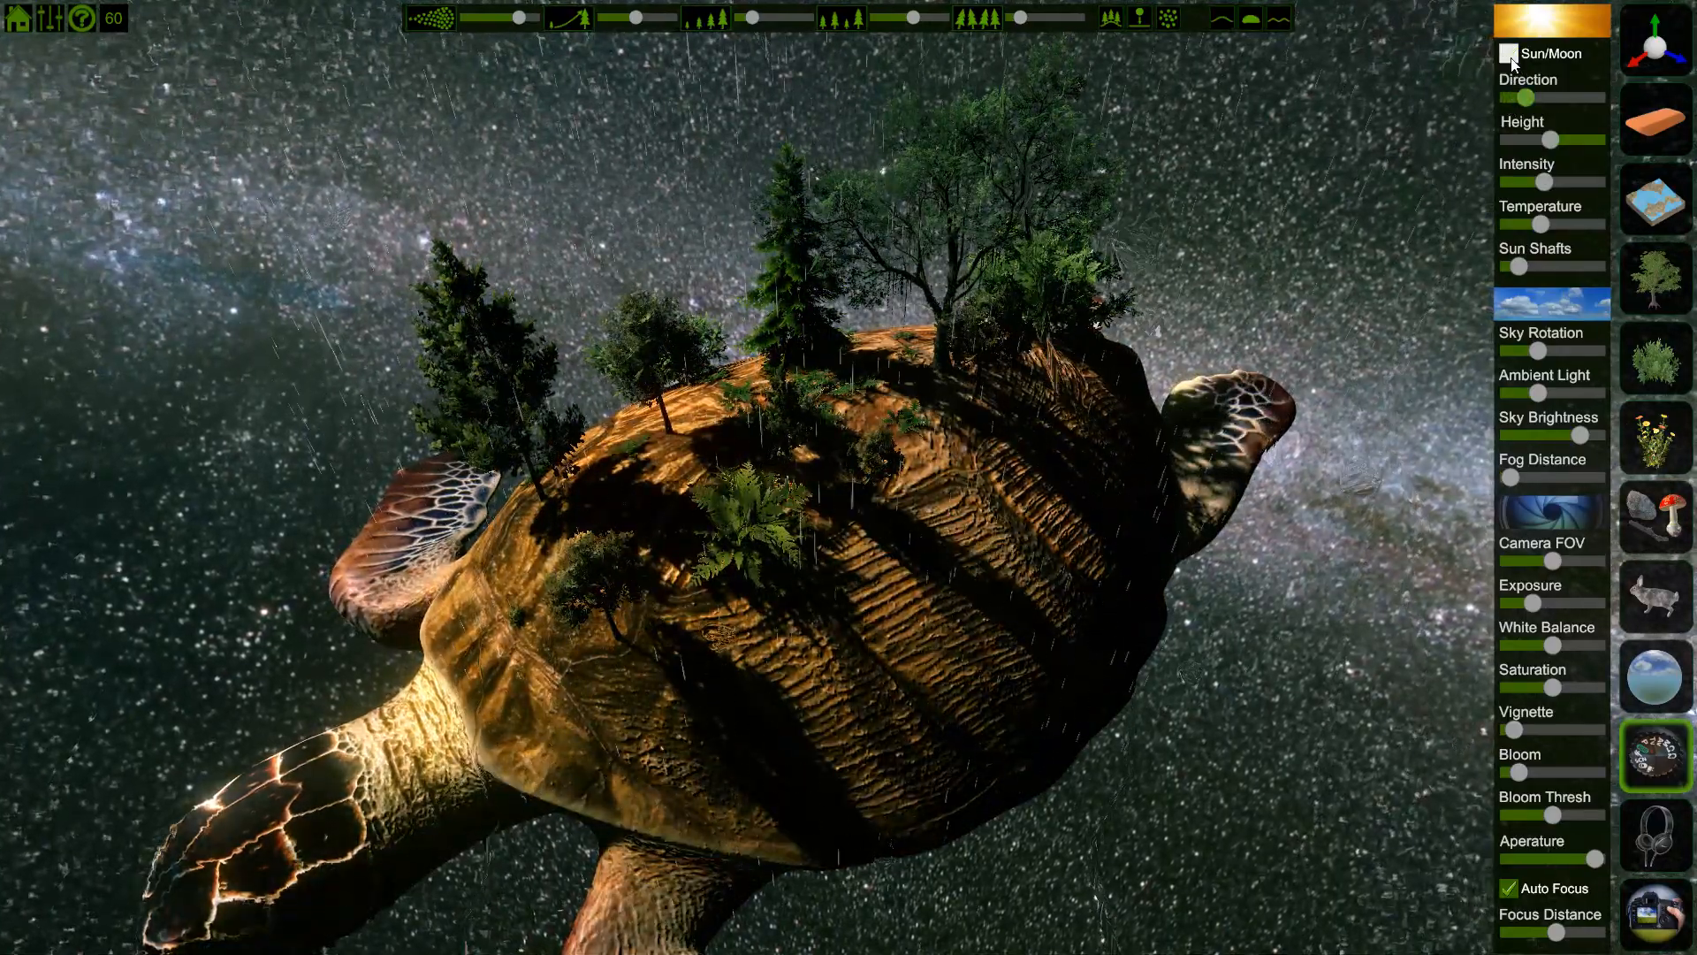
left_click(1508, 53)
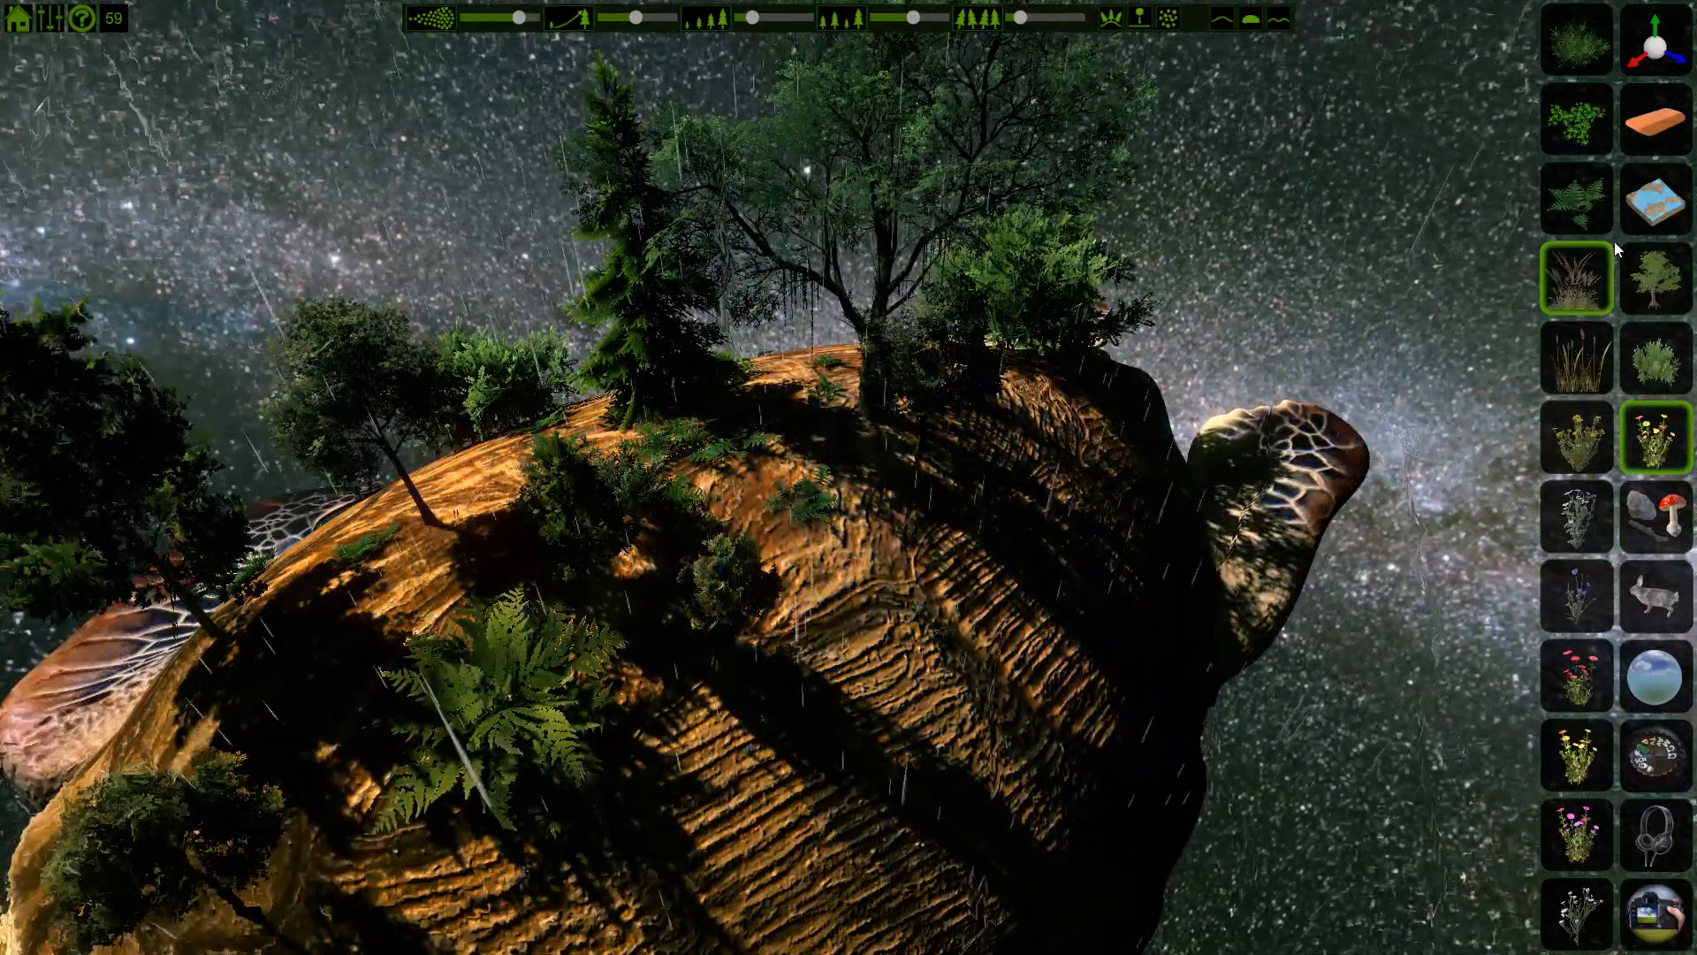
Pick a low ground-cover plant and paint leafy patches across the shell
left_click(1576, 117)
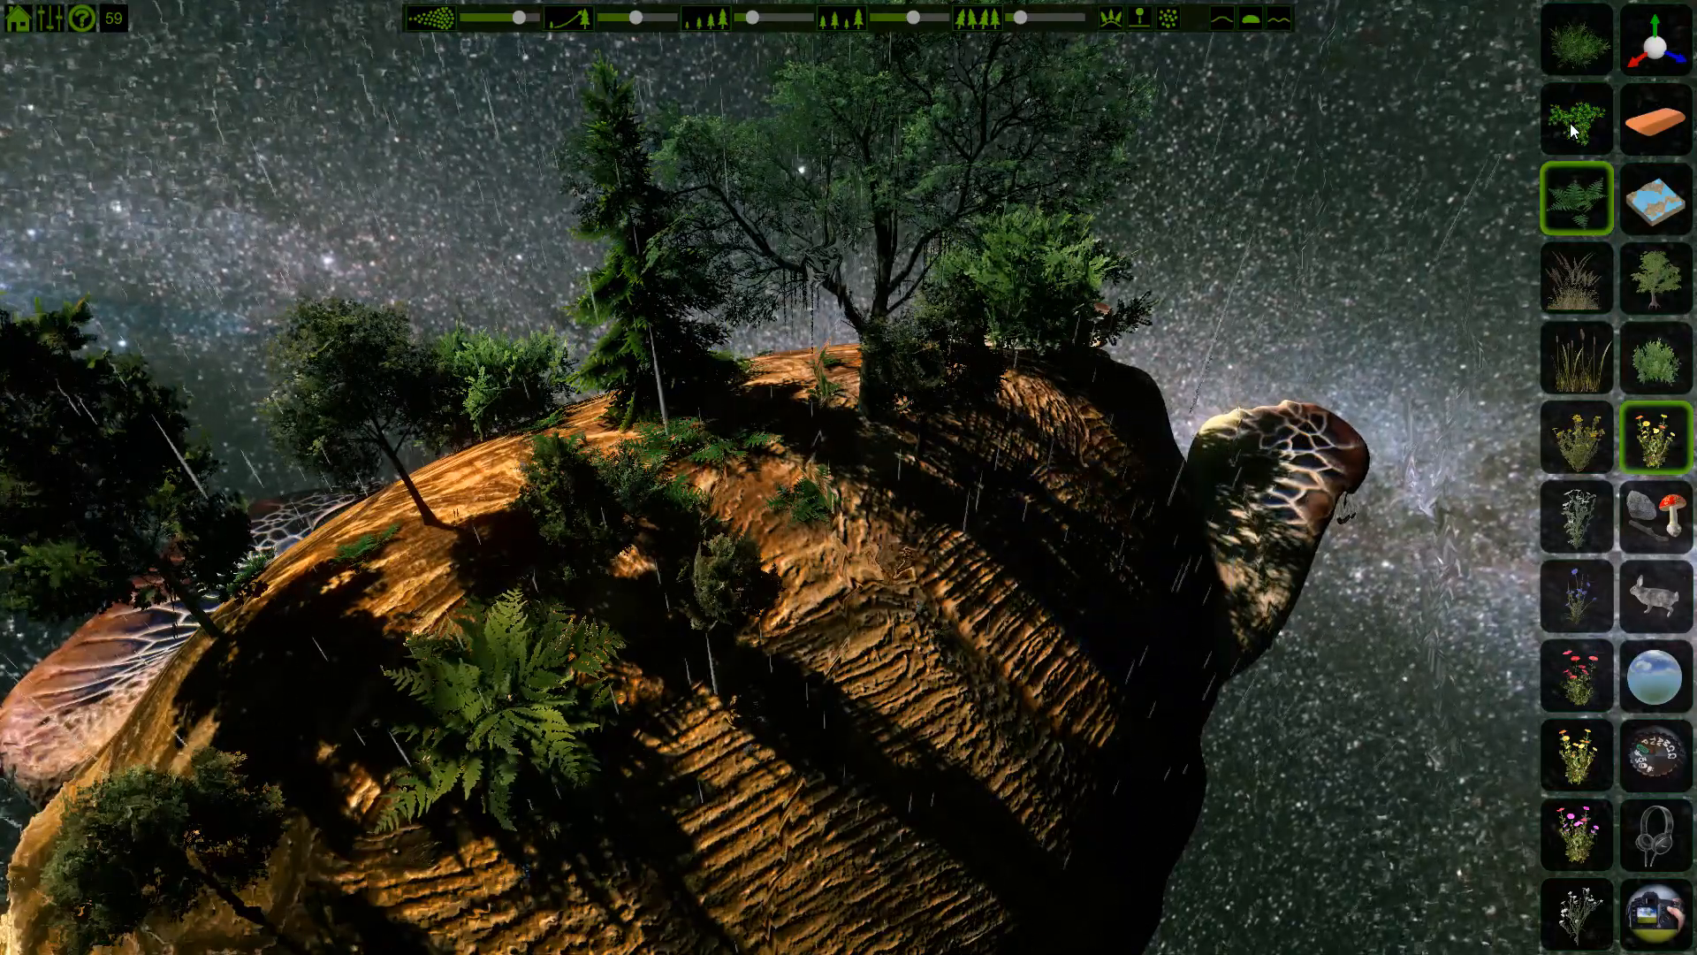
left_click(1577, 118)
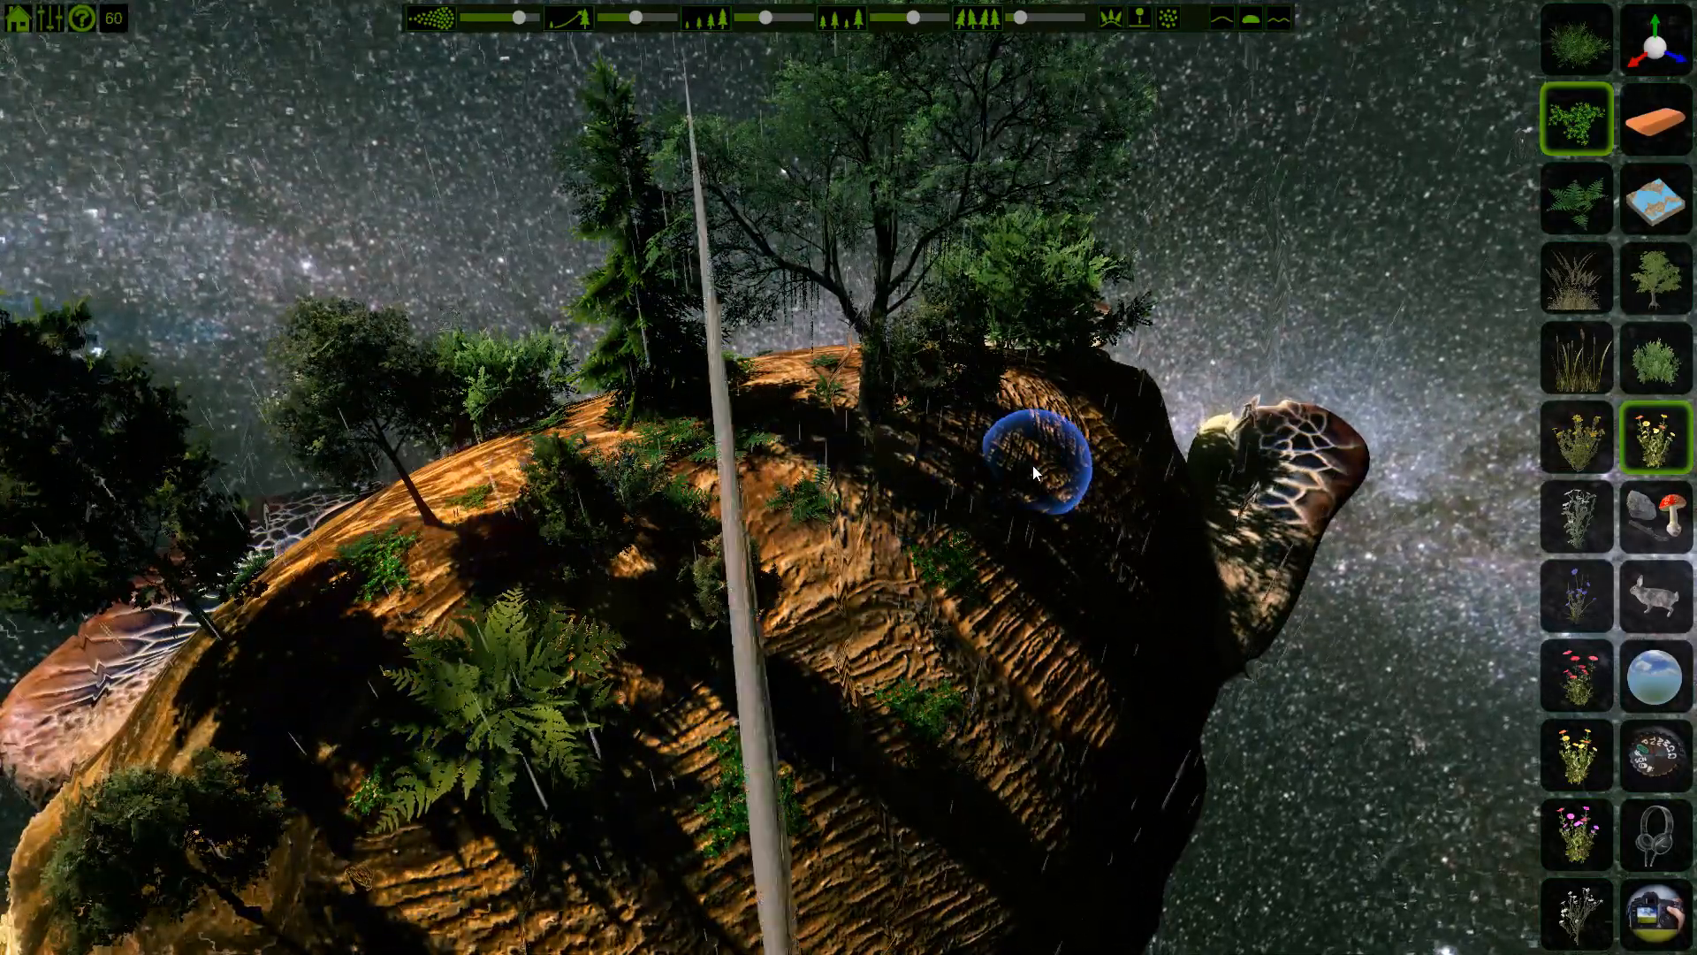
left_click(1578, 42)
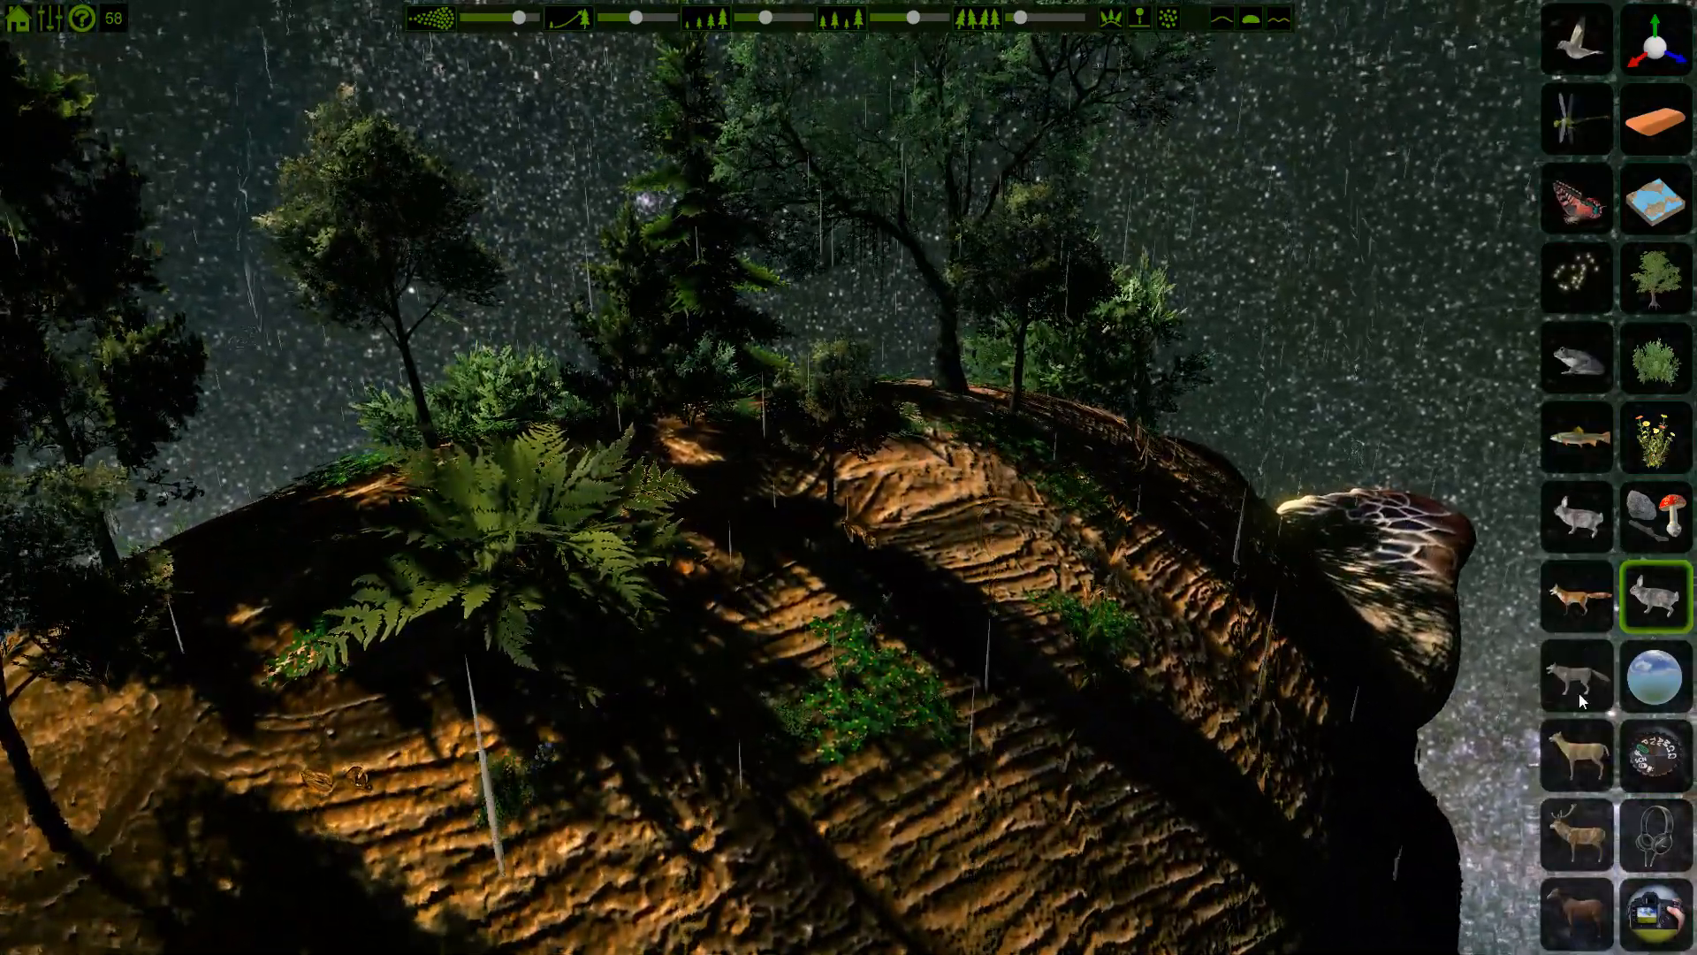
Choose deer from the animals and place one on the shell
left_click(1575, 832)
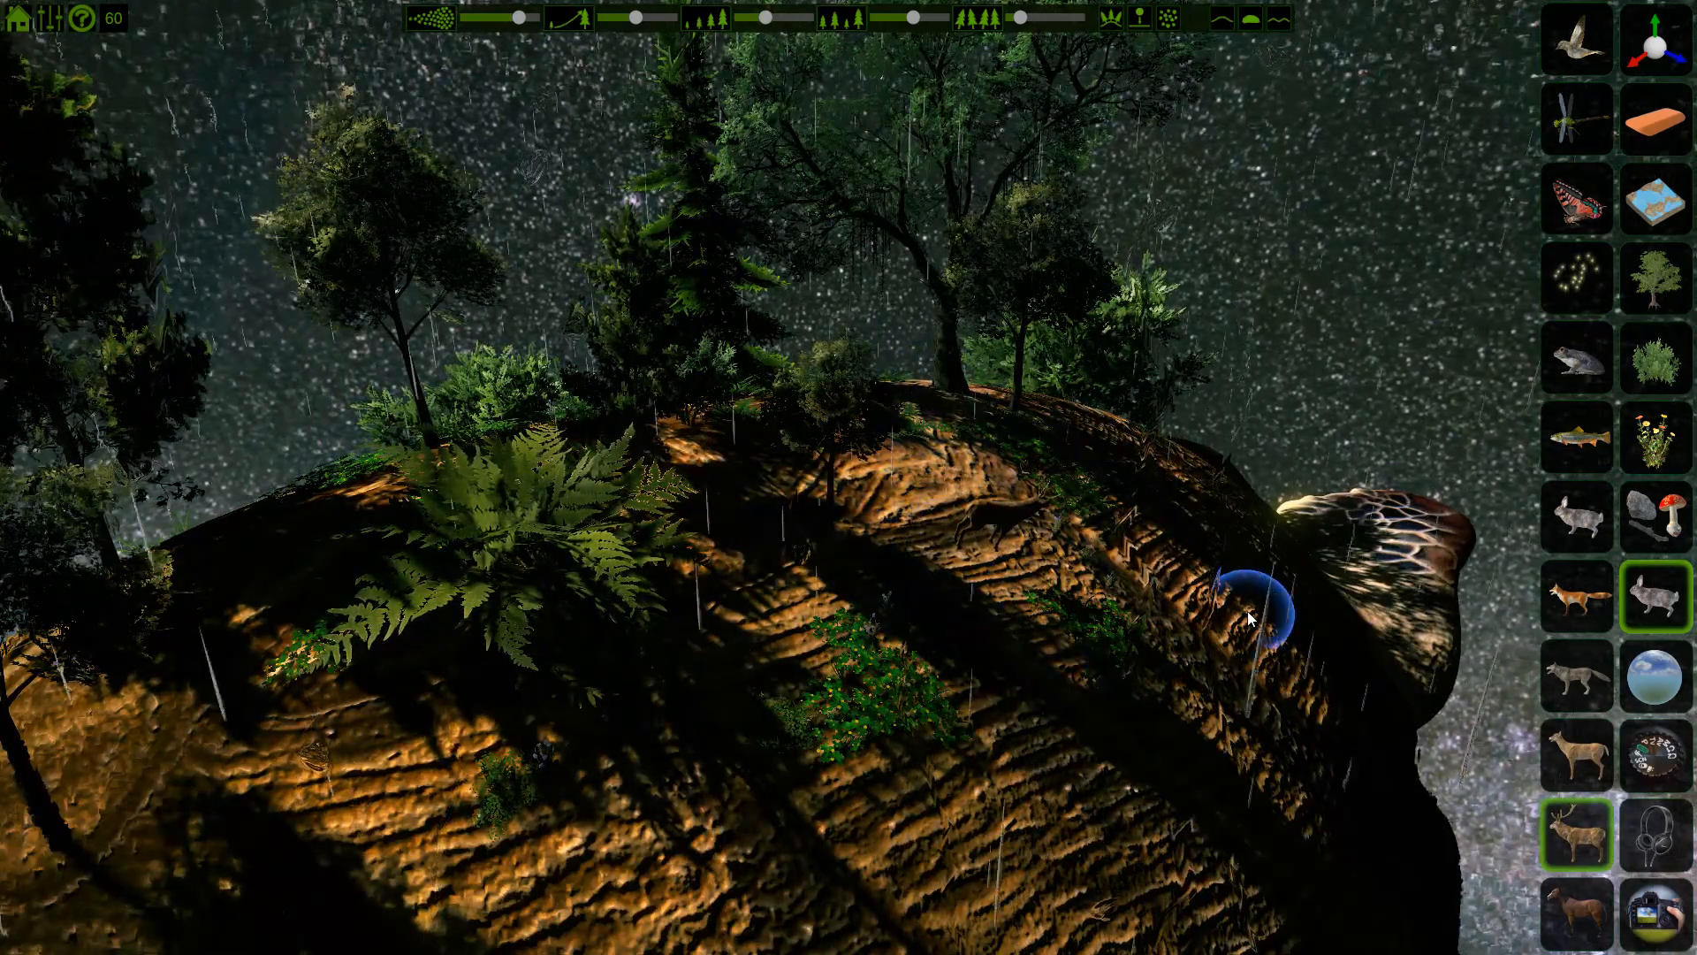
left_click(1575, 735)
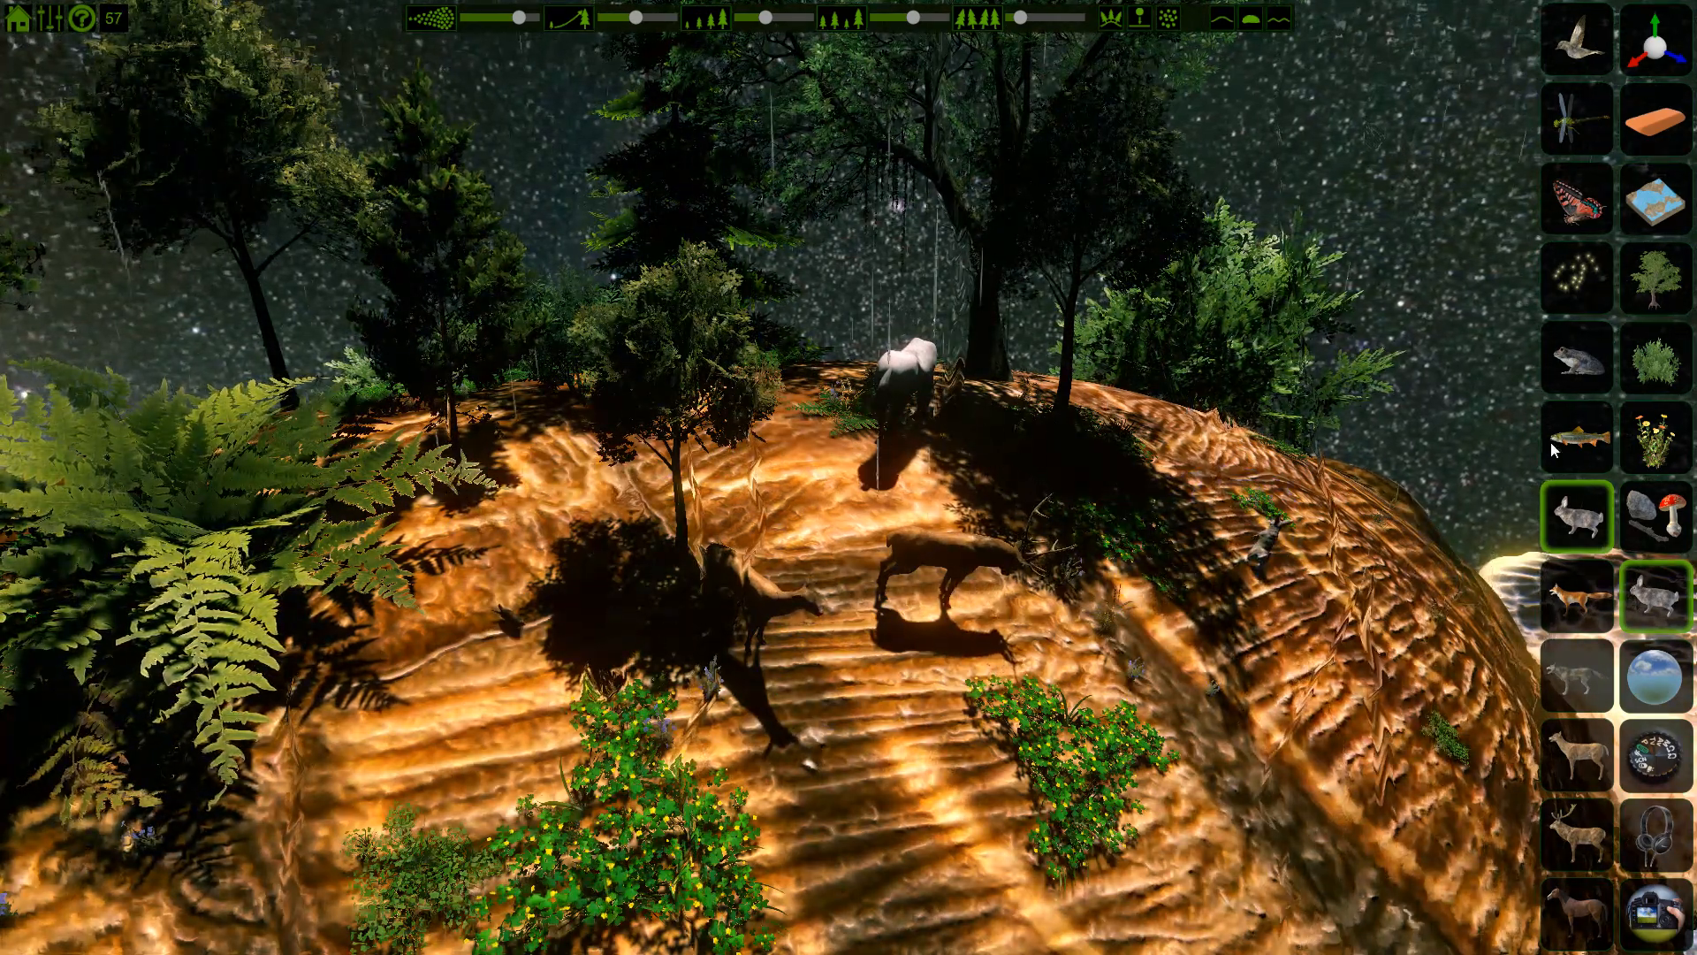
Add fireflies, butterflies, dragonflies, birds and frogs, then return to the plant choices
left_click(1577, 276)
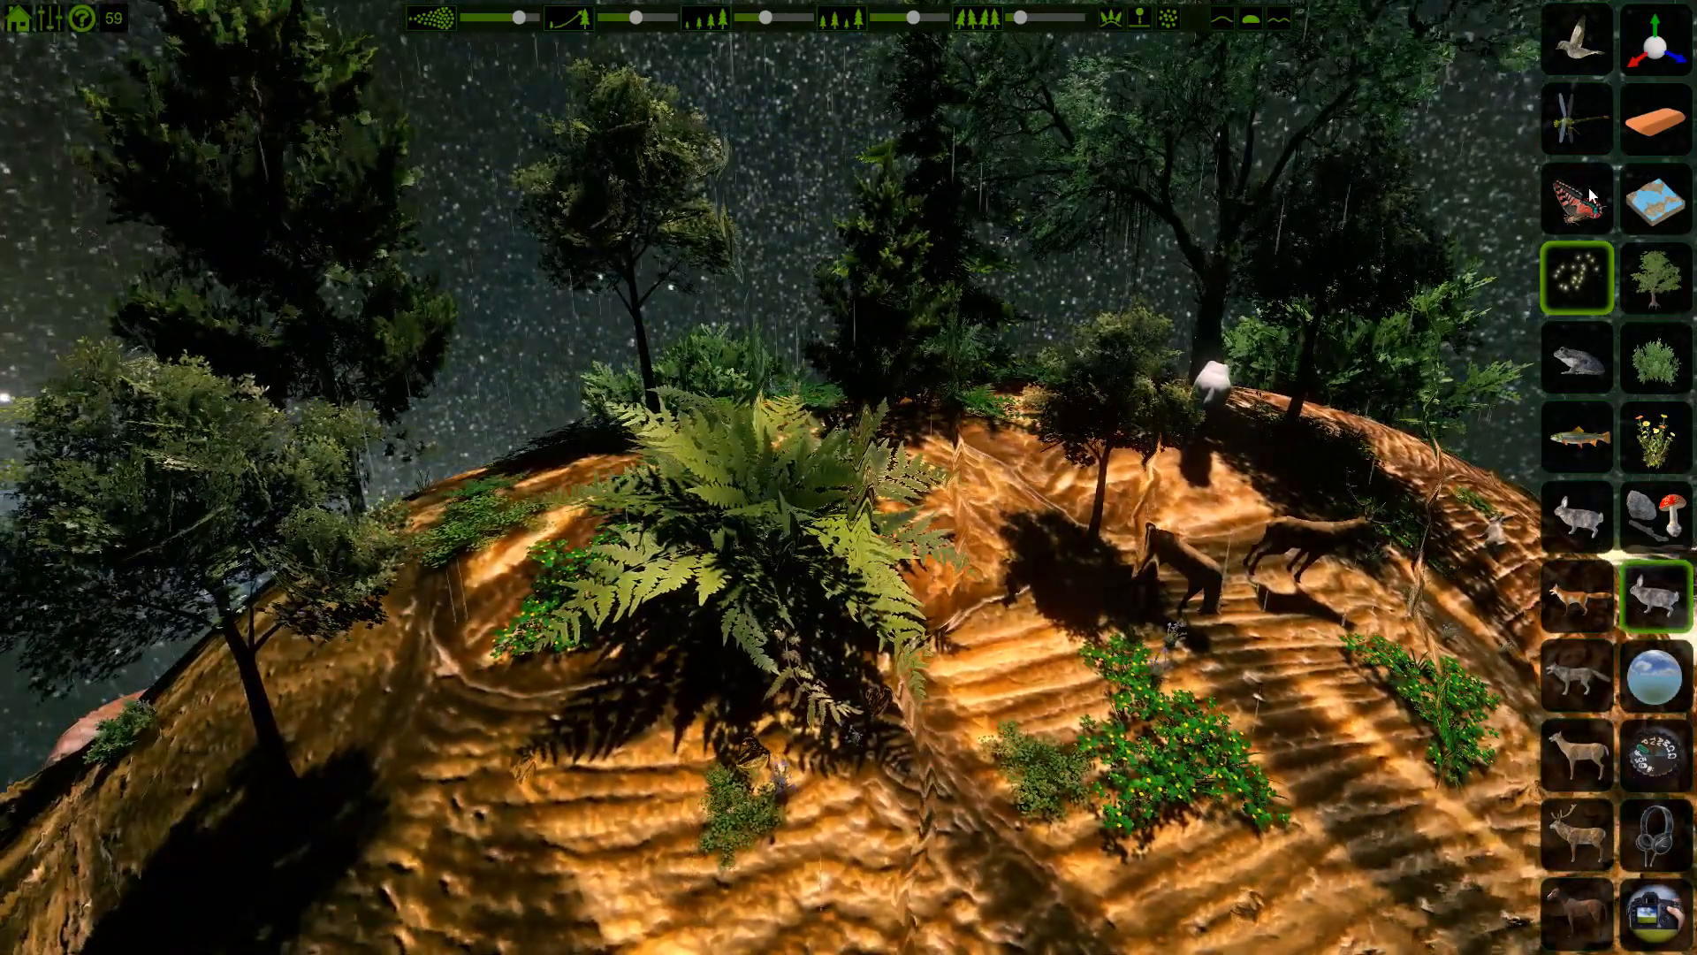
left_click(1575, 194)
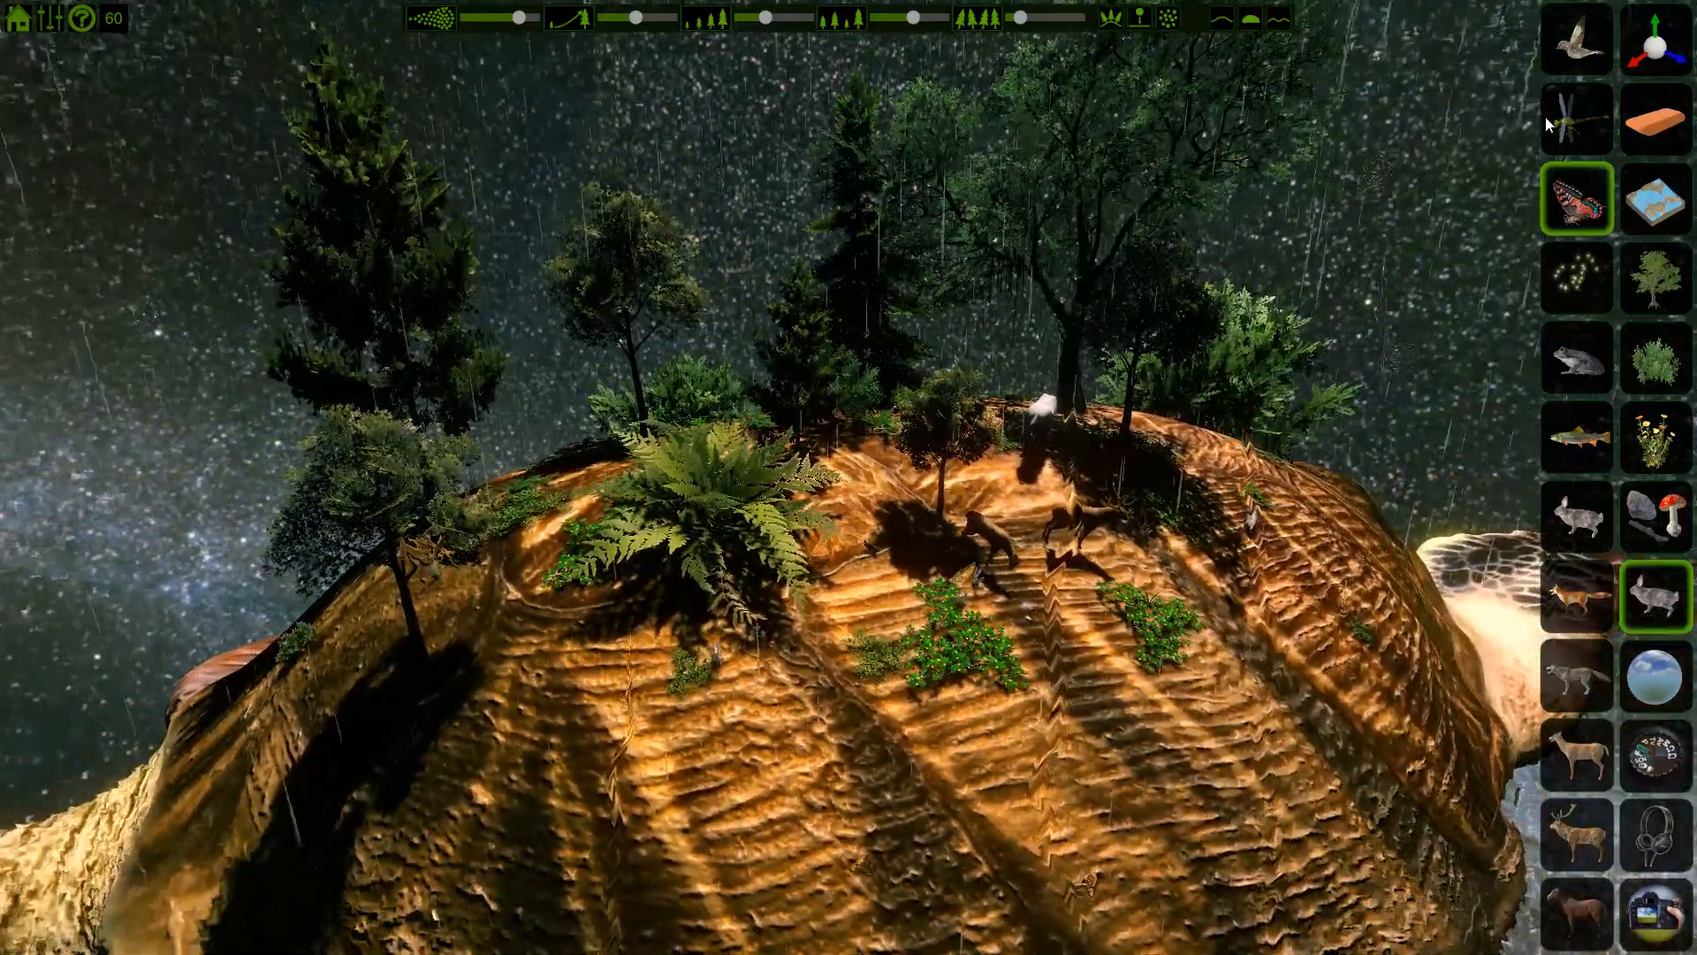
left_click(1576, 122)
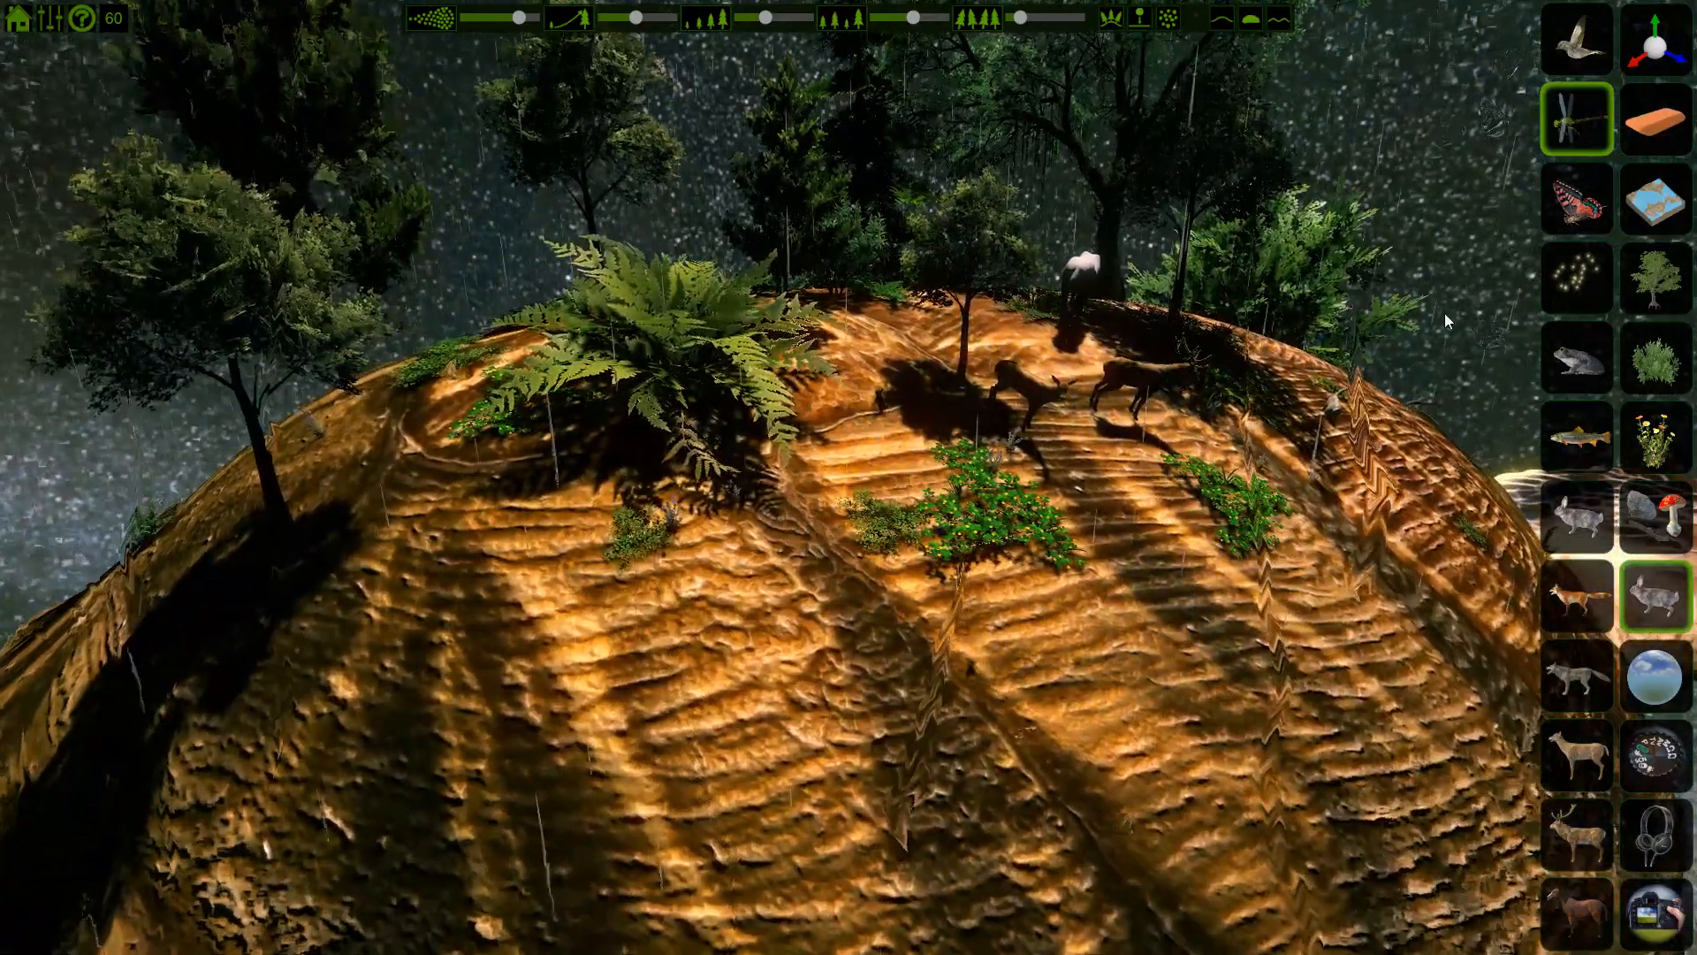
left_click(1576, 41)
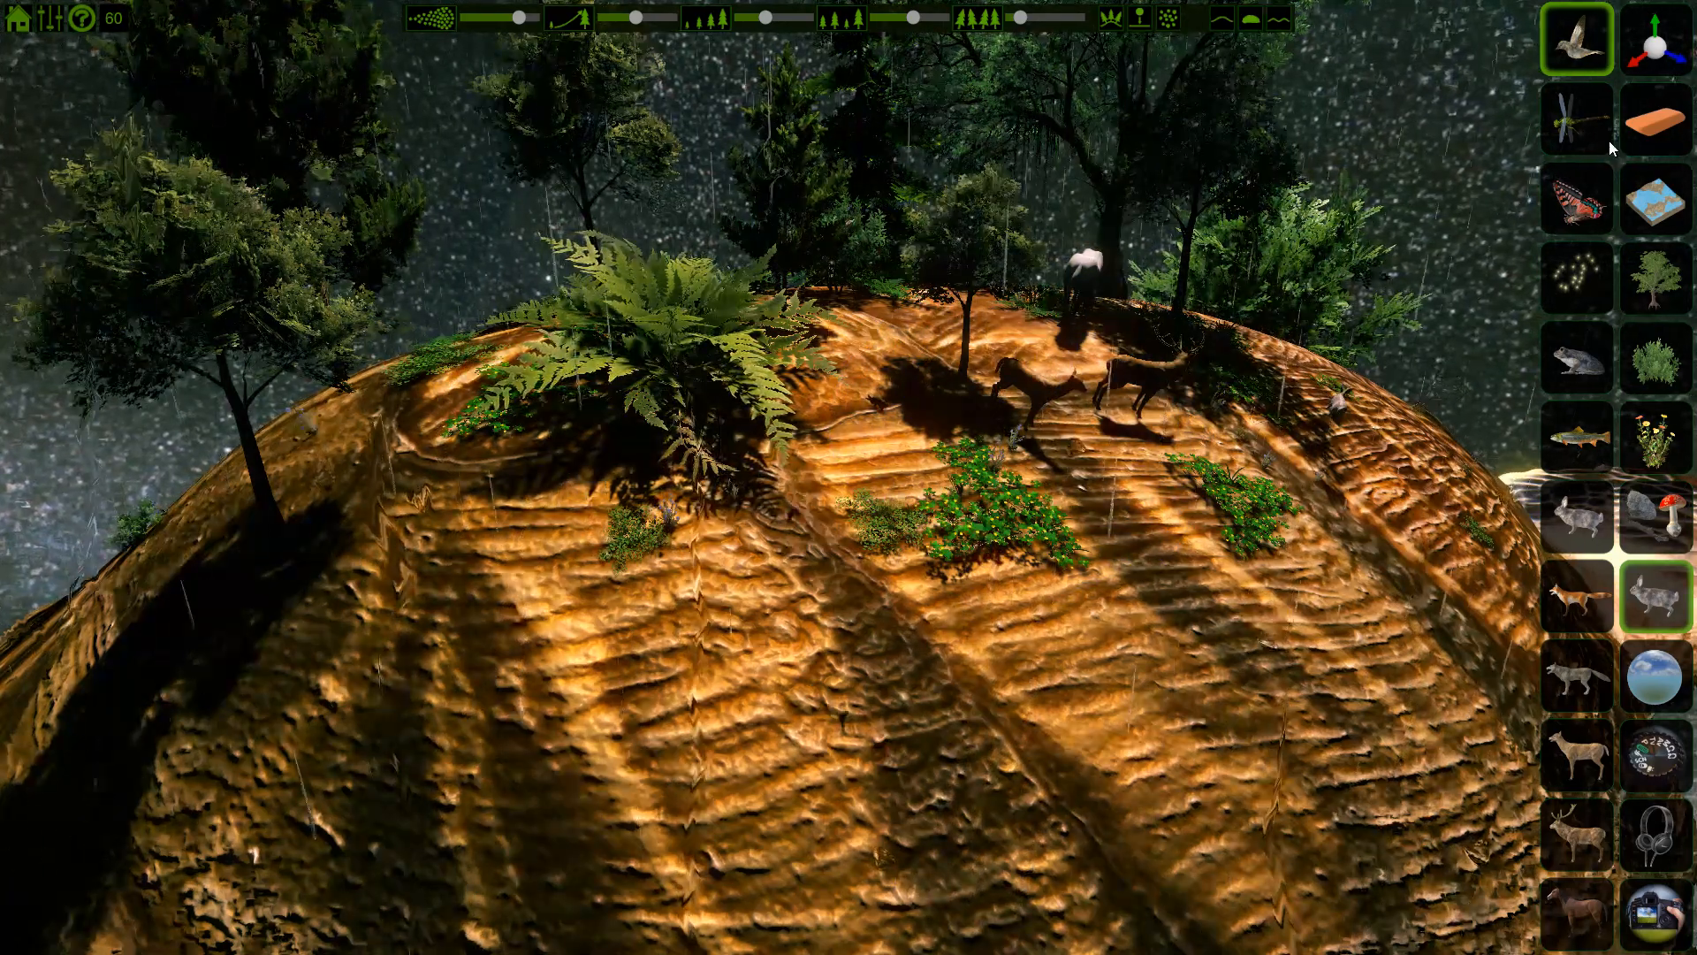
left_click(1579, 359)
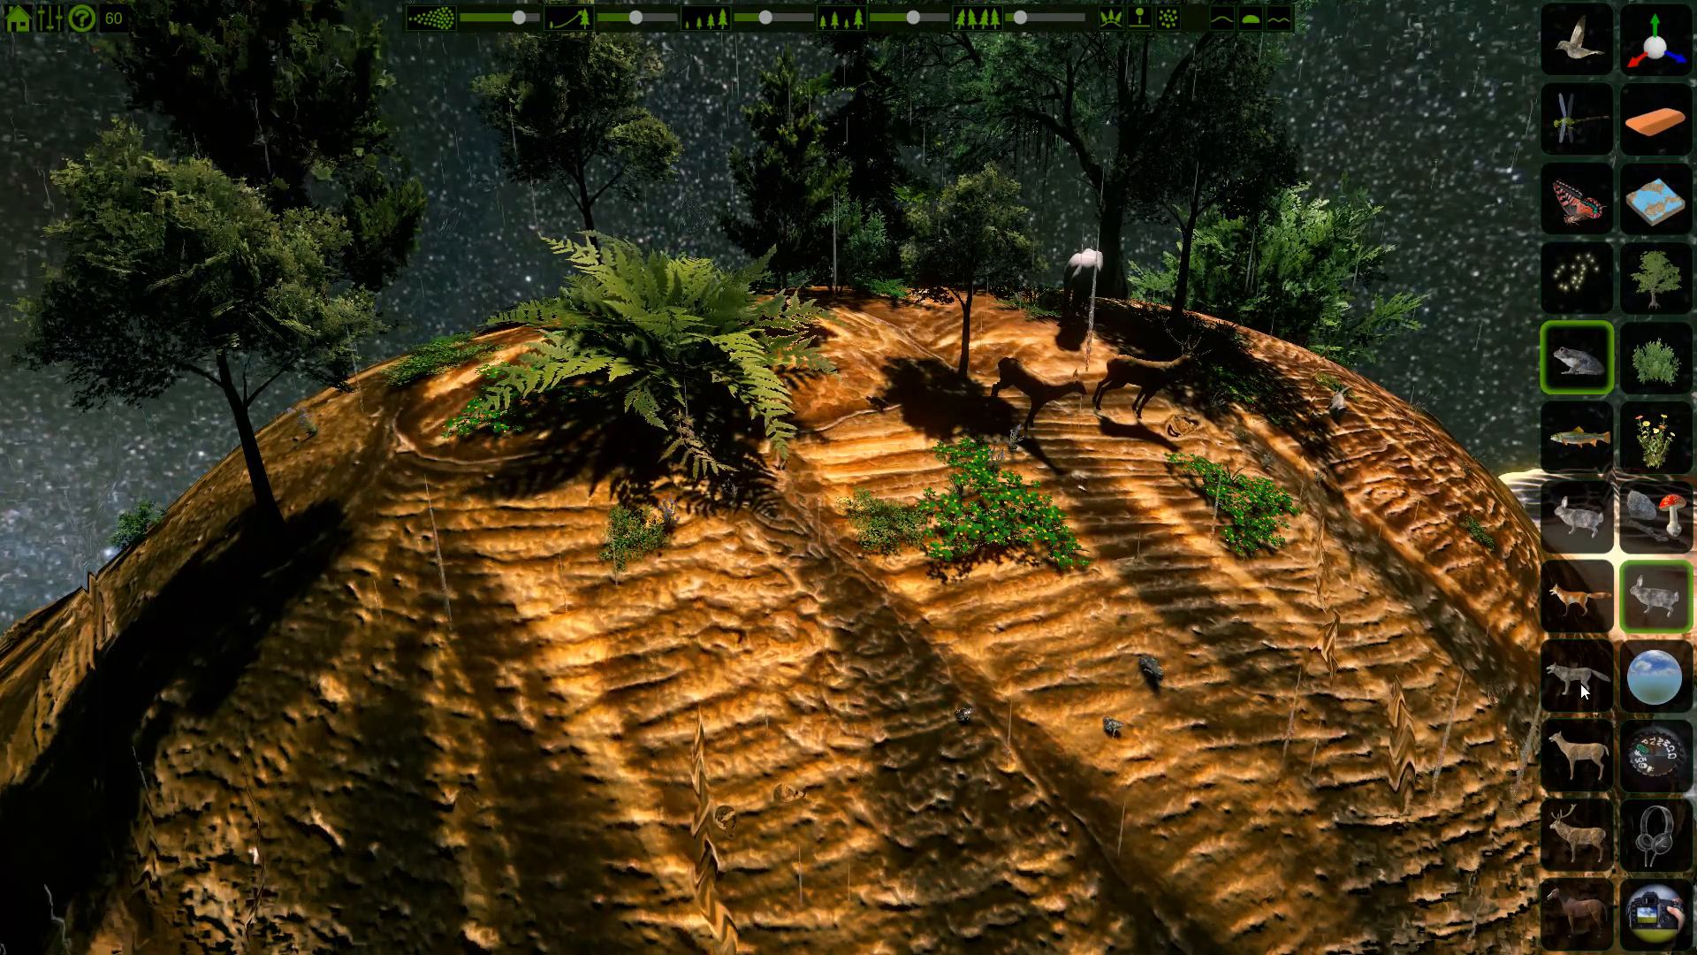
left_click(1577, 677)
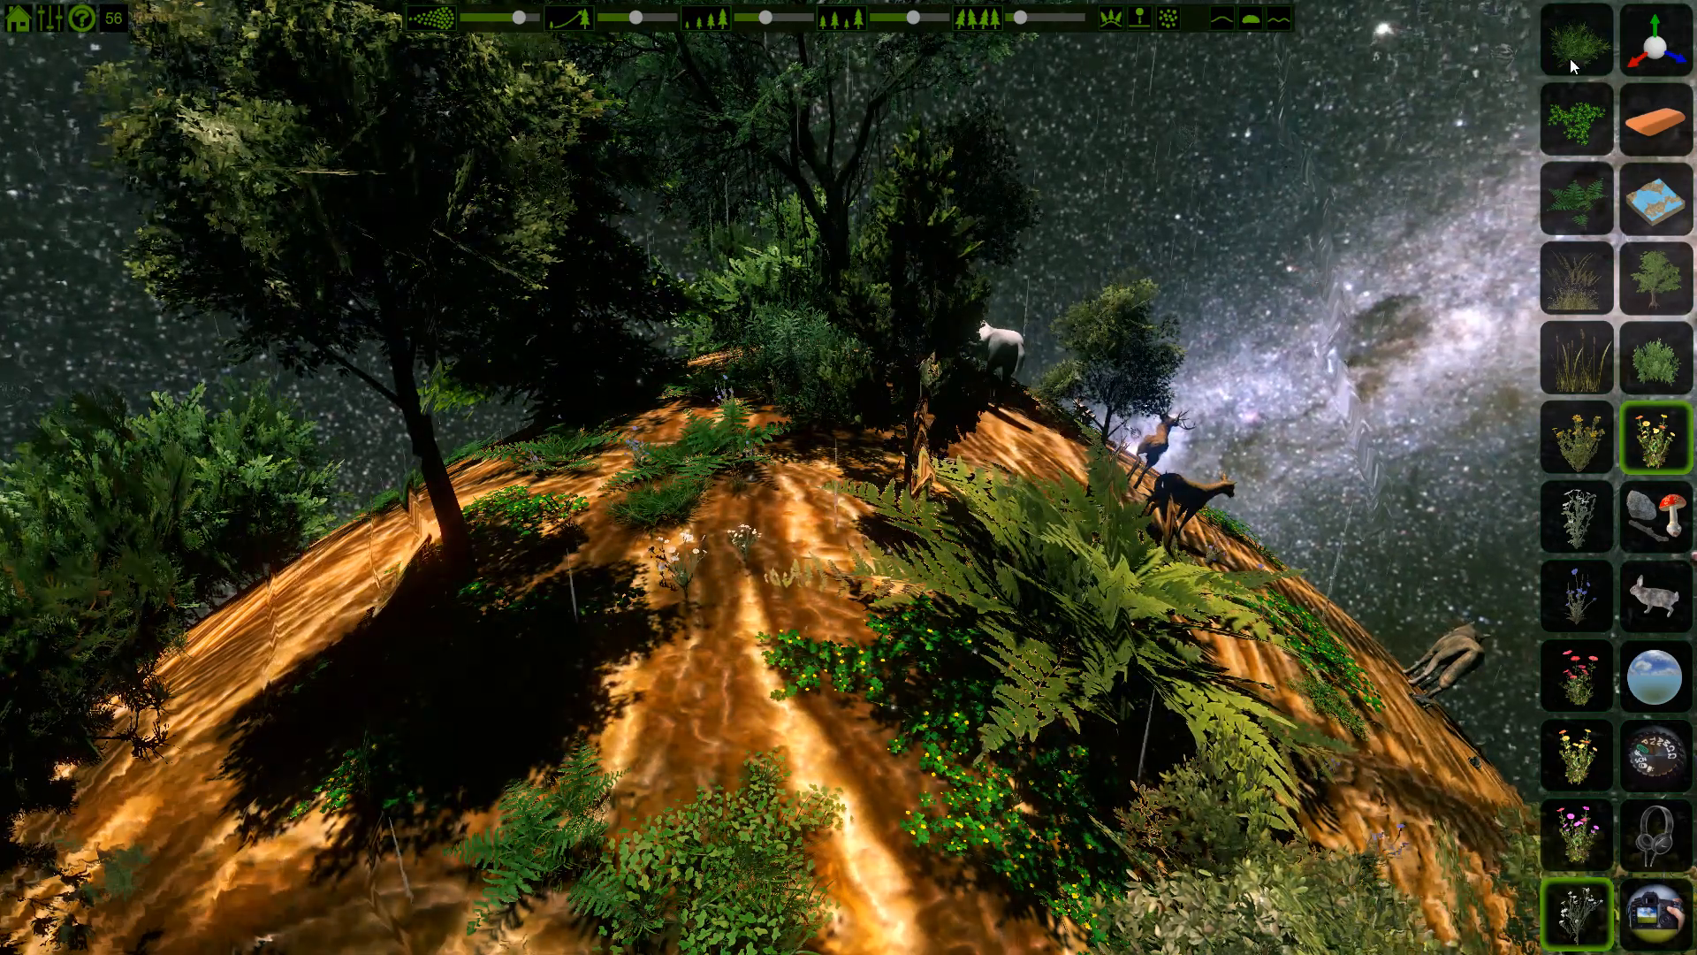
left_click(1575, 43)
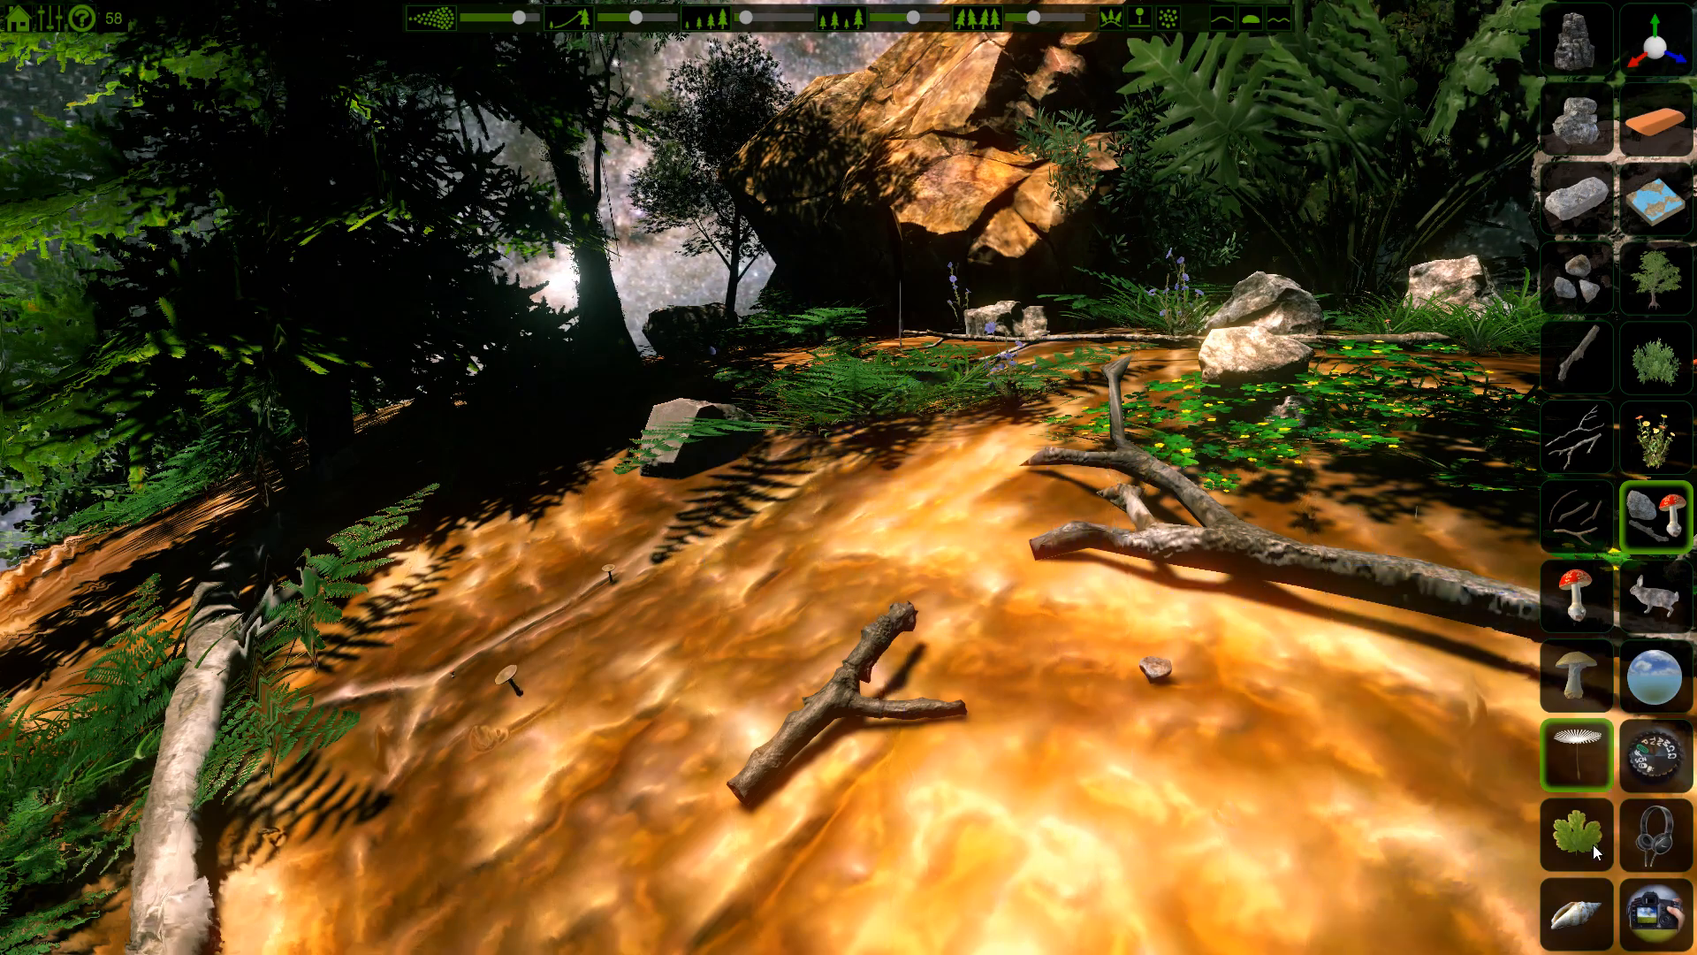
Choose fallen leaves from the debris panel to scatter over the island ground
left_click(1577, 831)
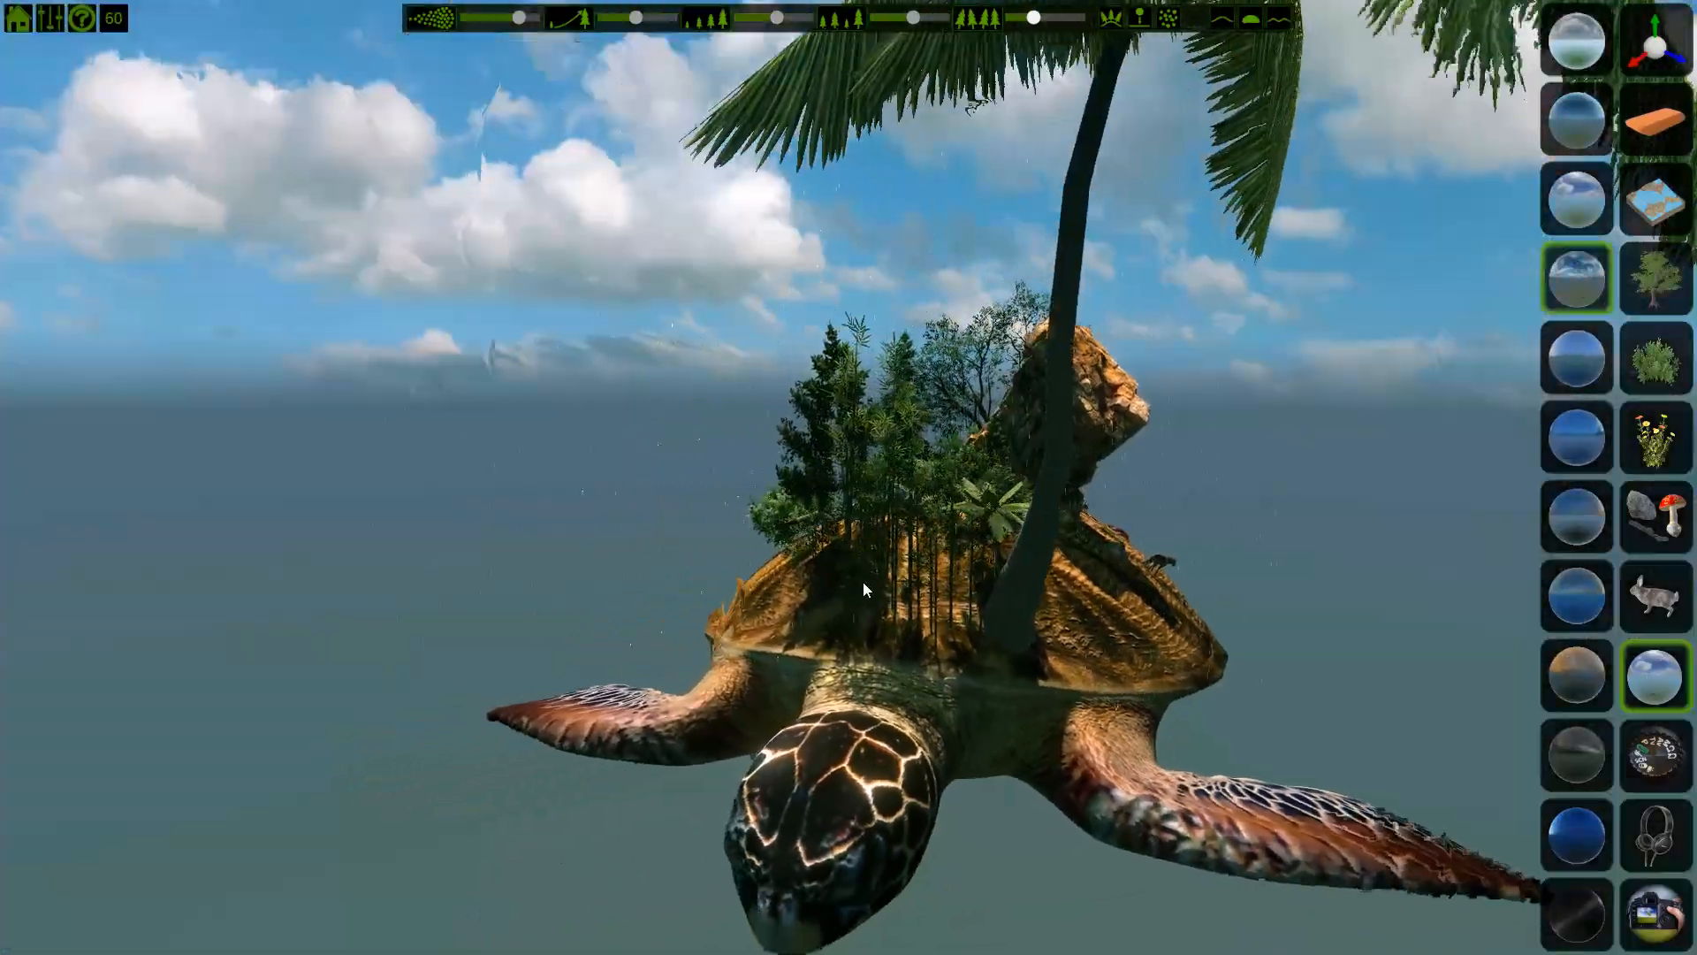
Switch the skybox to the dark stormy preset so rain falls over the scene
left_click(1575, 755)
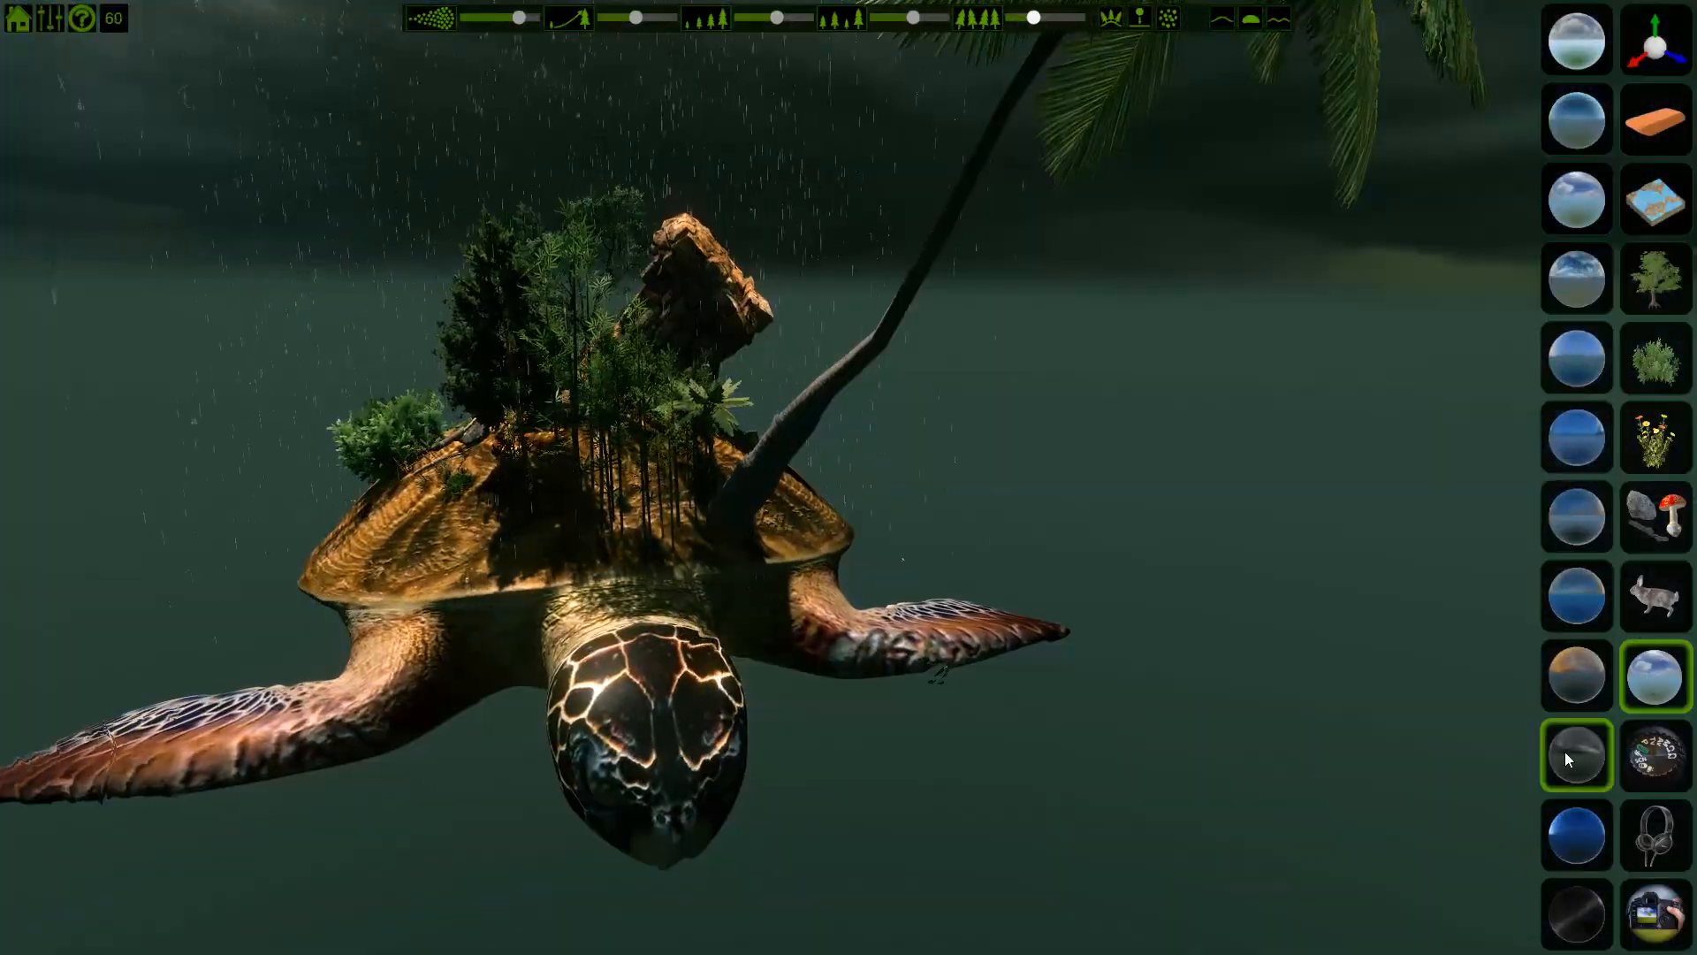
left_click(1574, 677)
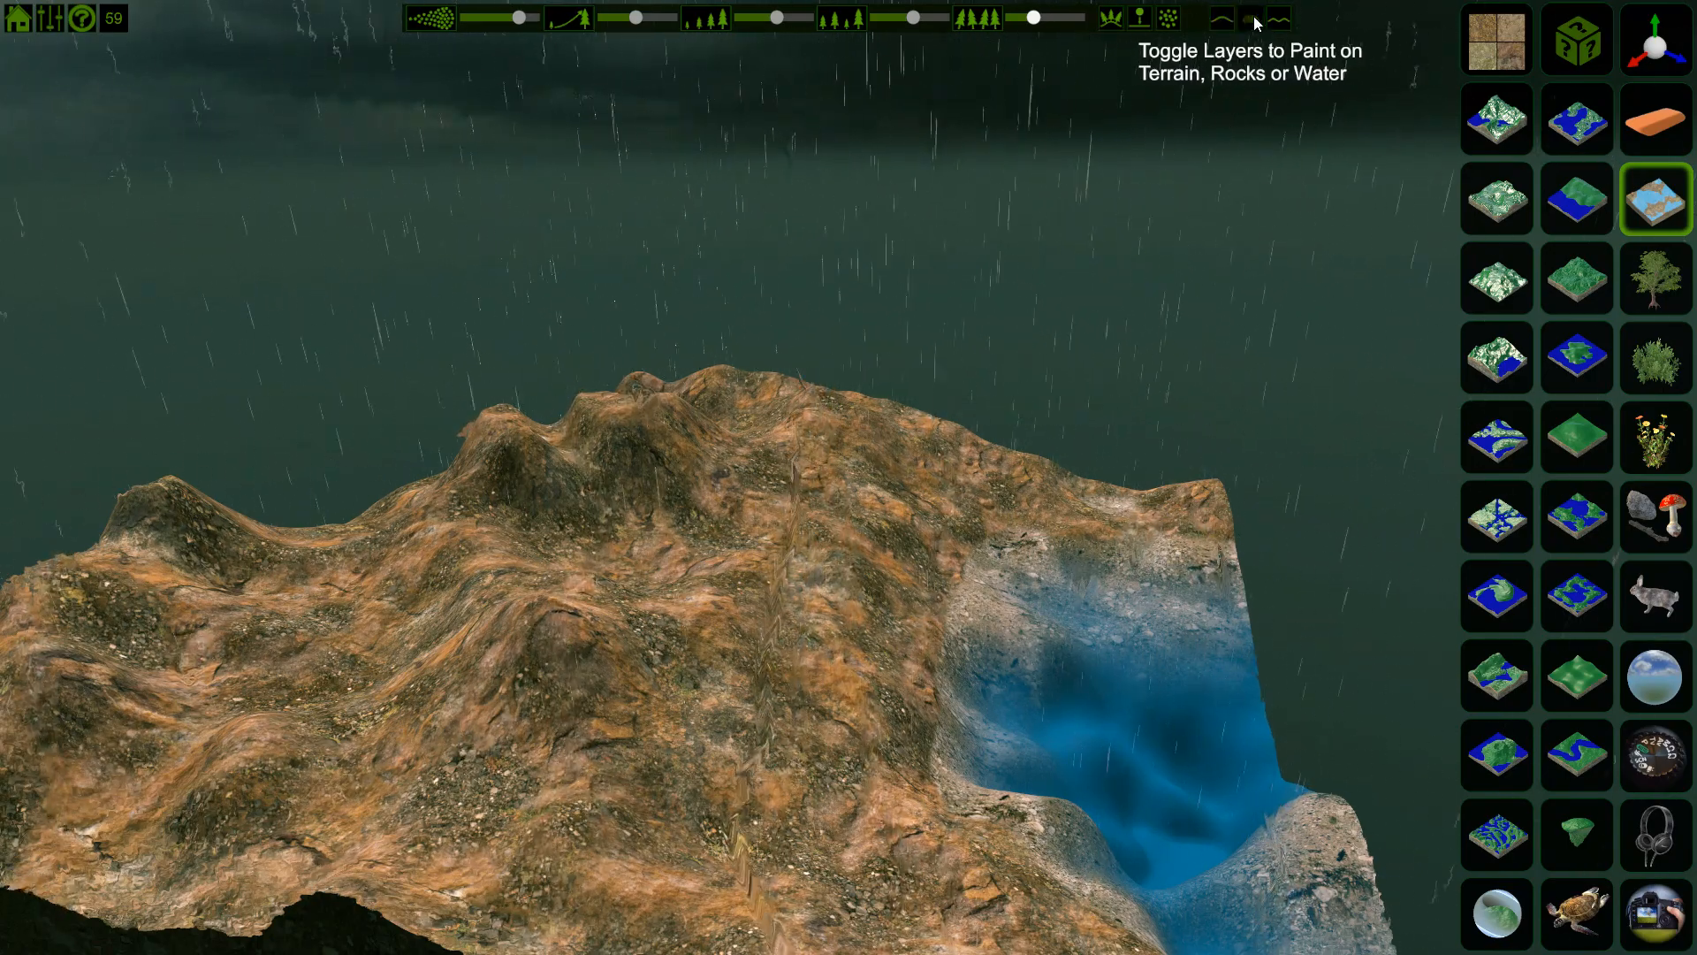
mouse_move(1188, 658)
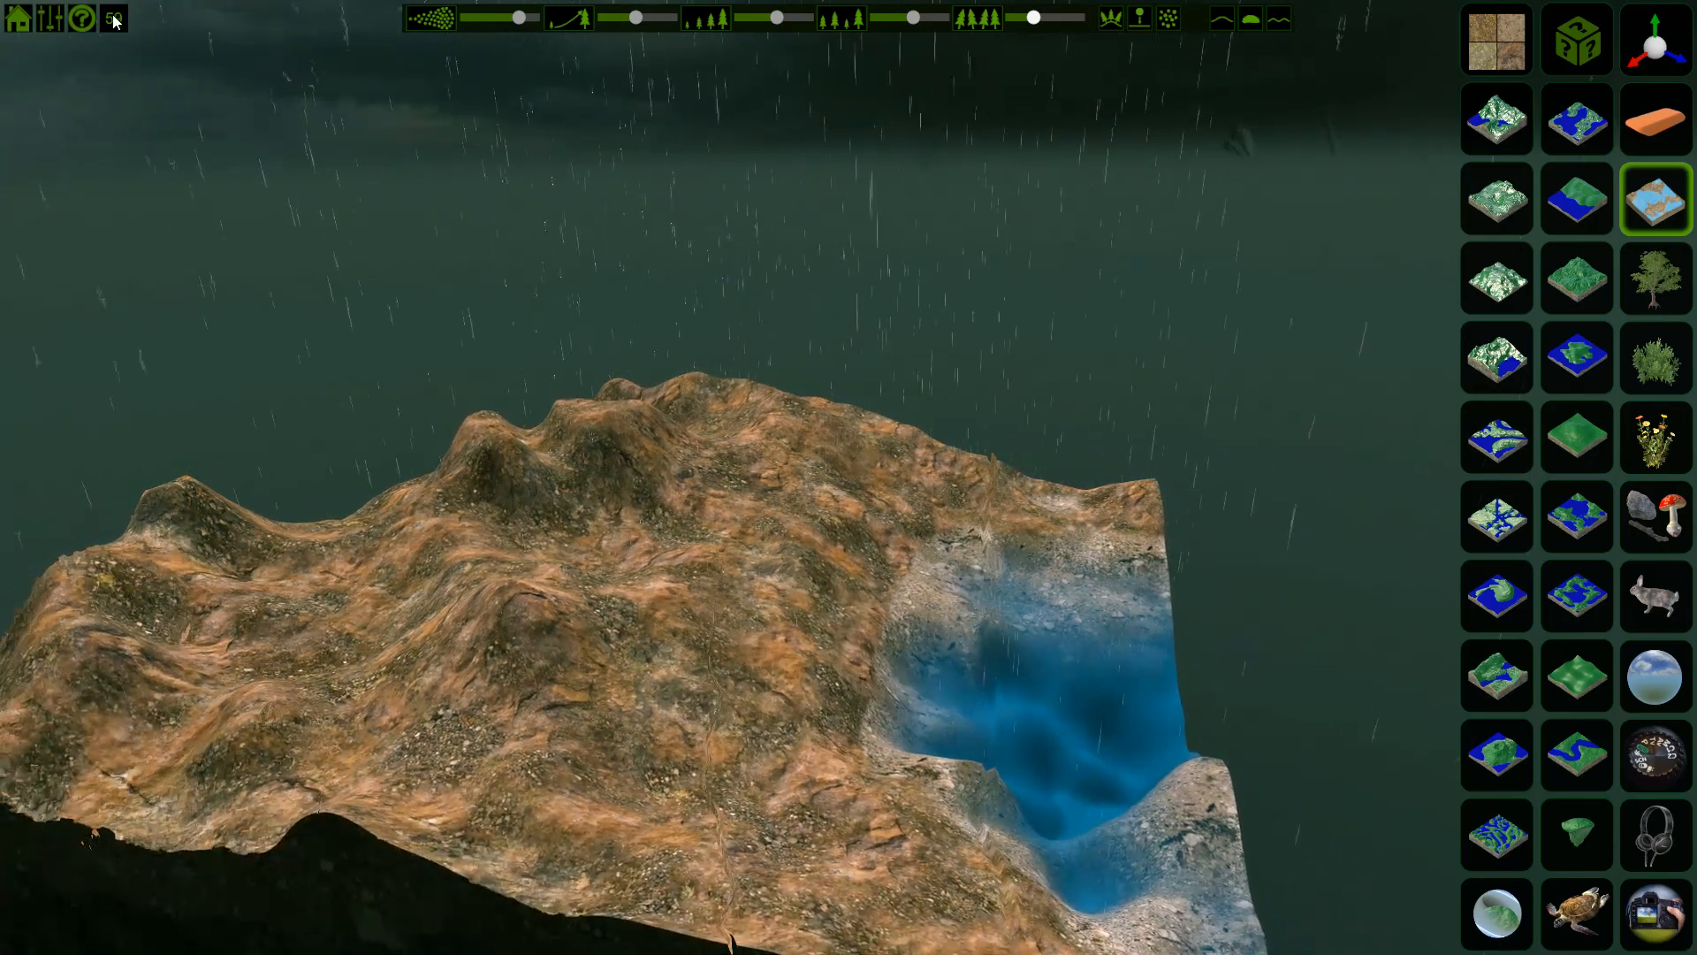
Bring up the 'Quit back to Reality?' prompt, view the controls reference, and answer No to stay in the scene
left_click(16, 20)
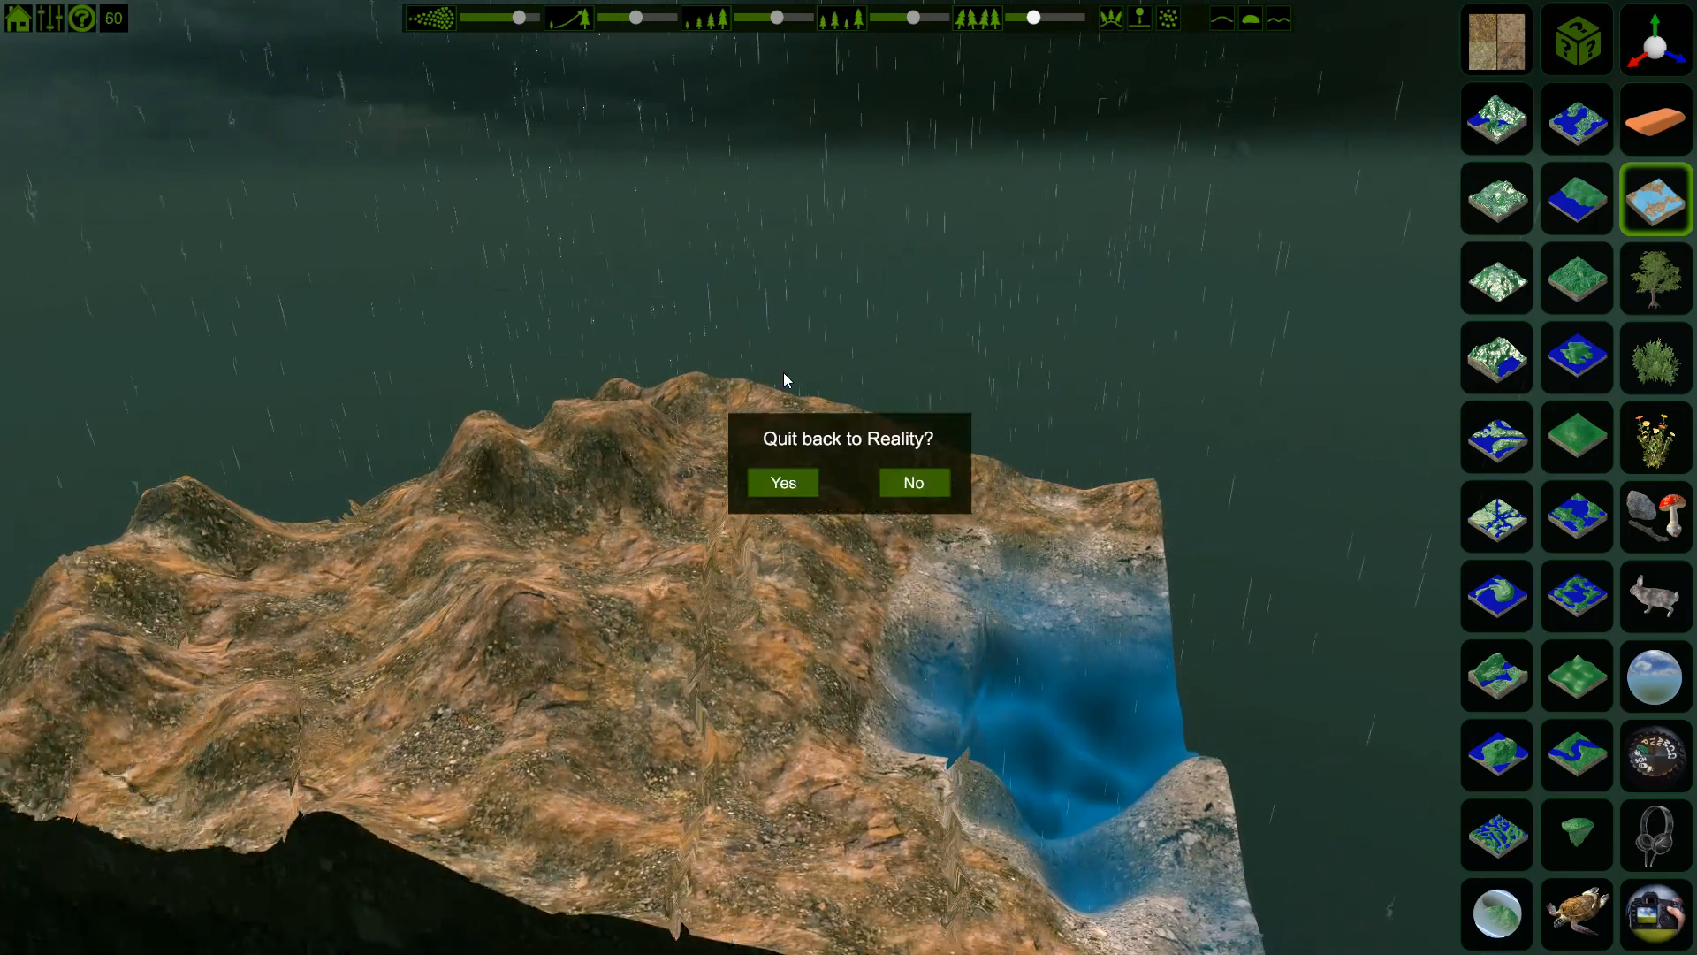
left_click(912, 483)
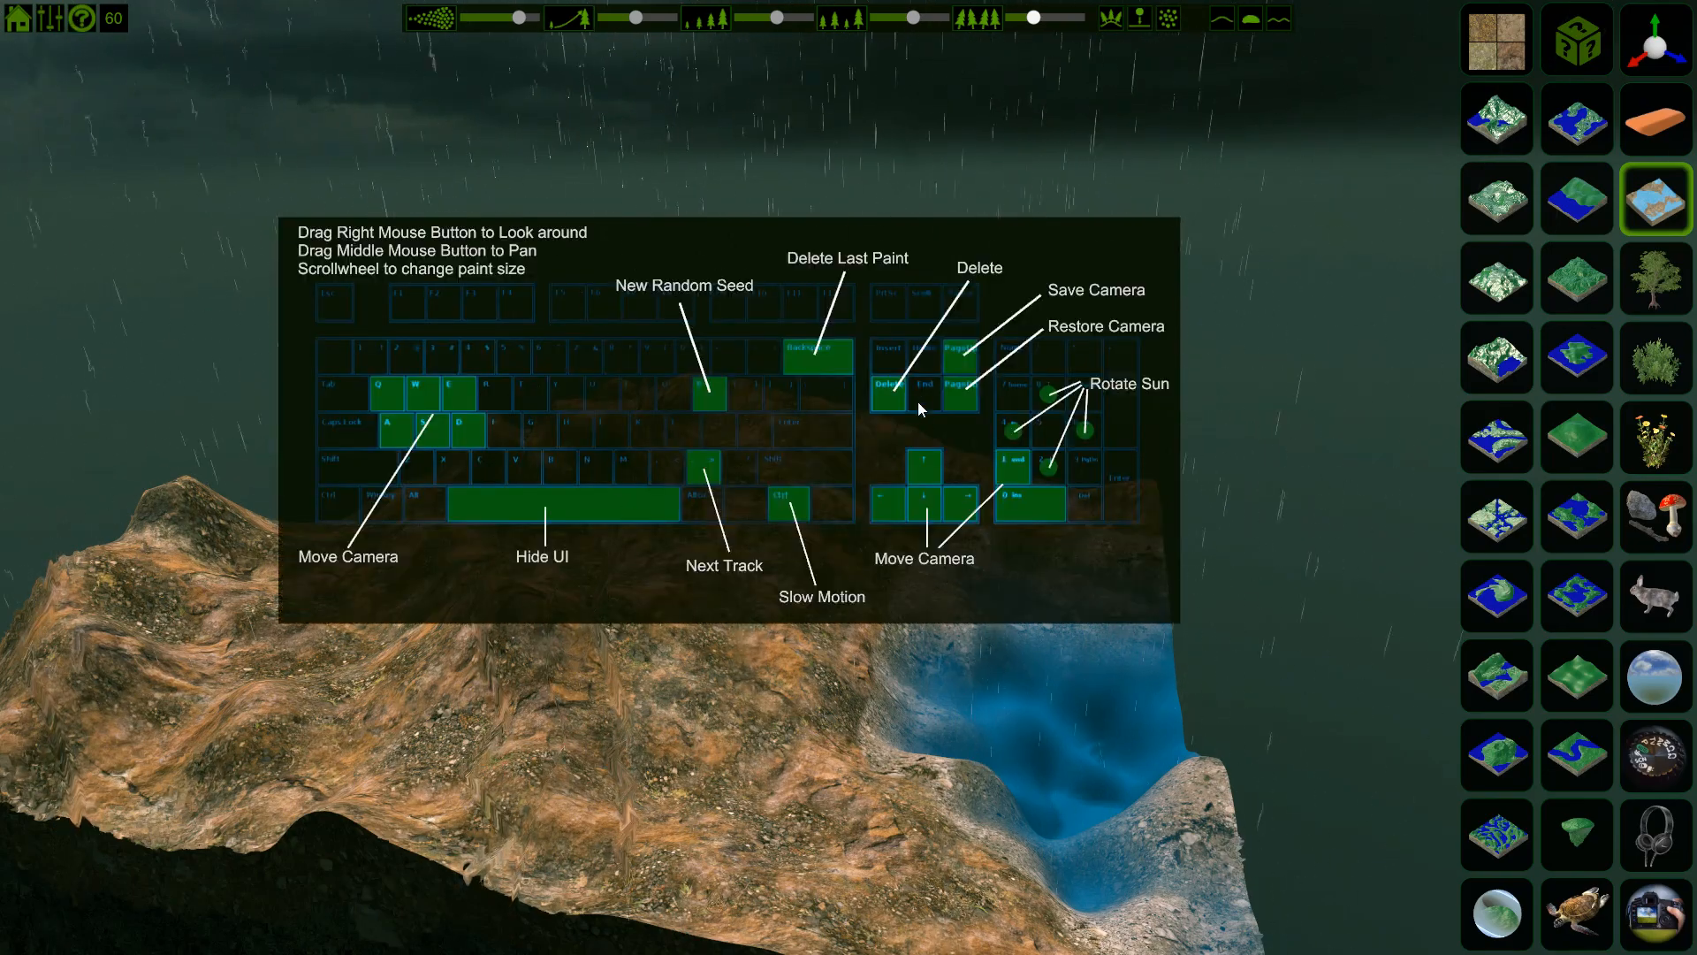
mouse_move(703, 368)
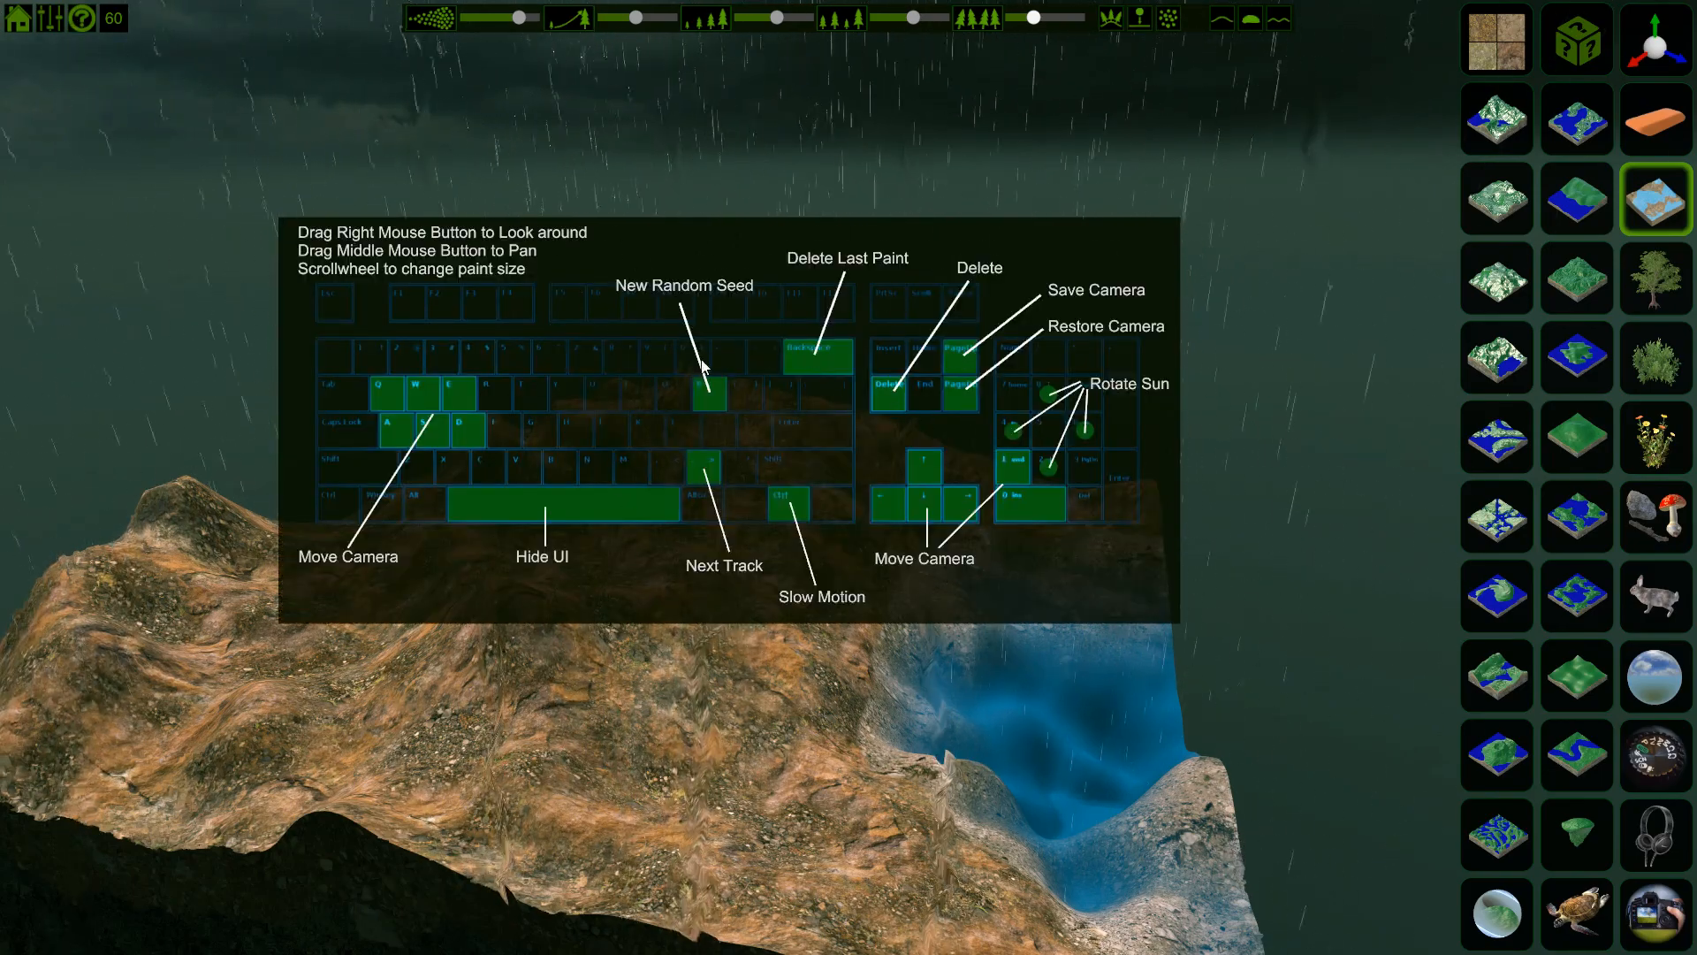
mouse_move(959, 572)
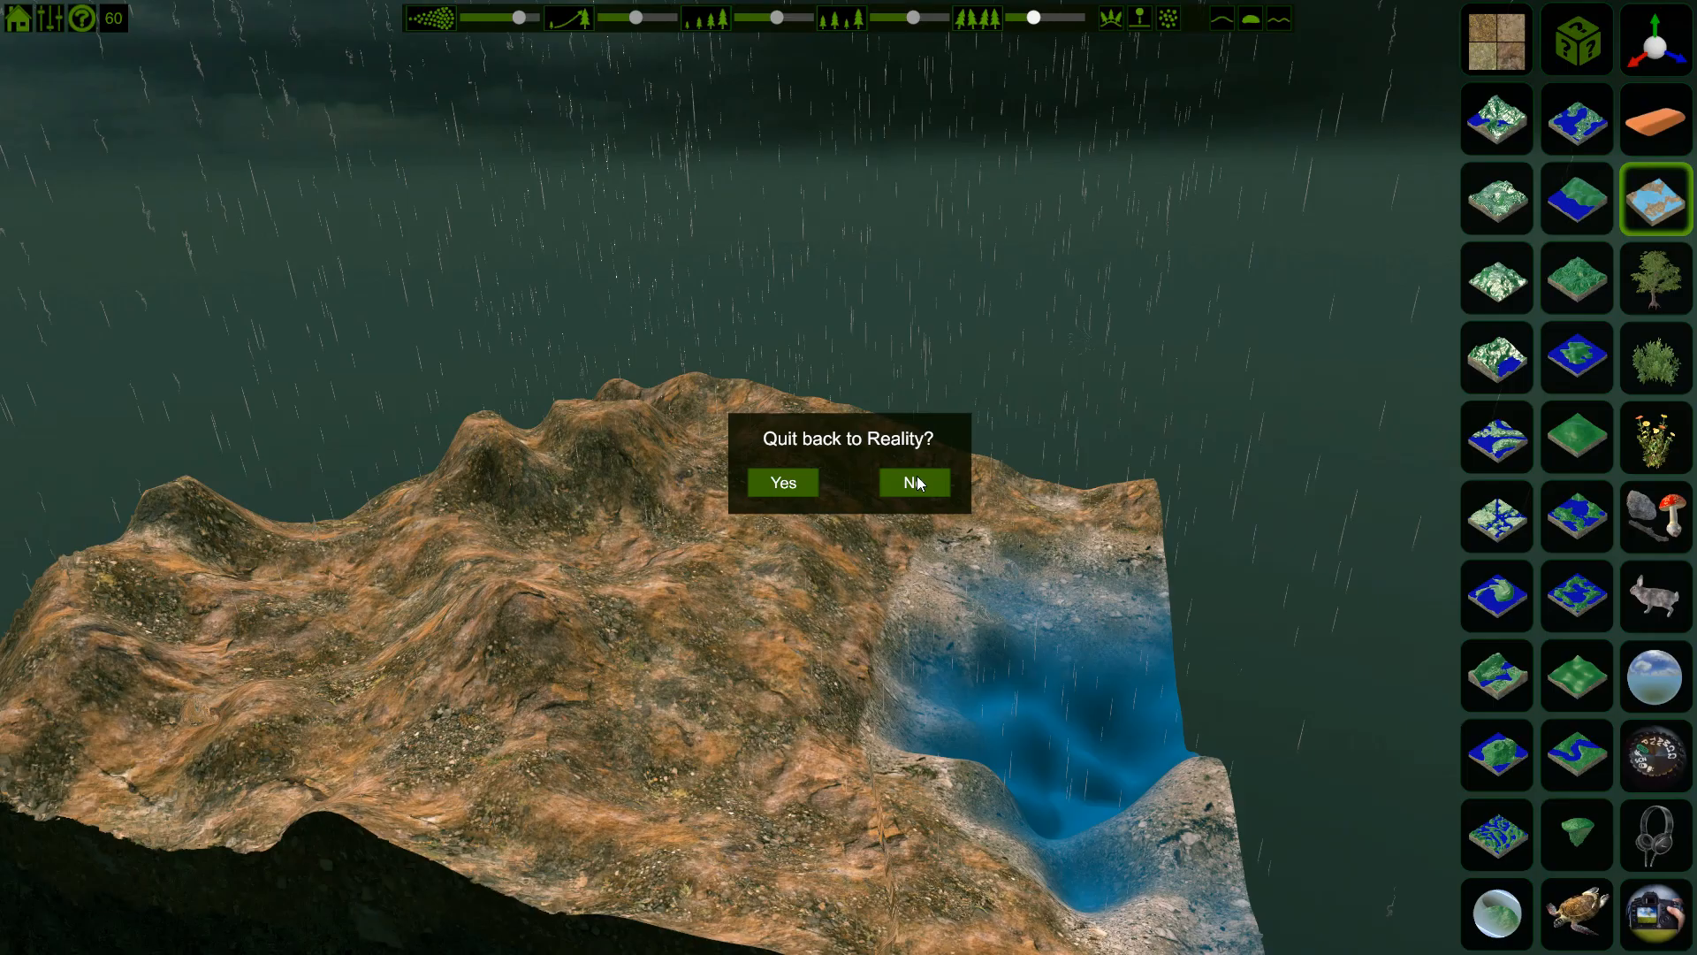
left_click(912, 483)
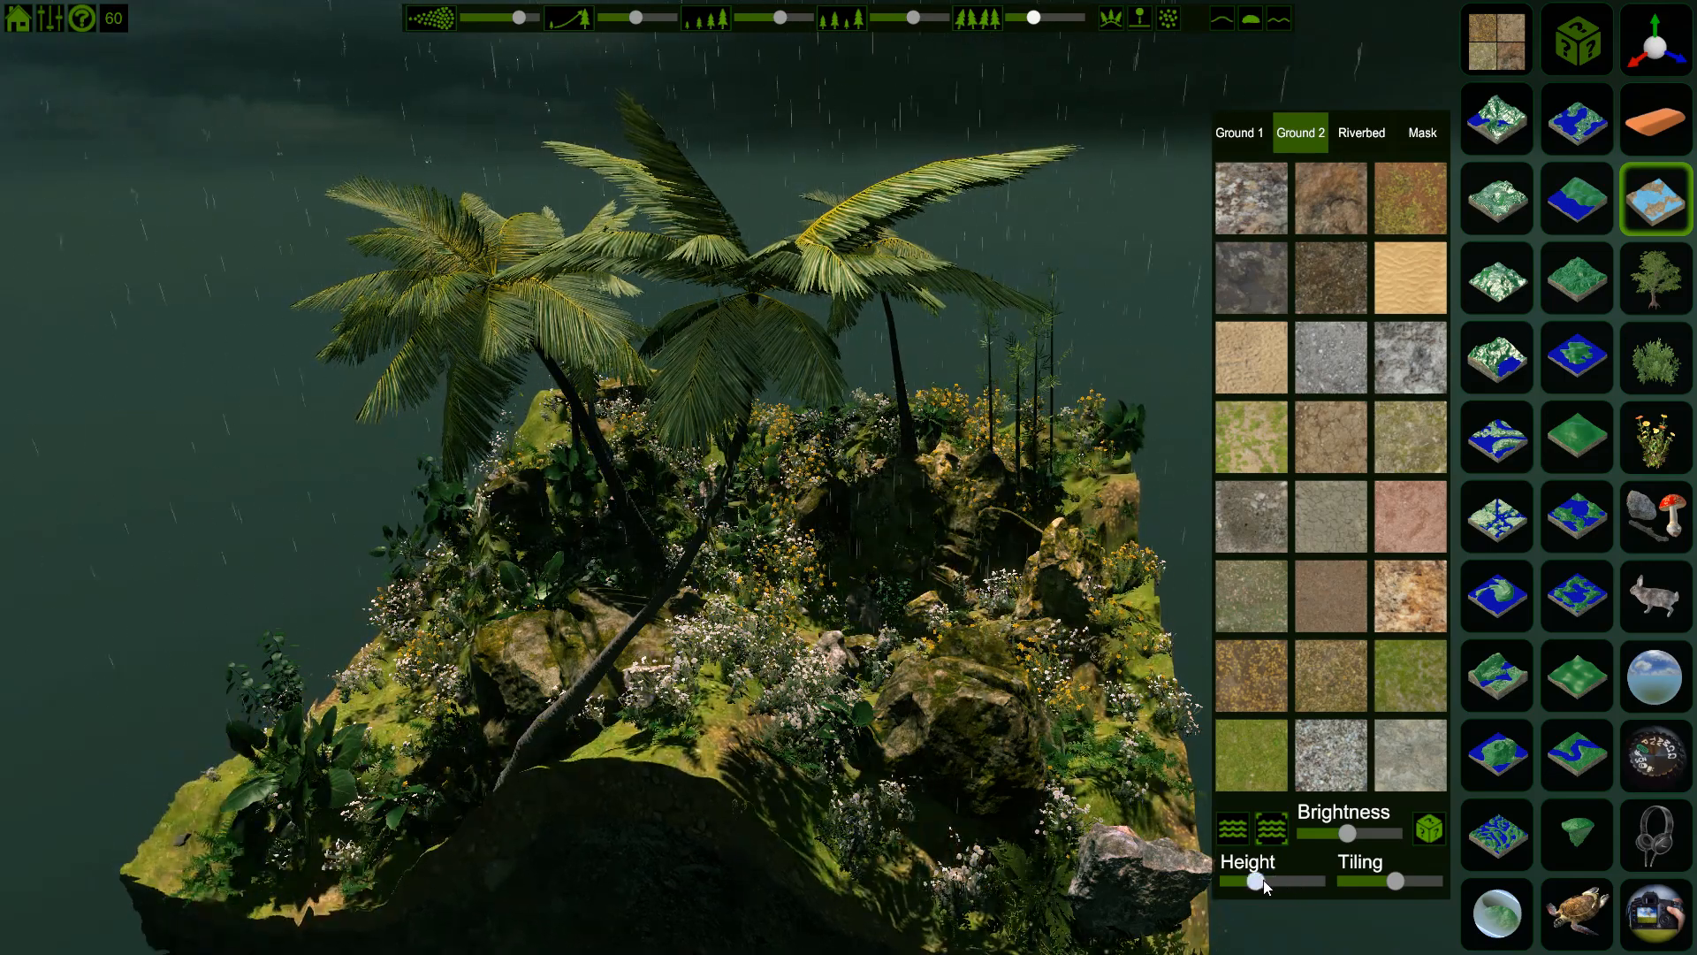
Lower the ground layer's Height slider and view the island from a closer angle
left_click_drag(1283, 880, 1236, 880)
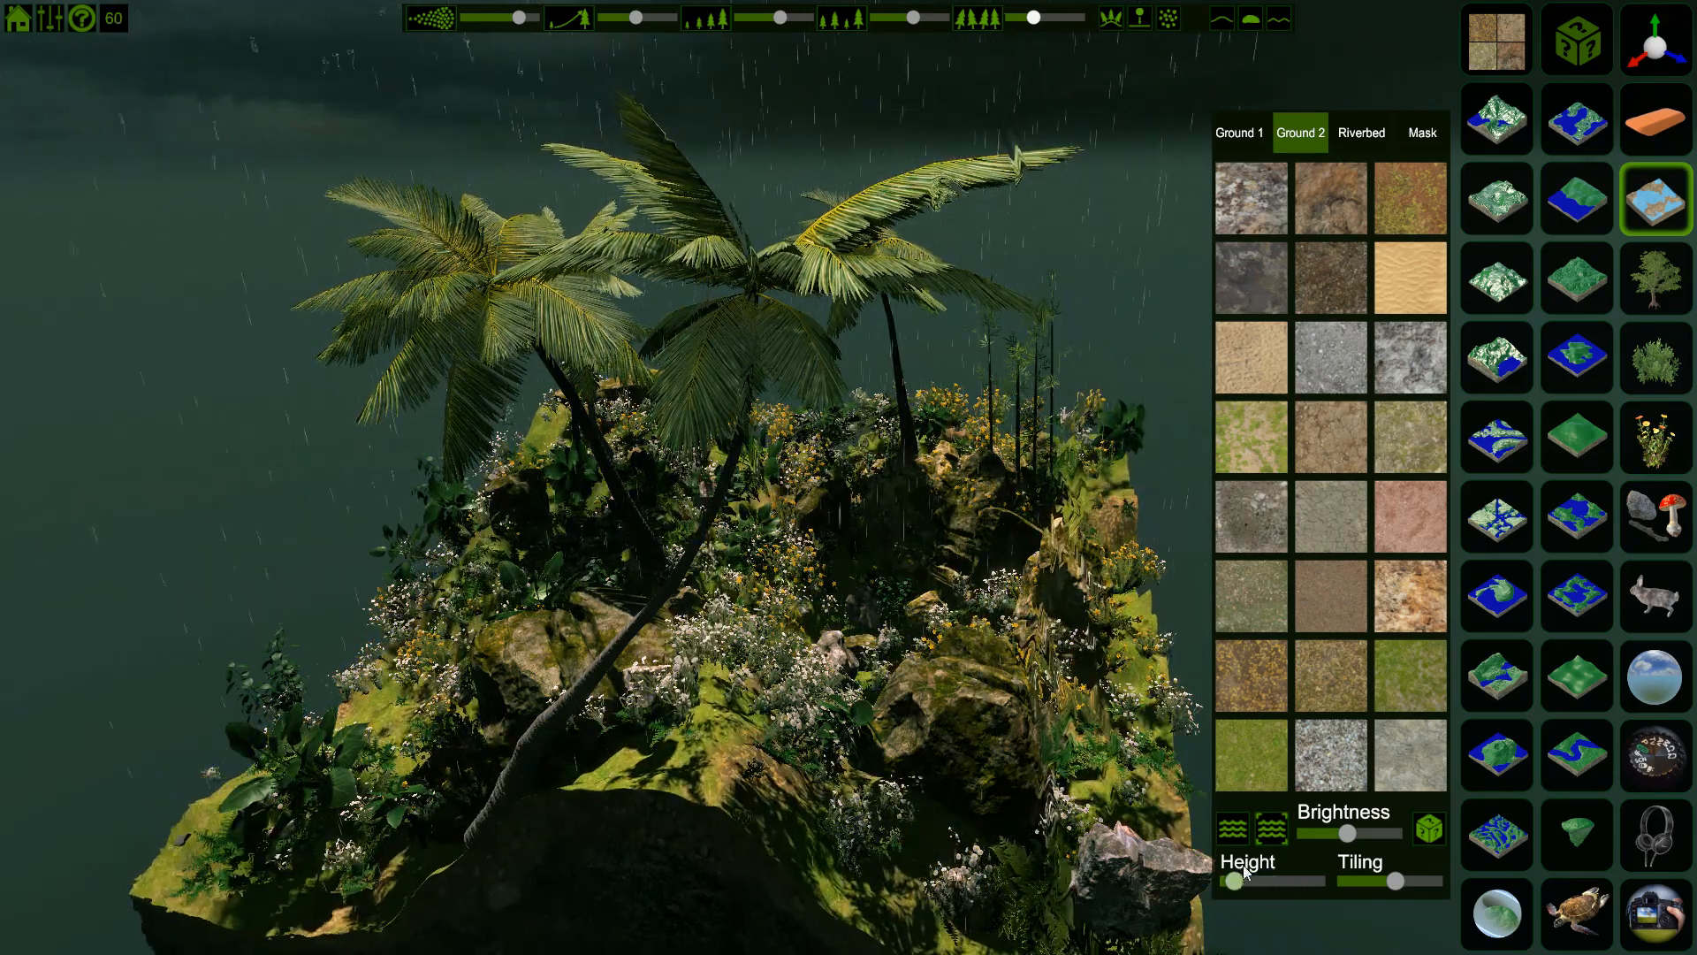
left_click_drag(1244, 880, 1260, 880)
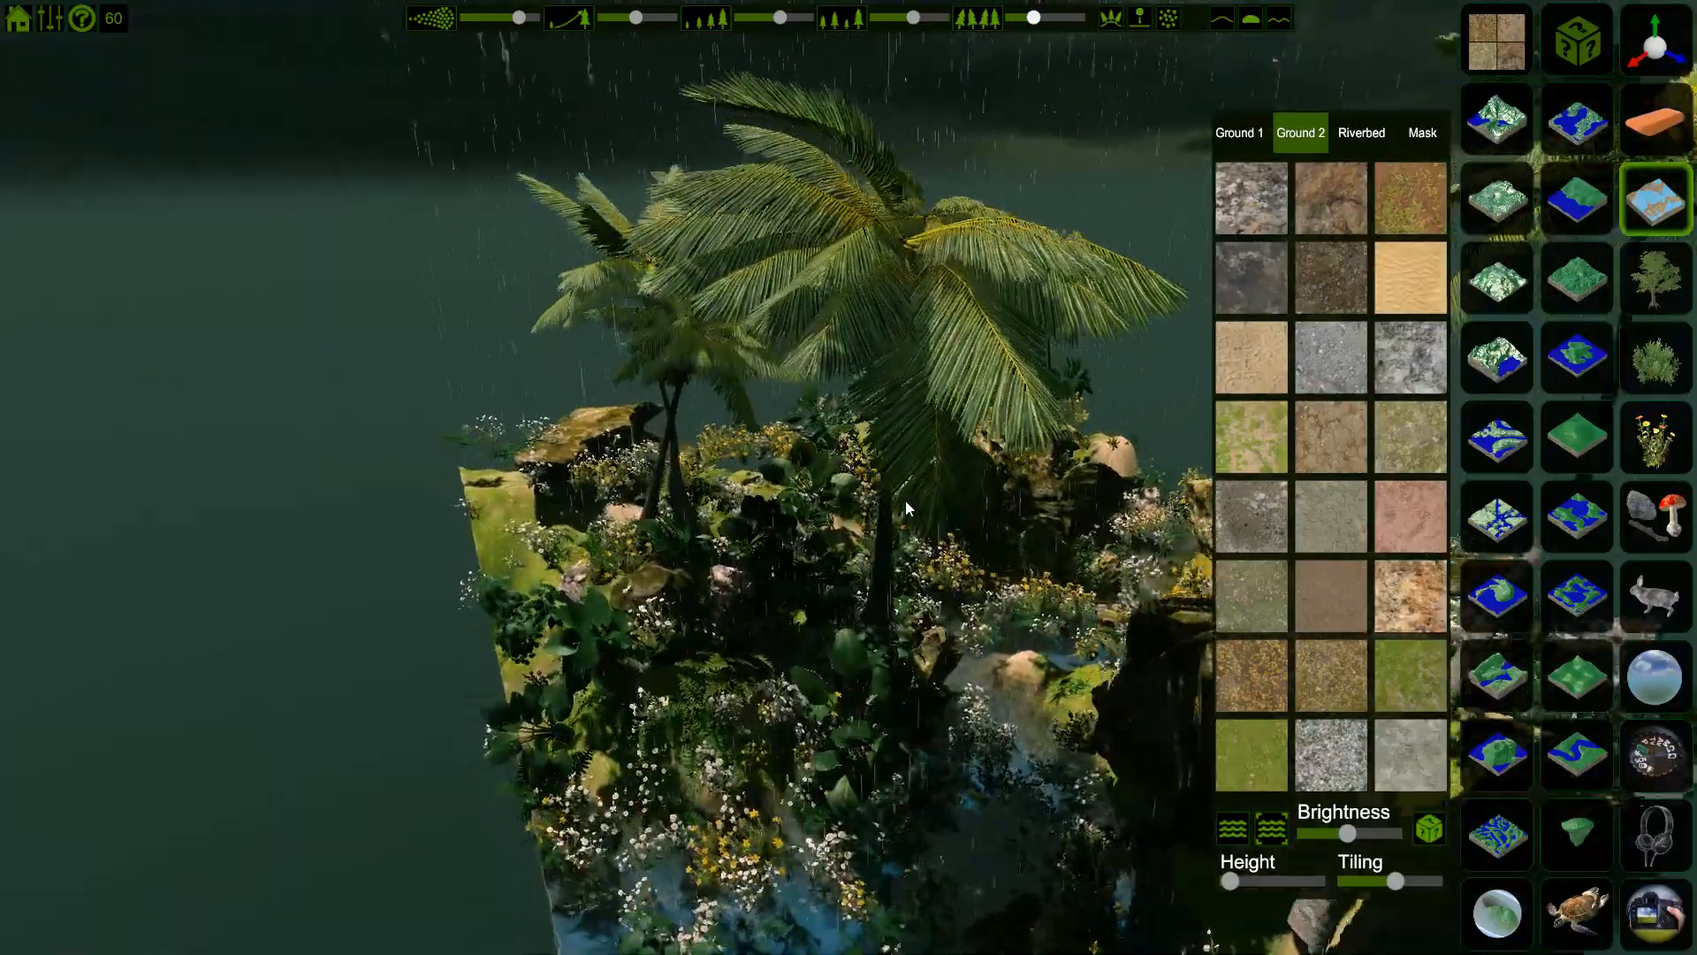
Review the Ground 1, Riverbed and Mask texture tabs, then return to Ground 1 over the pond corner
left_click(1238, 132)
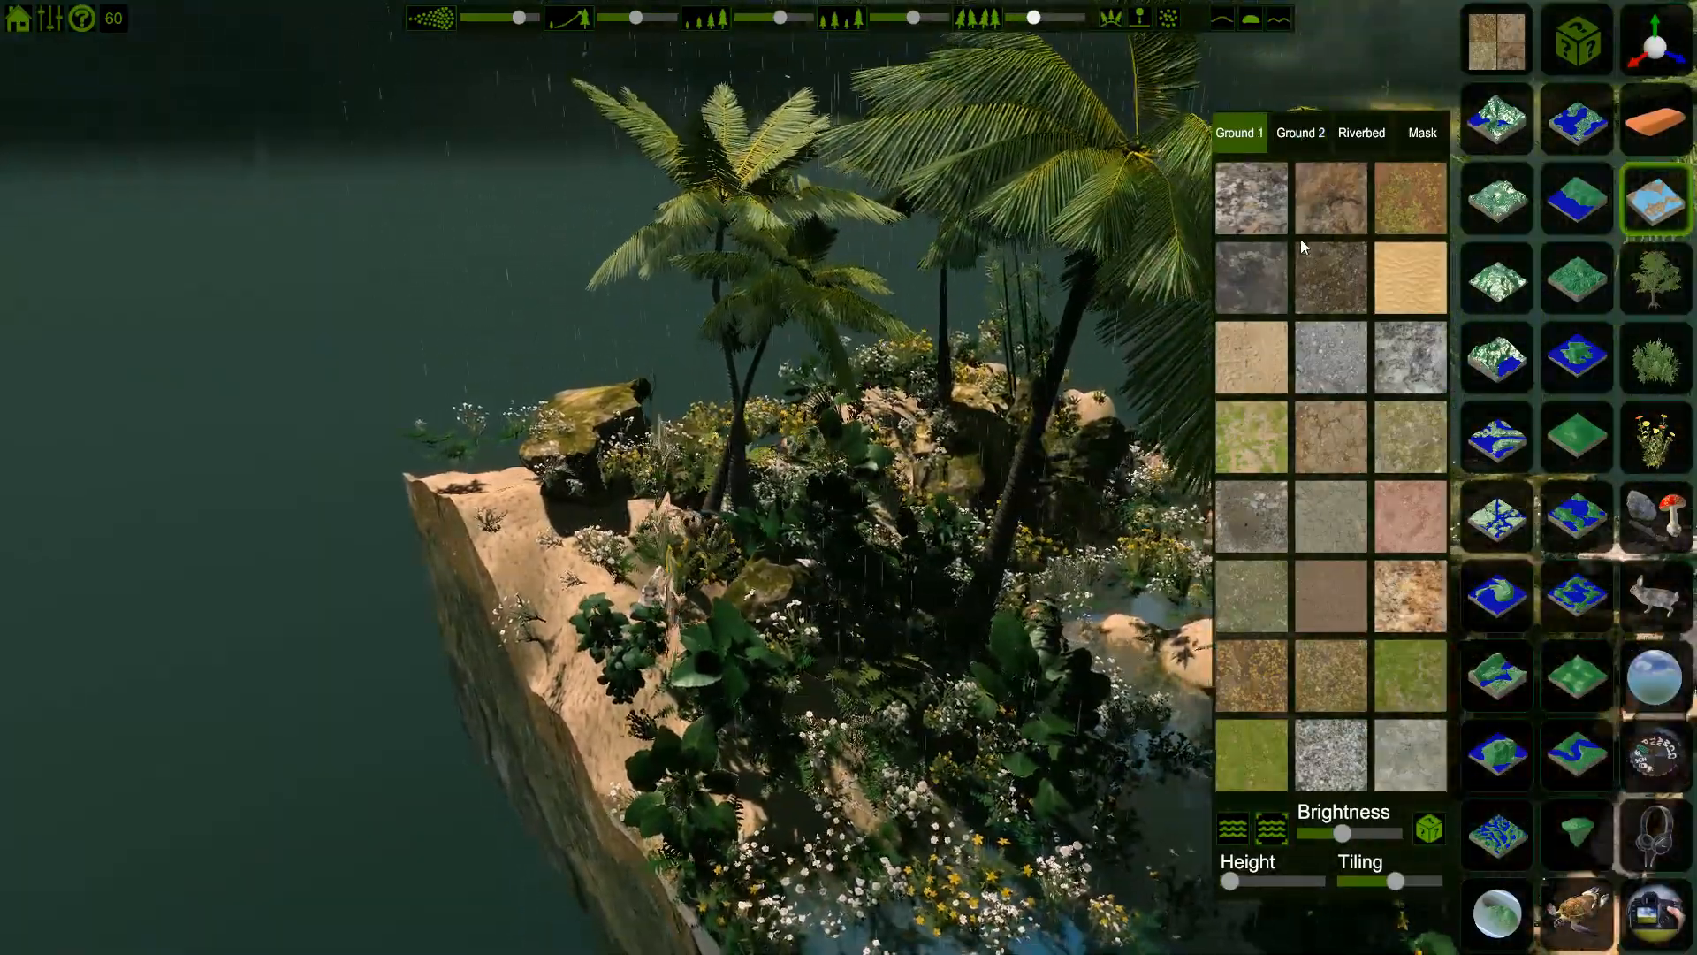
left_click(1361, 133)
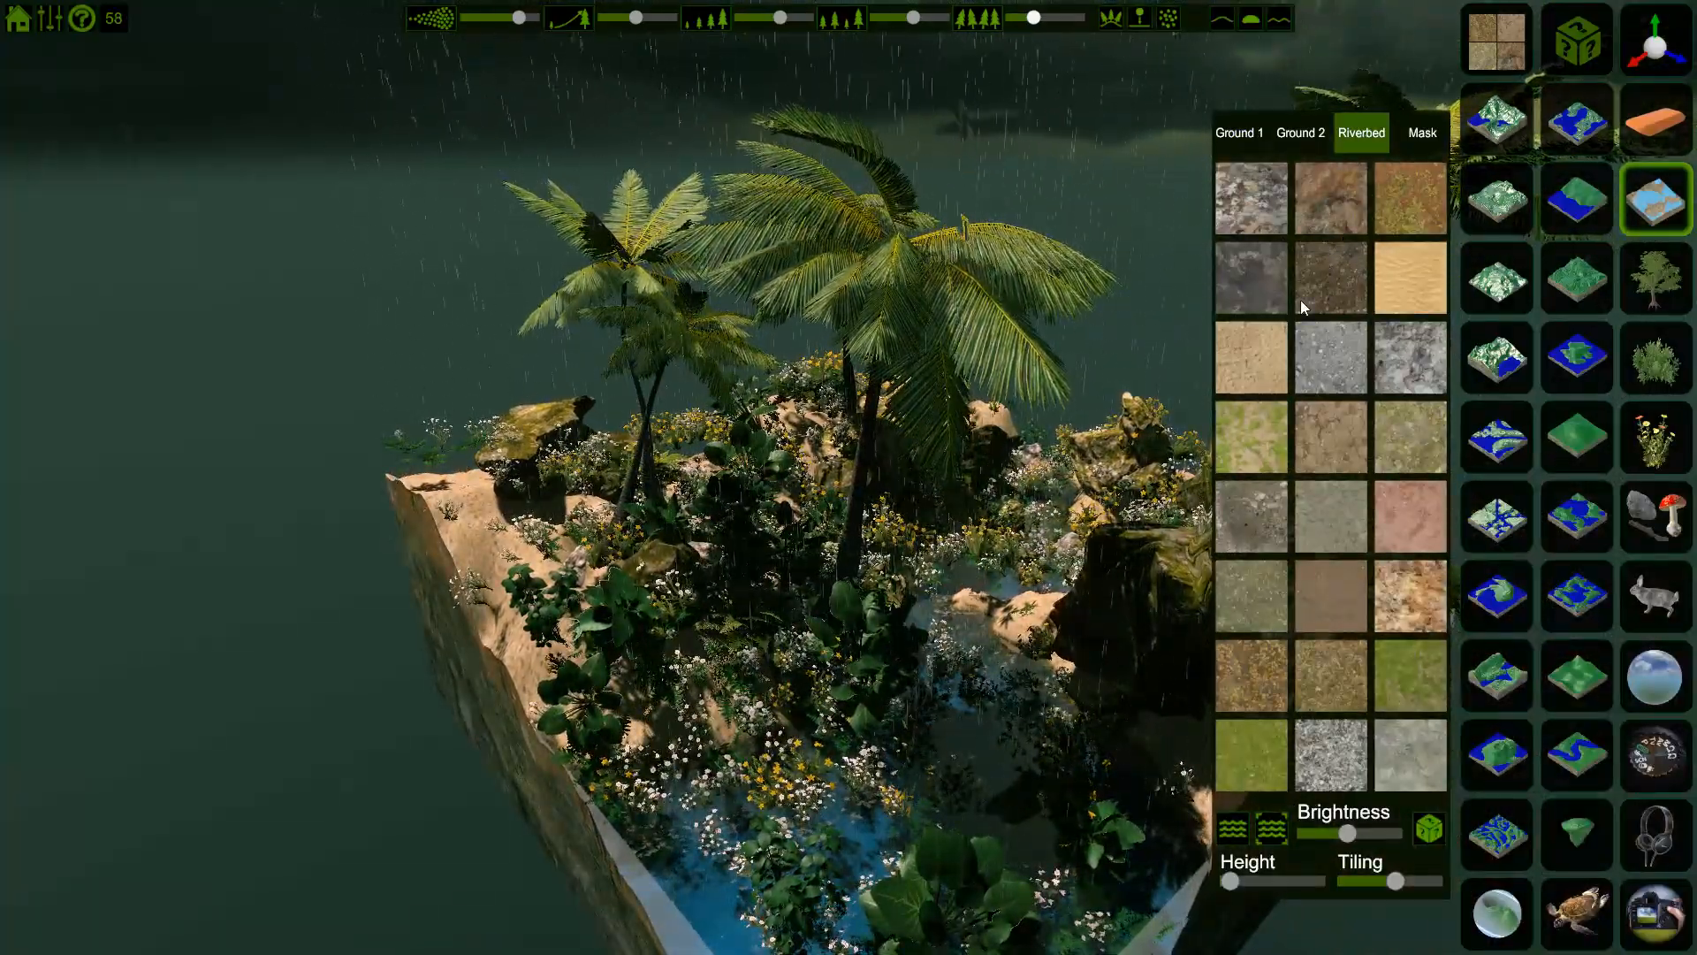
left_click(1421, 132)
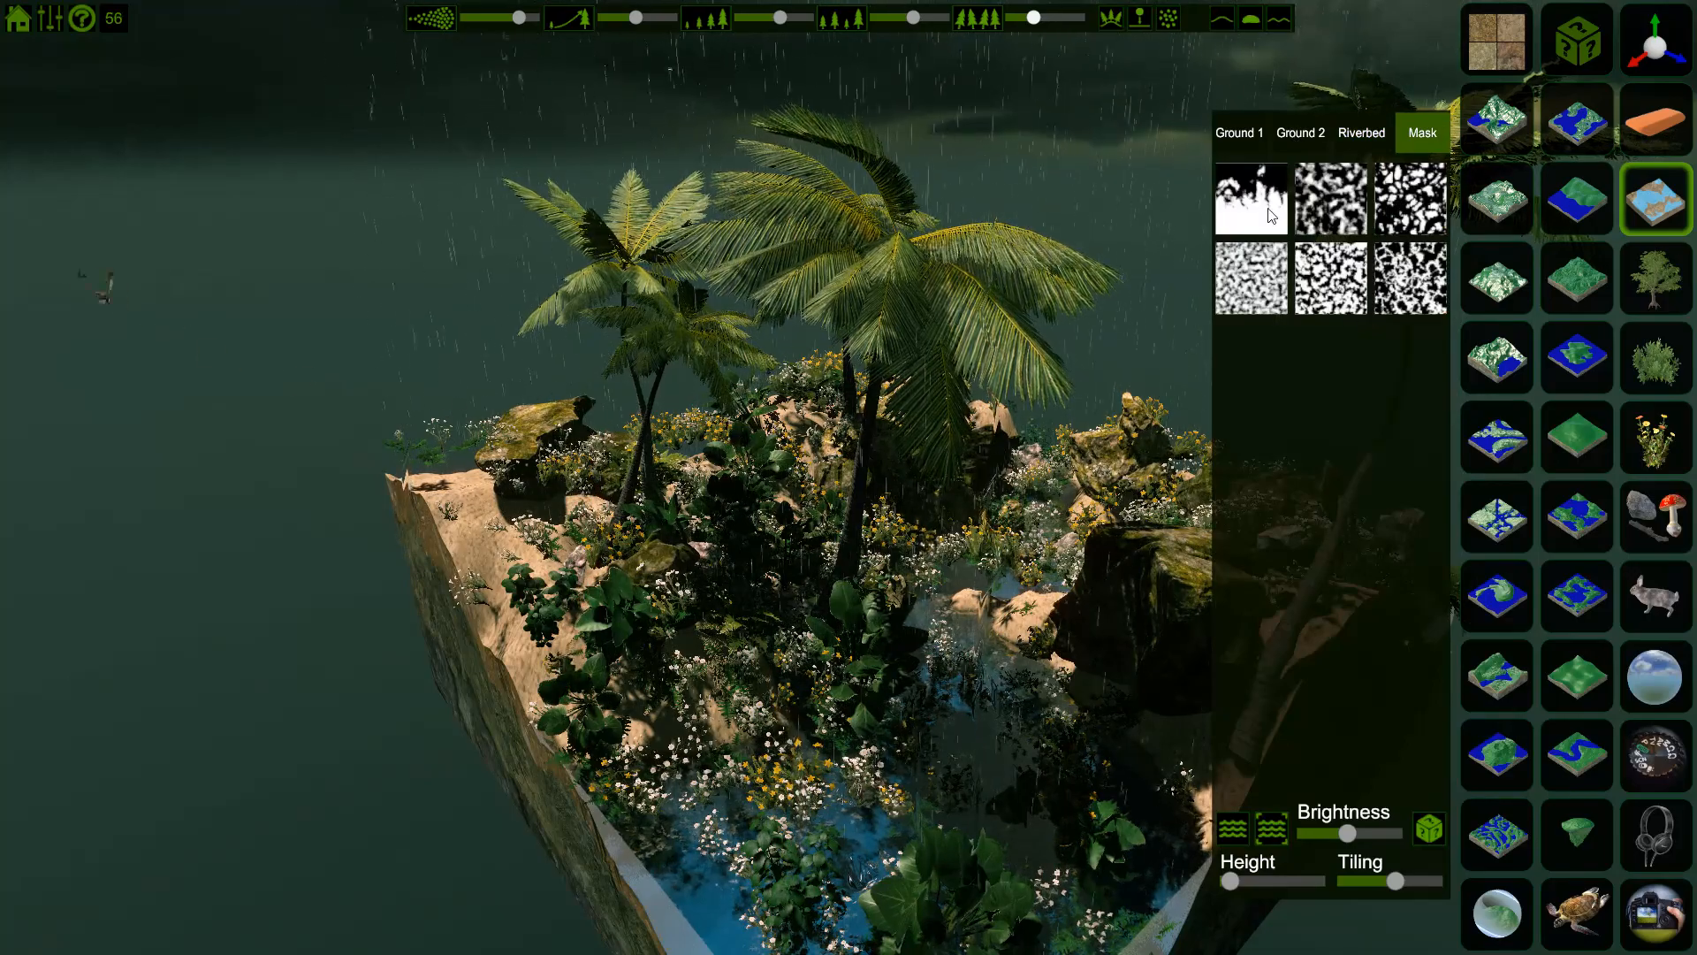
left_click(1238, 132)
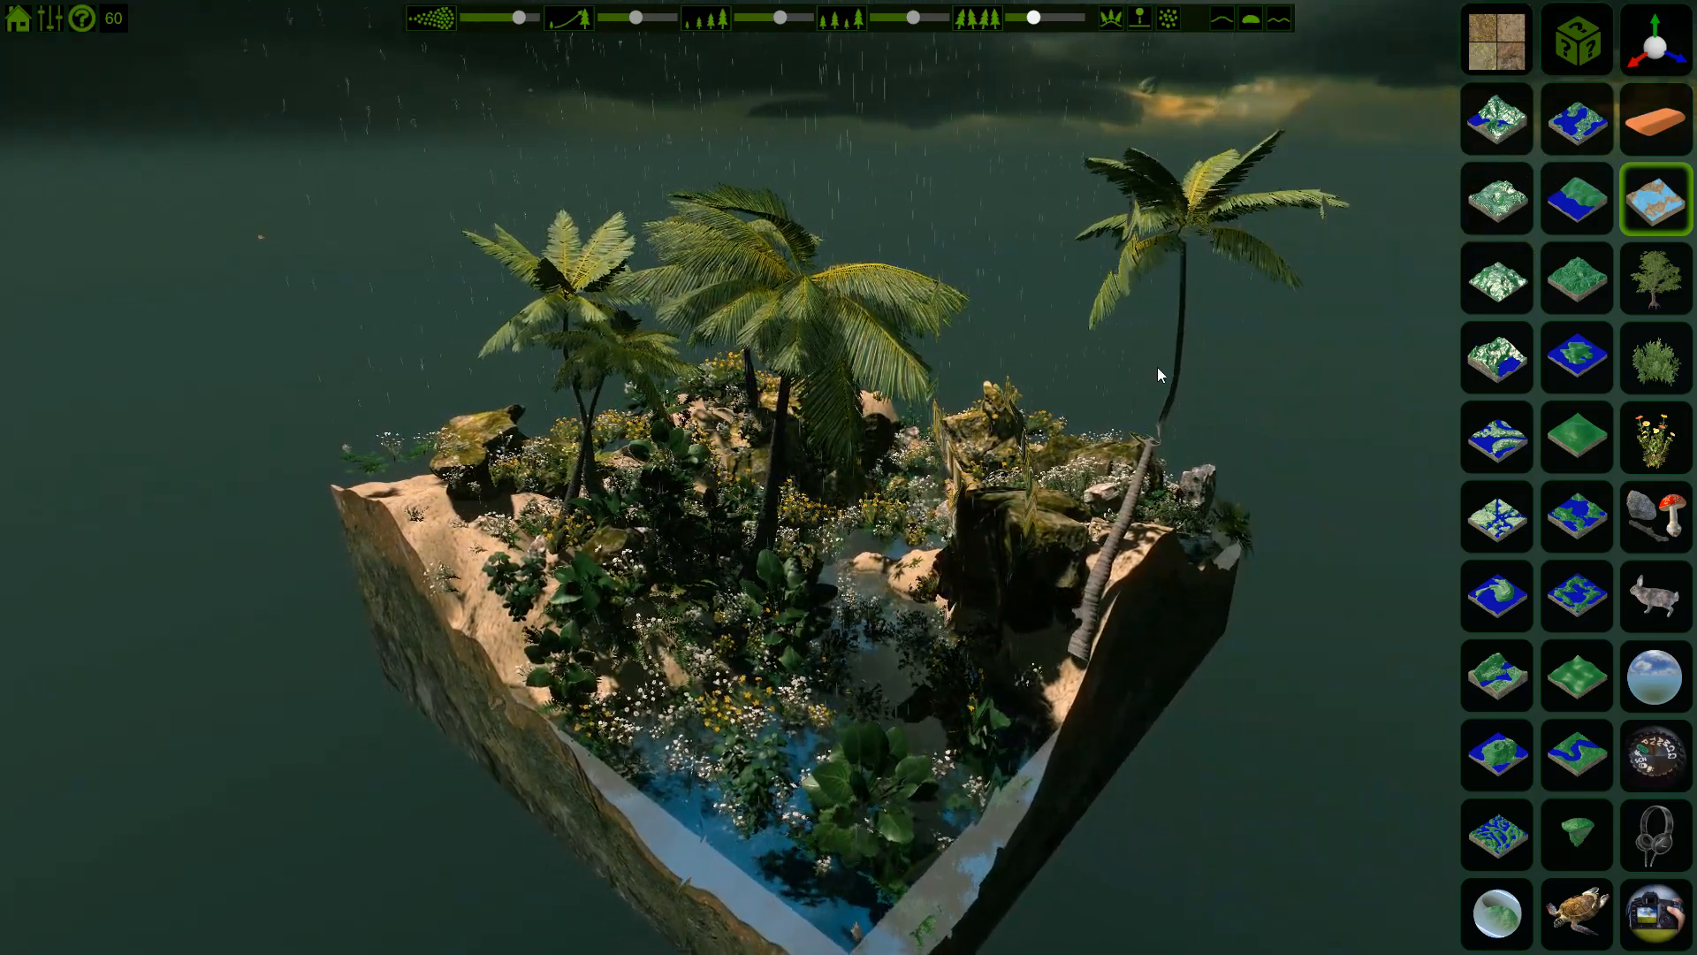
left_click_drag(1157, 373, 1137, 725)
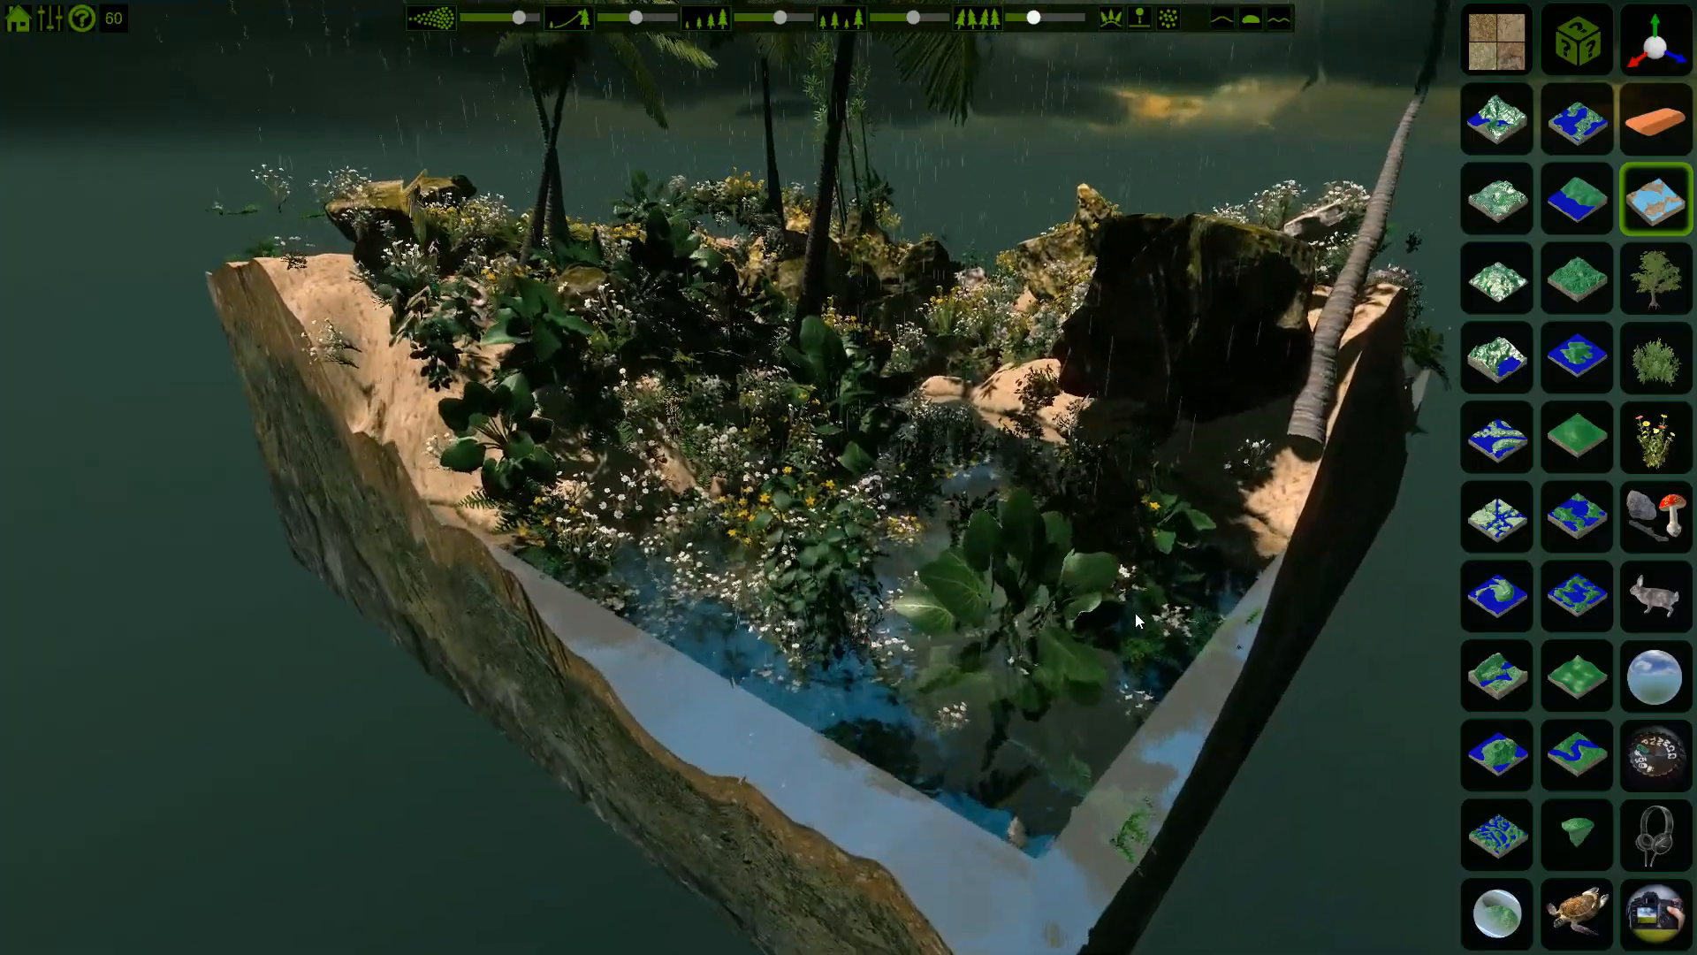
Bring up the Animals panel to add fish swimming in the pond
left_click(1653, 754)
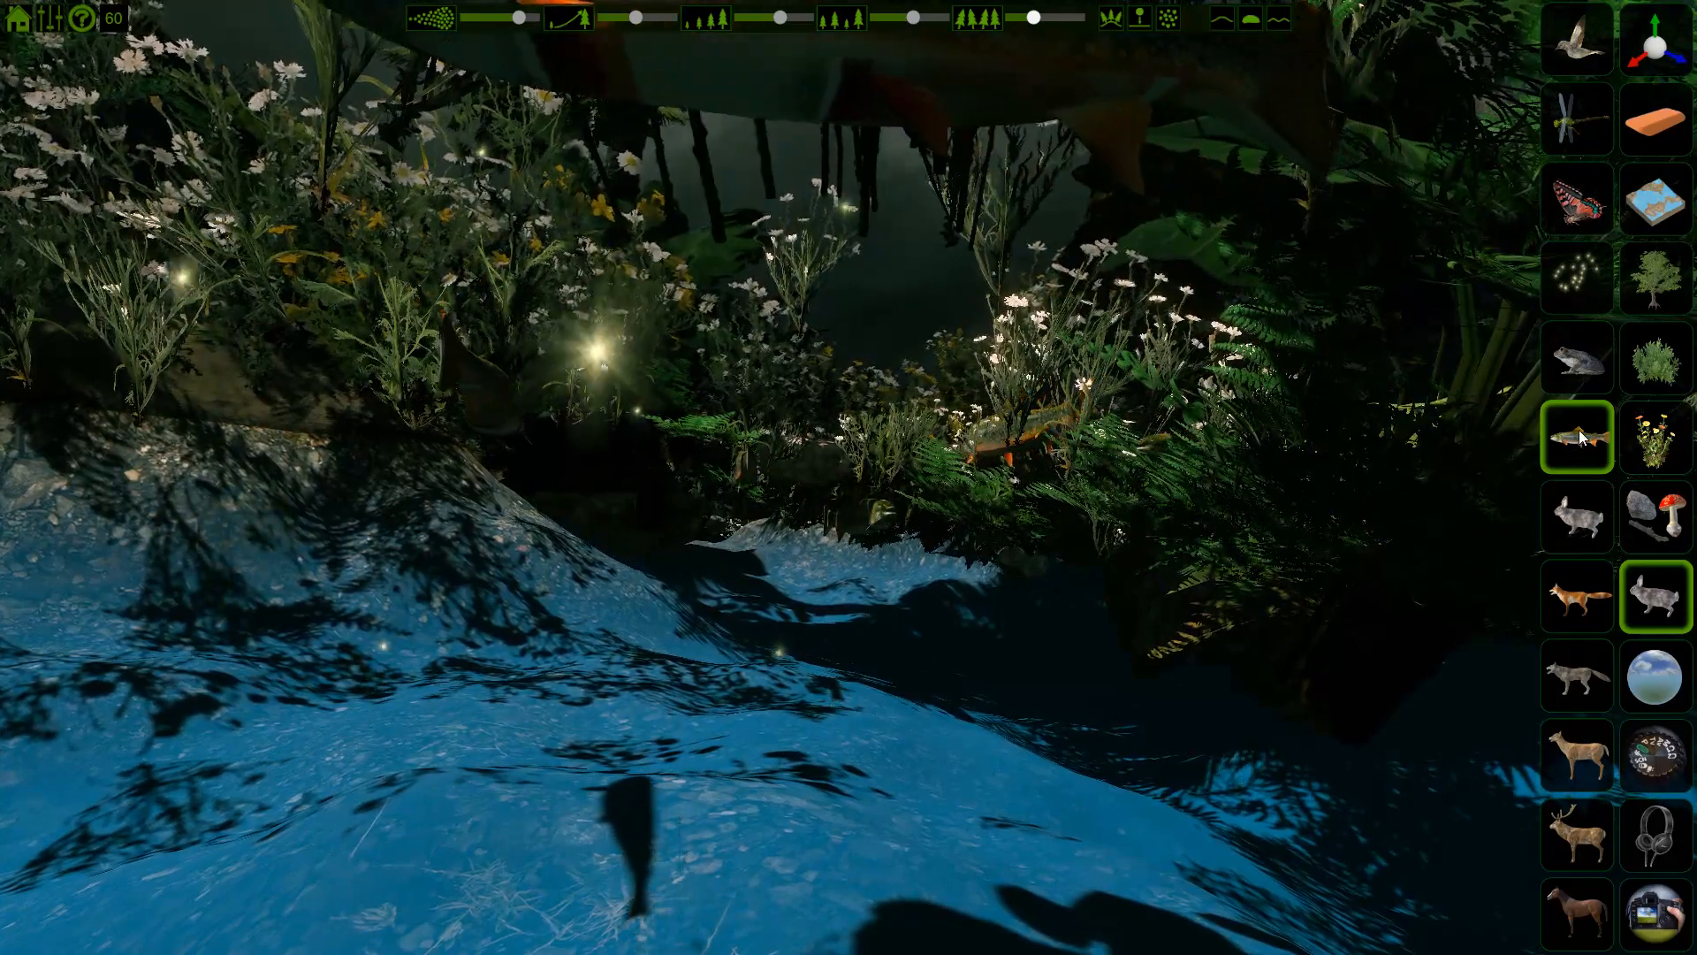
Choose frogs from the animal panel and bring up the Sky sphere presets
left_click(1577, 357)
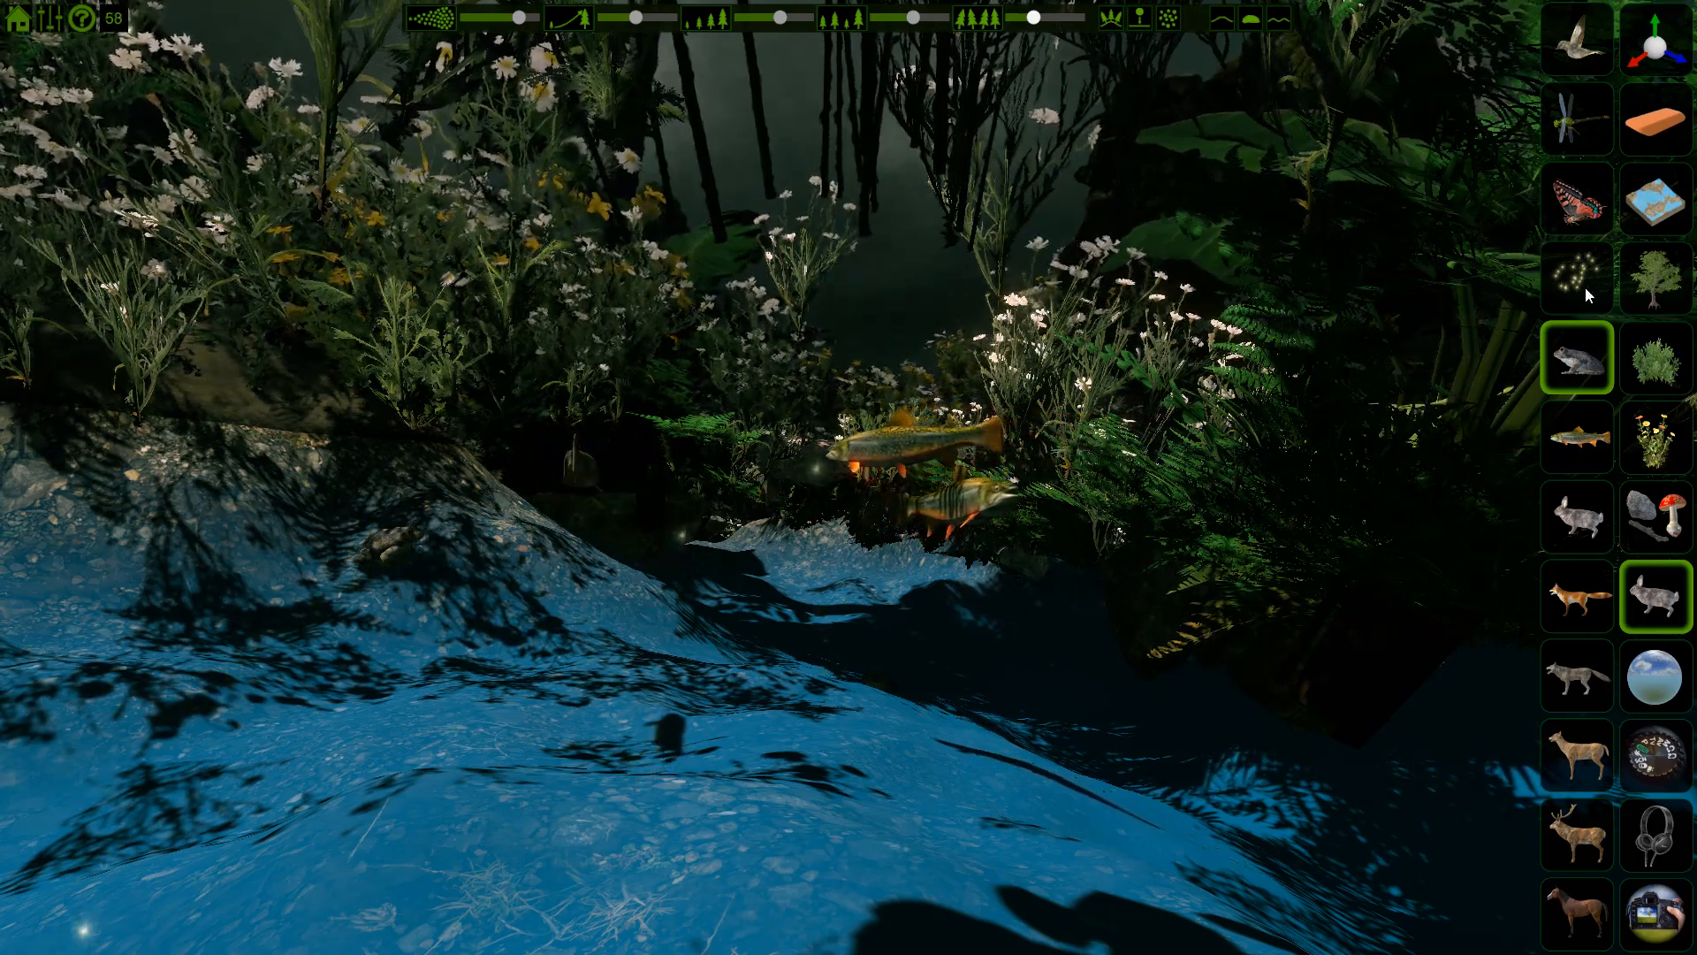
left_click(1575, 437)
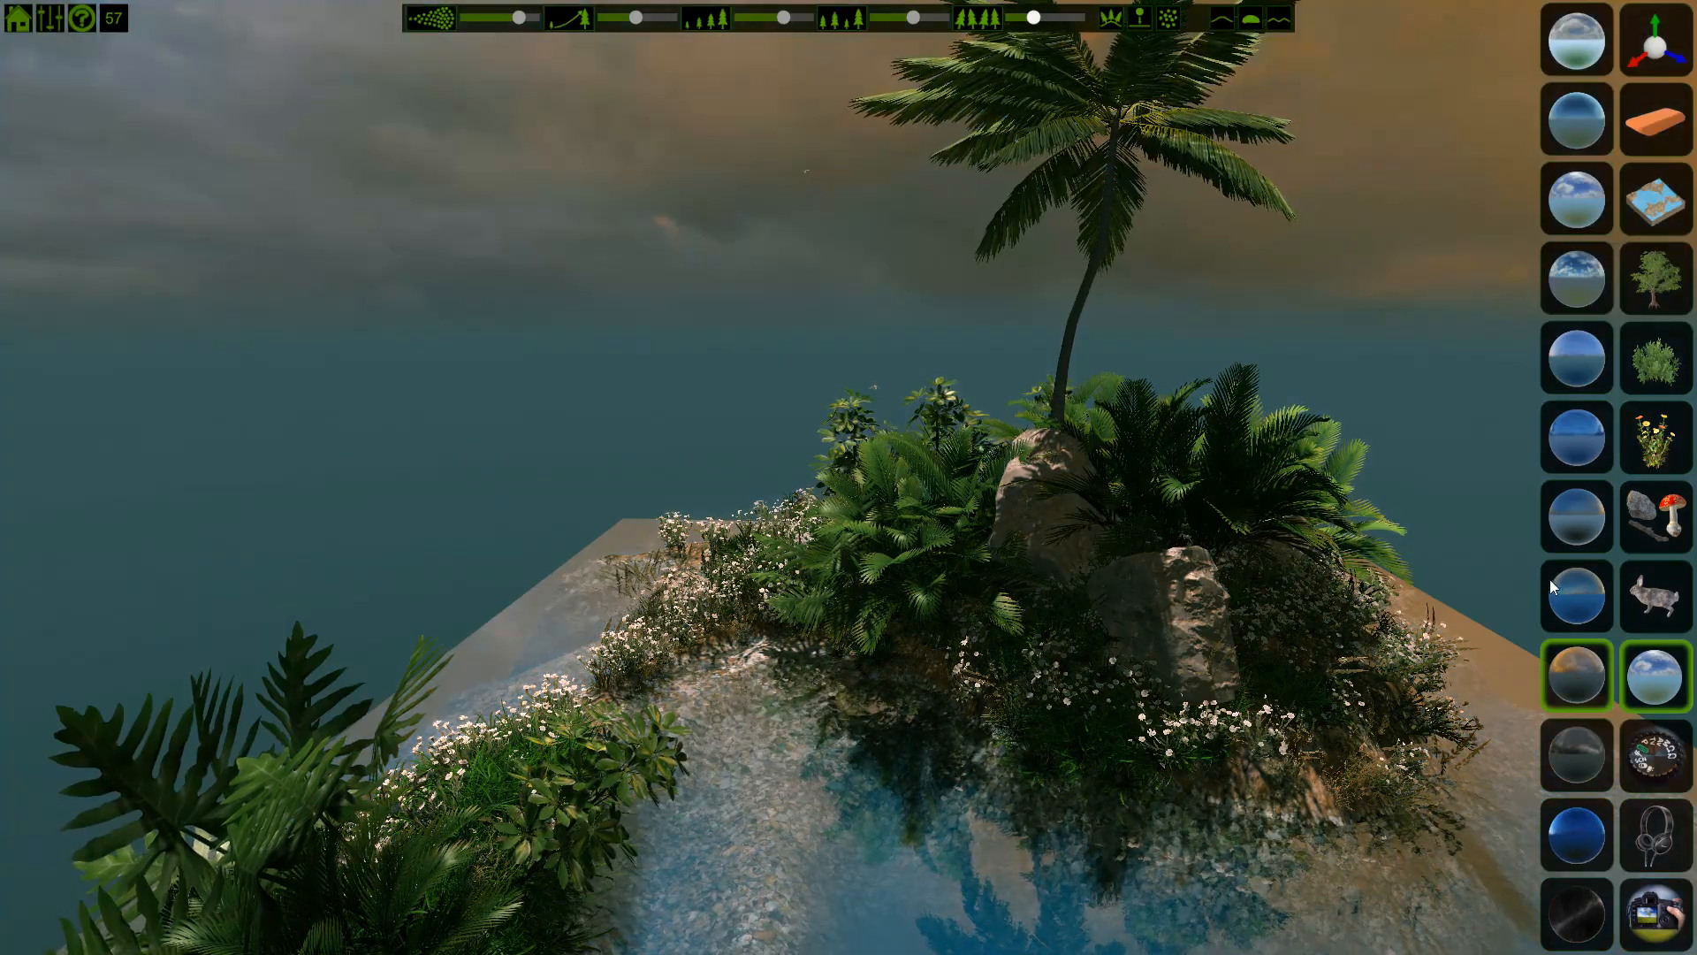
Apply the bright blue sky preset with white clouds in place of the dusky orange sky
left_click(1574, 55)
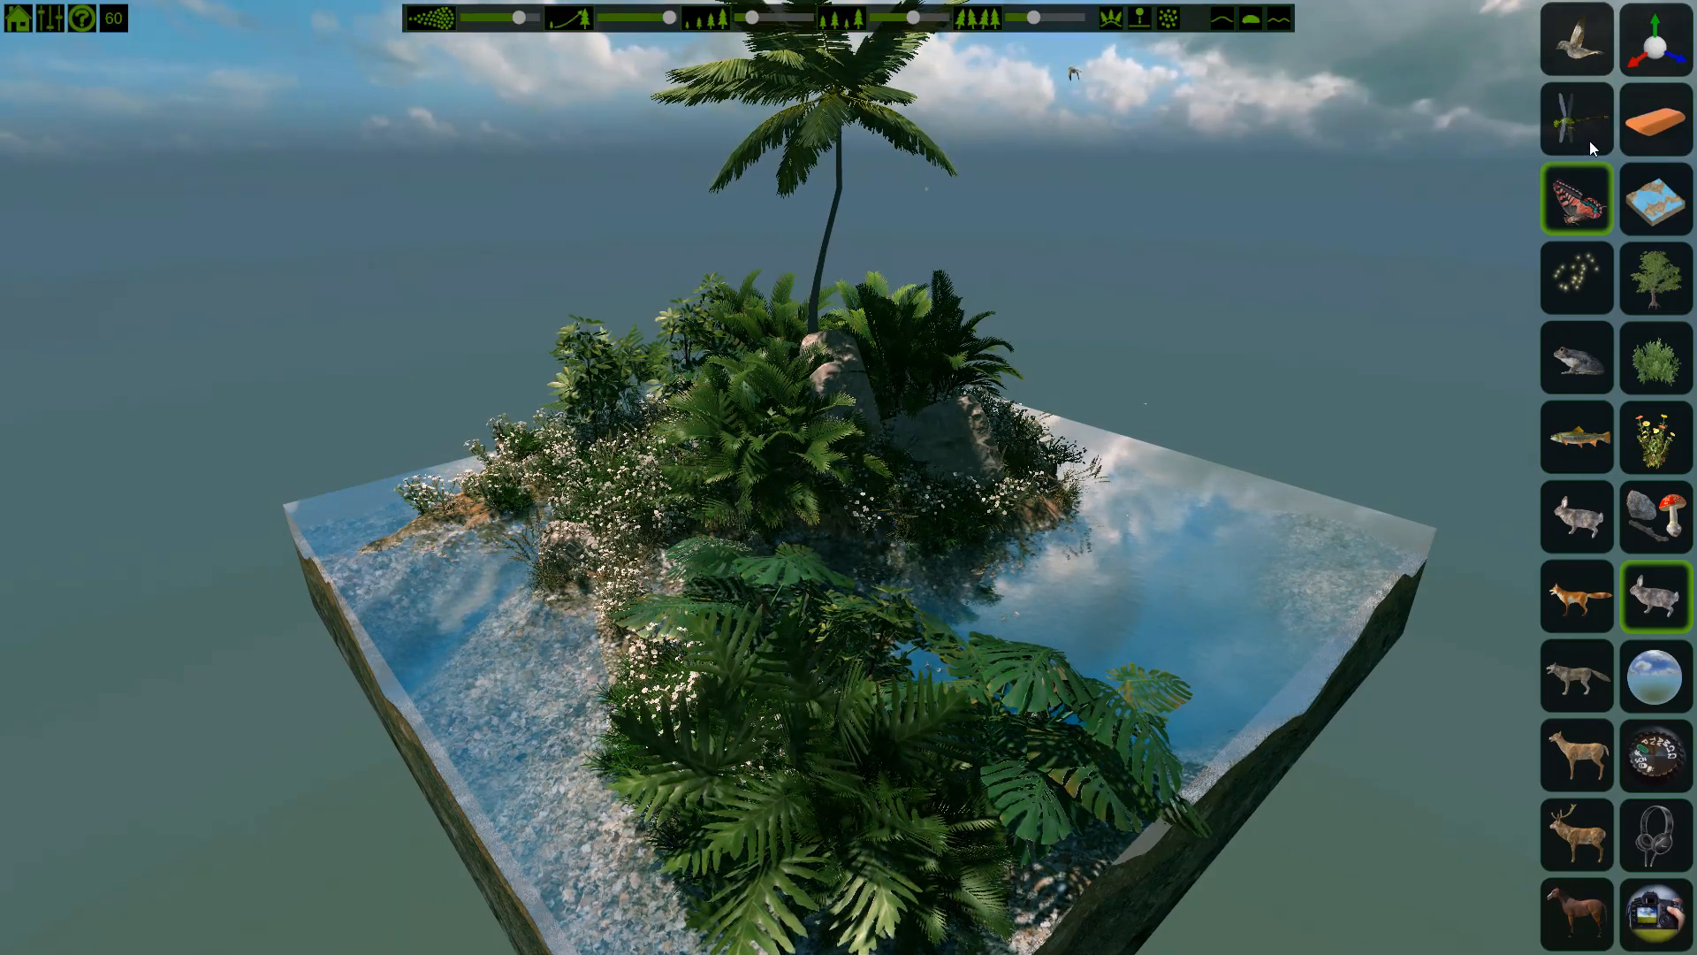
Add birds flying around the island and put away the transform mode choices
left_click(1575, 119)
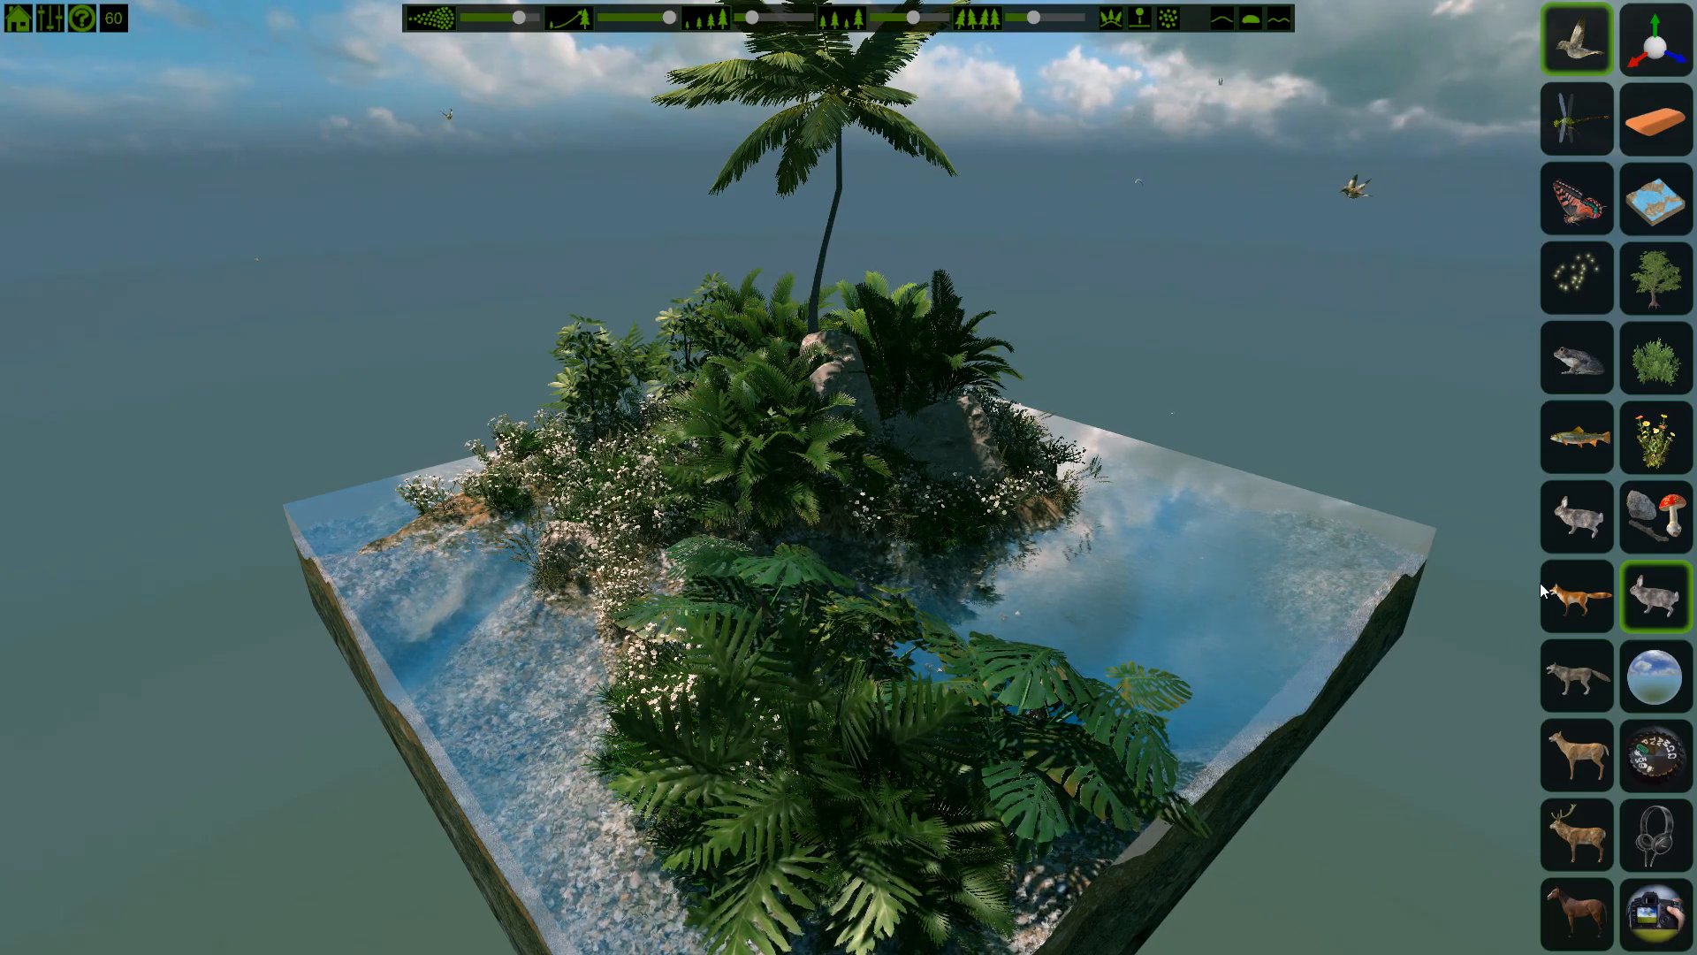
left_click(1575, 888)
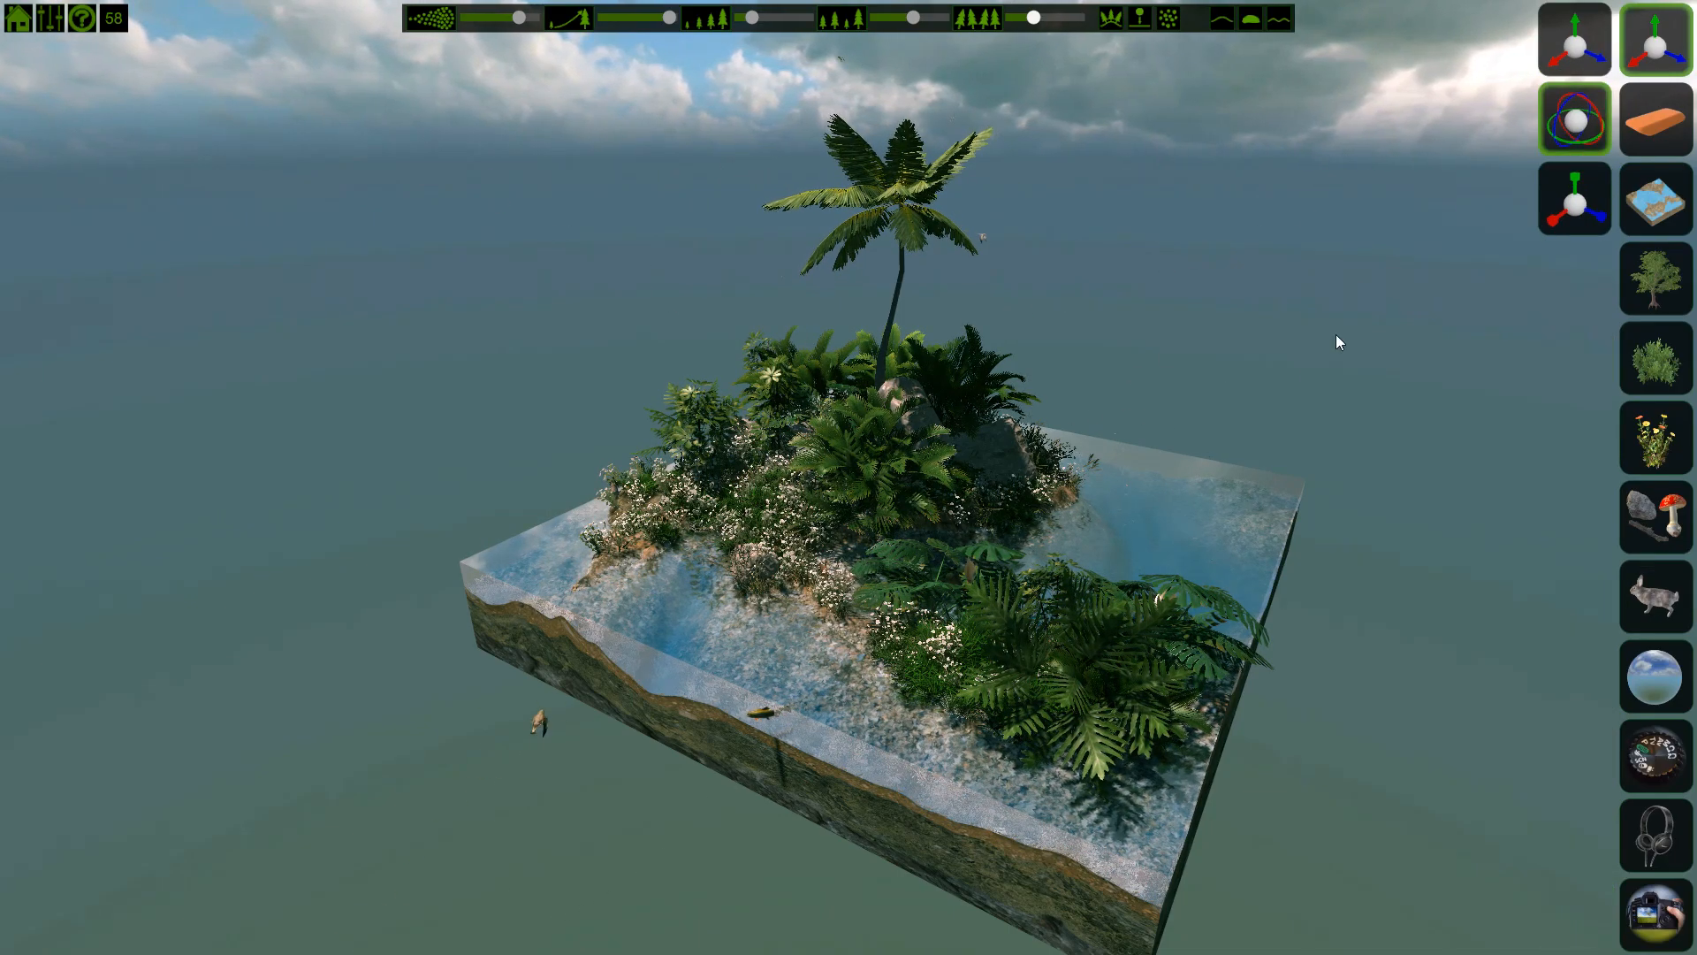
left_click(1573, 199)
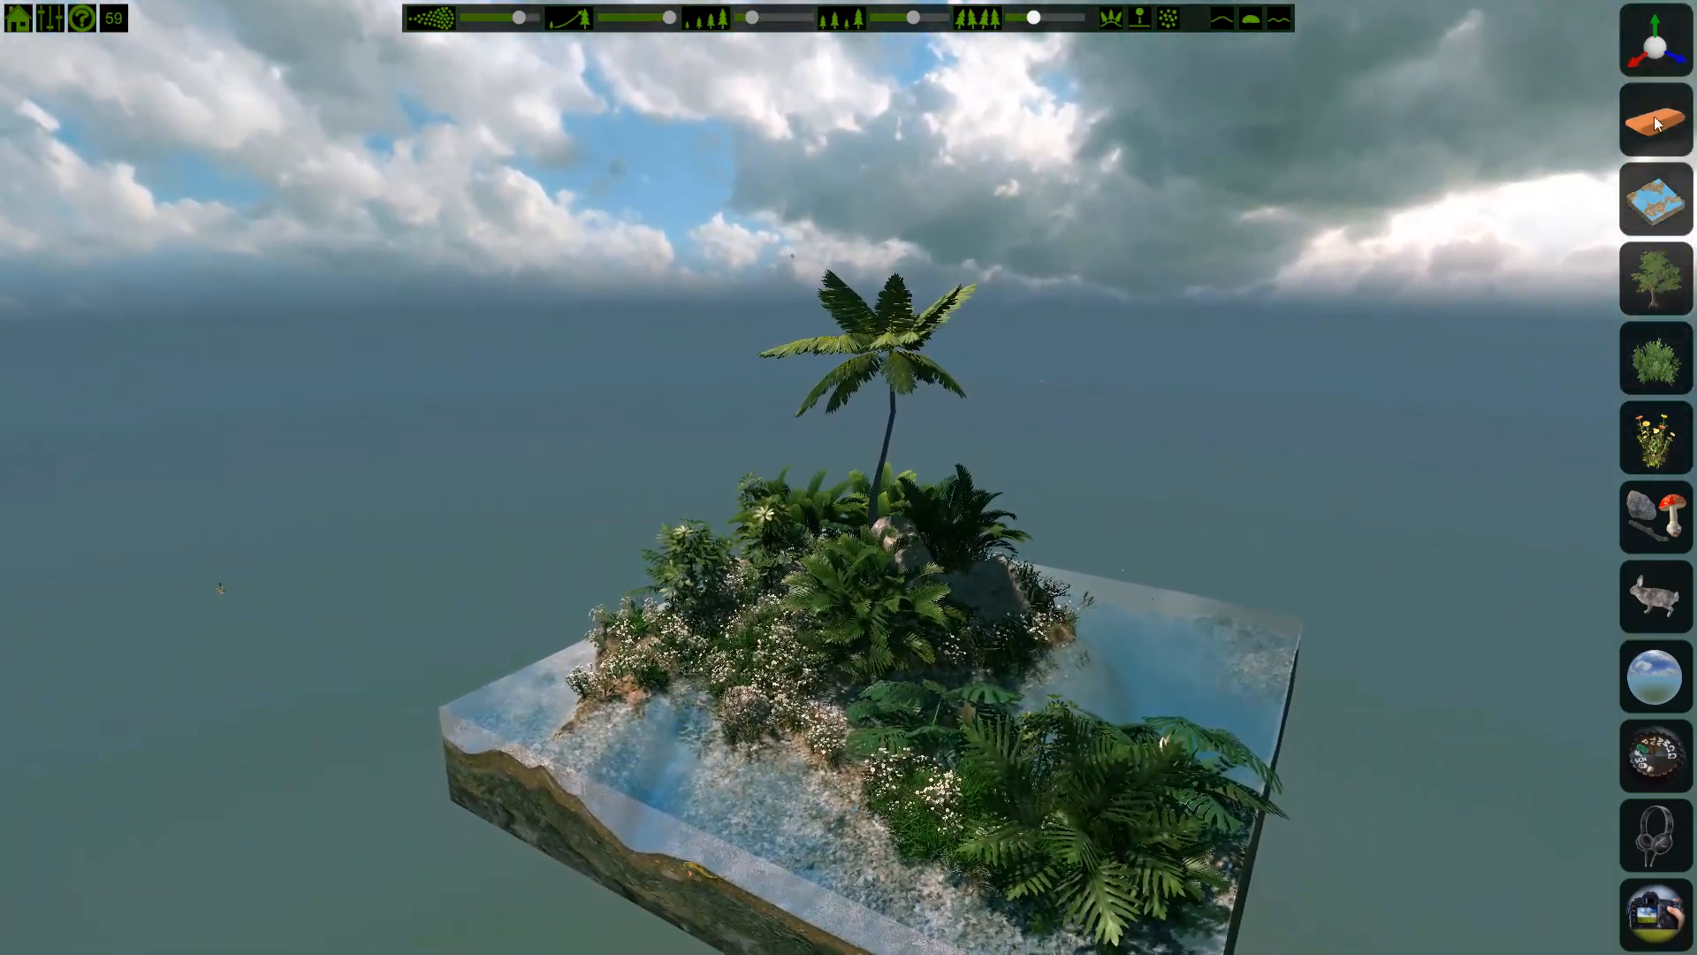
Bring up the sun, sky and camera settings panel
left_click(1652, 118)
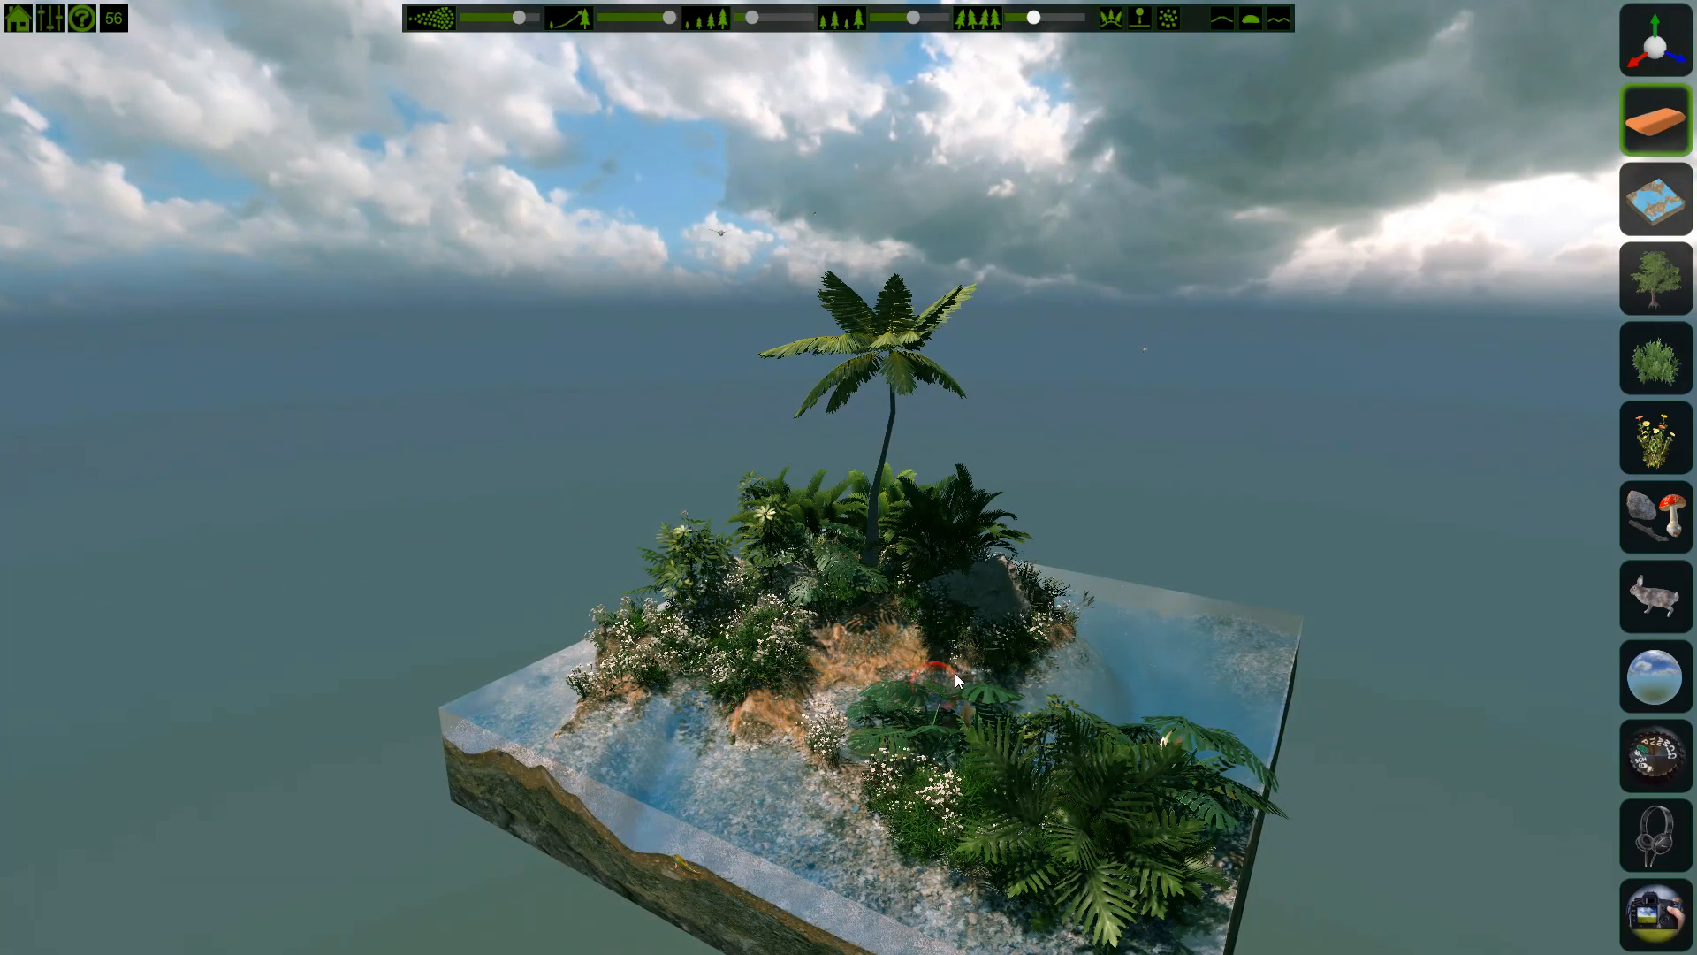
left_click(1654, 755)
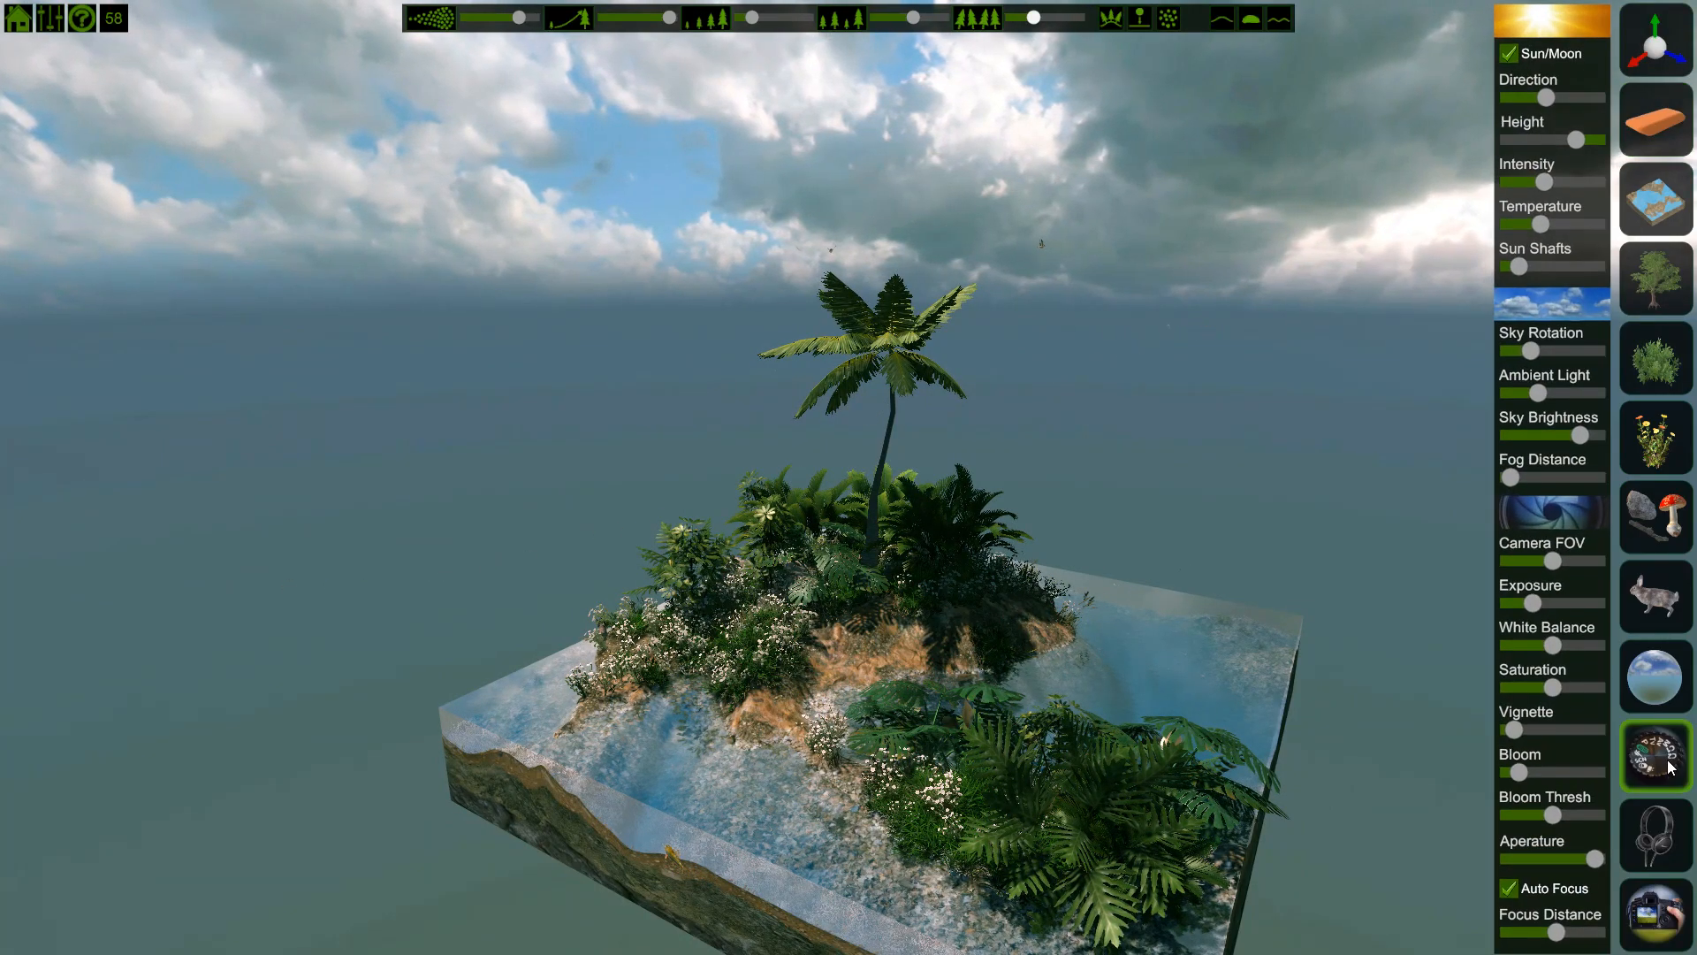